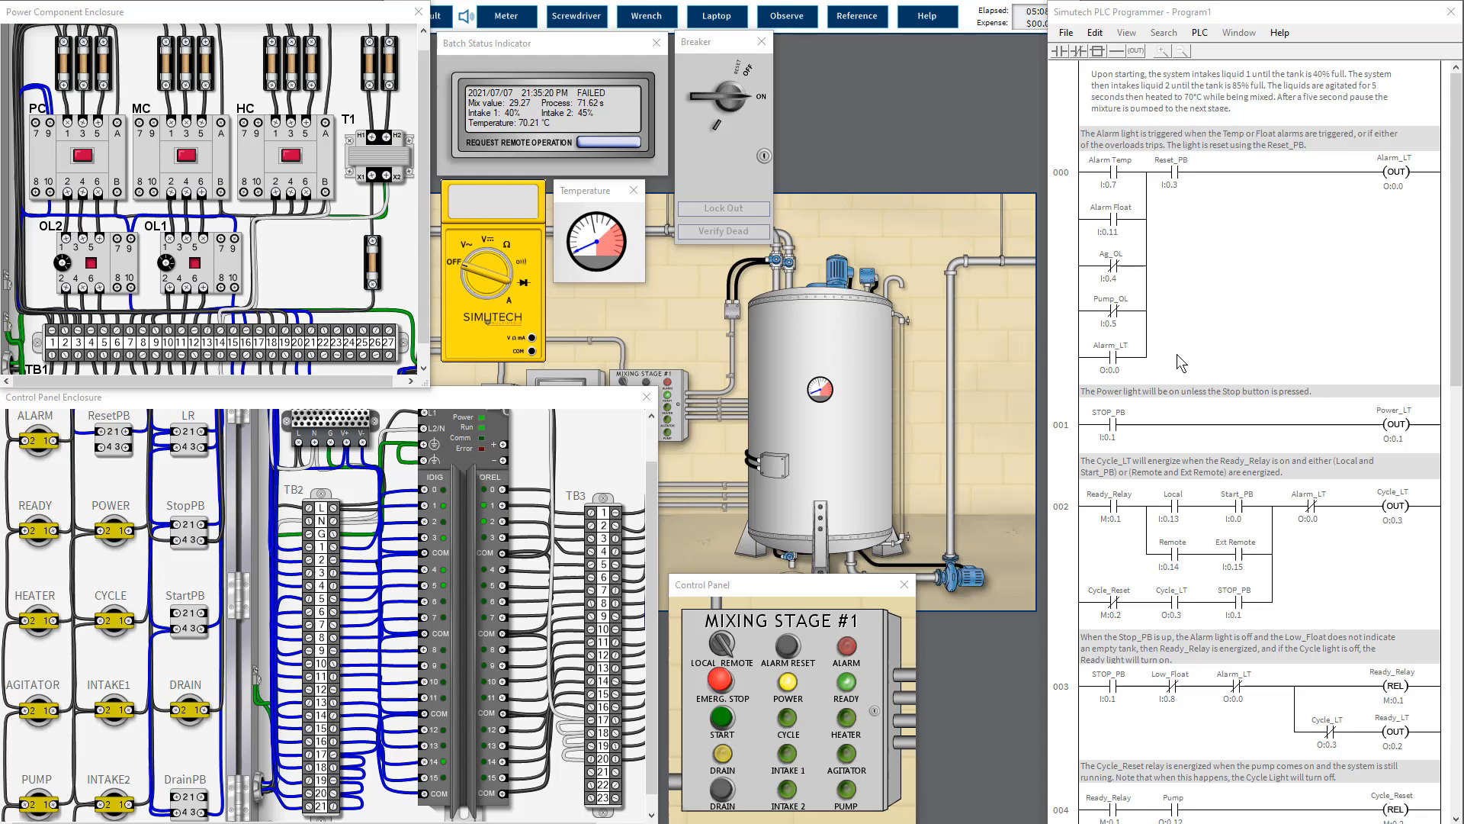
pyautogui.moveTo(644, 648)
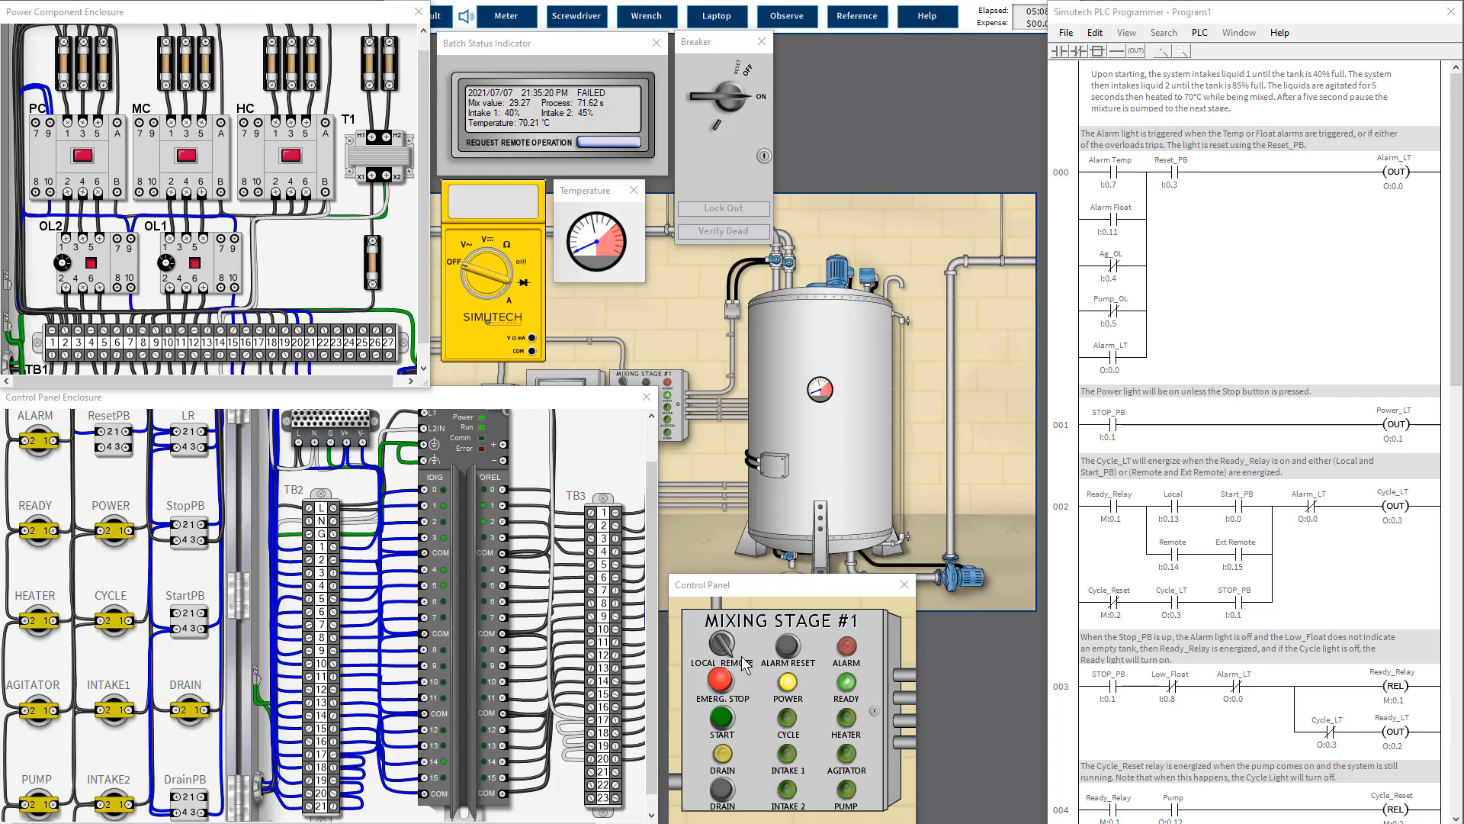
pyautogui.moveTo(301, 623)
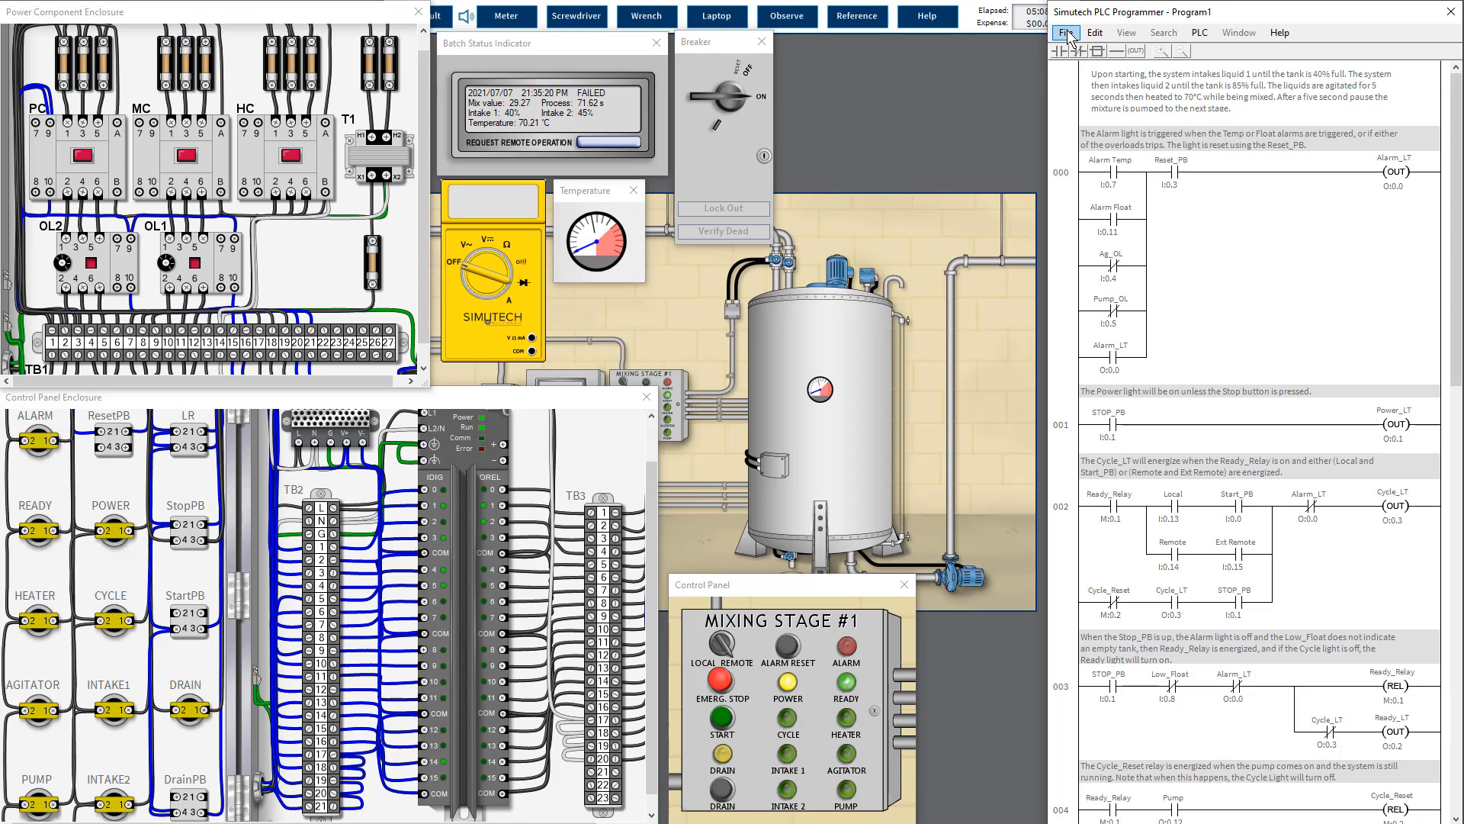
# Step: Open Program_12 from the PLC Programmer's File menu
pyautogui.click(1065, 32)
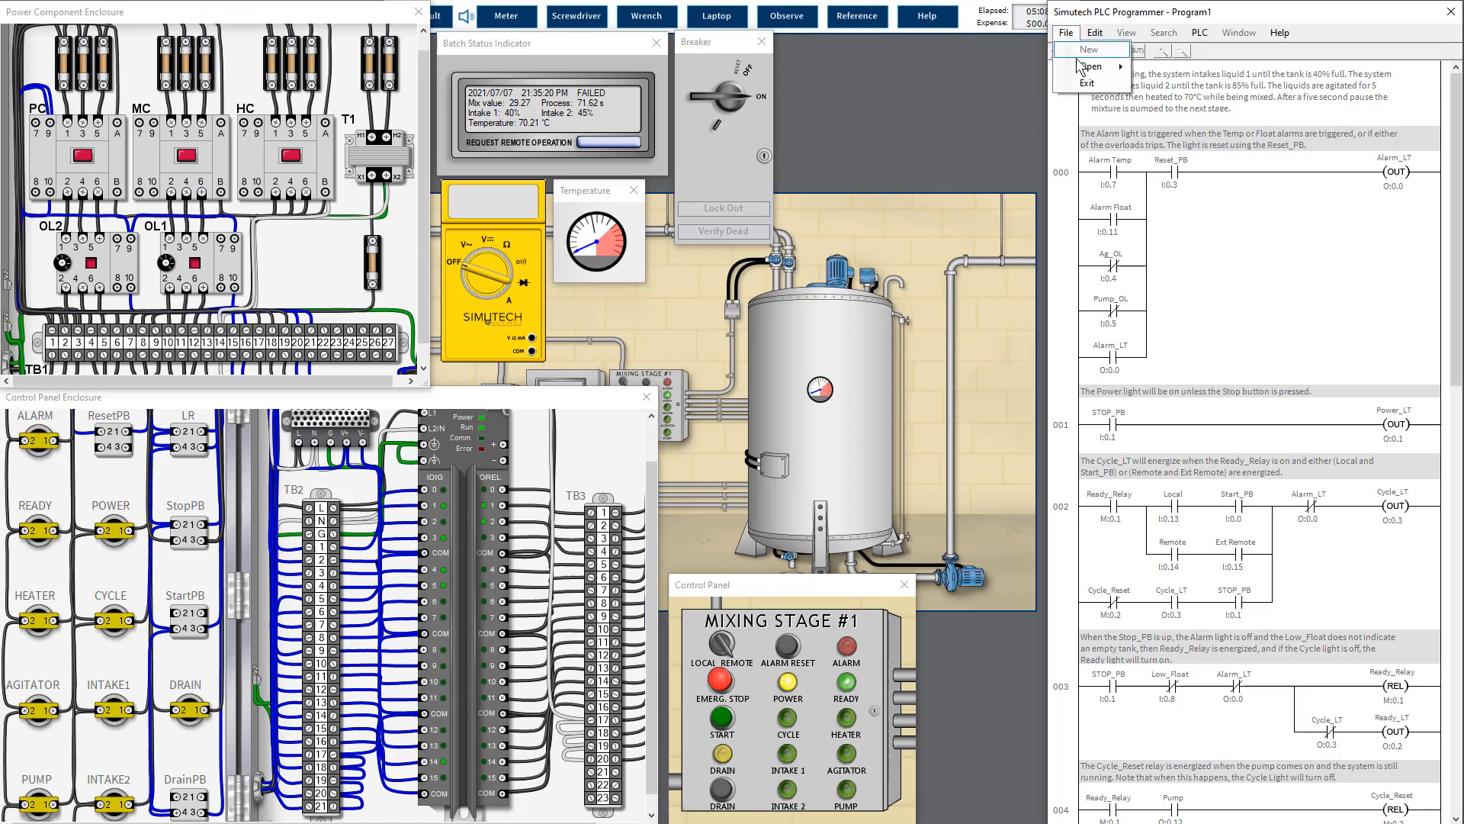
pyautogui.click(1083, 50)
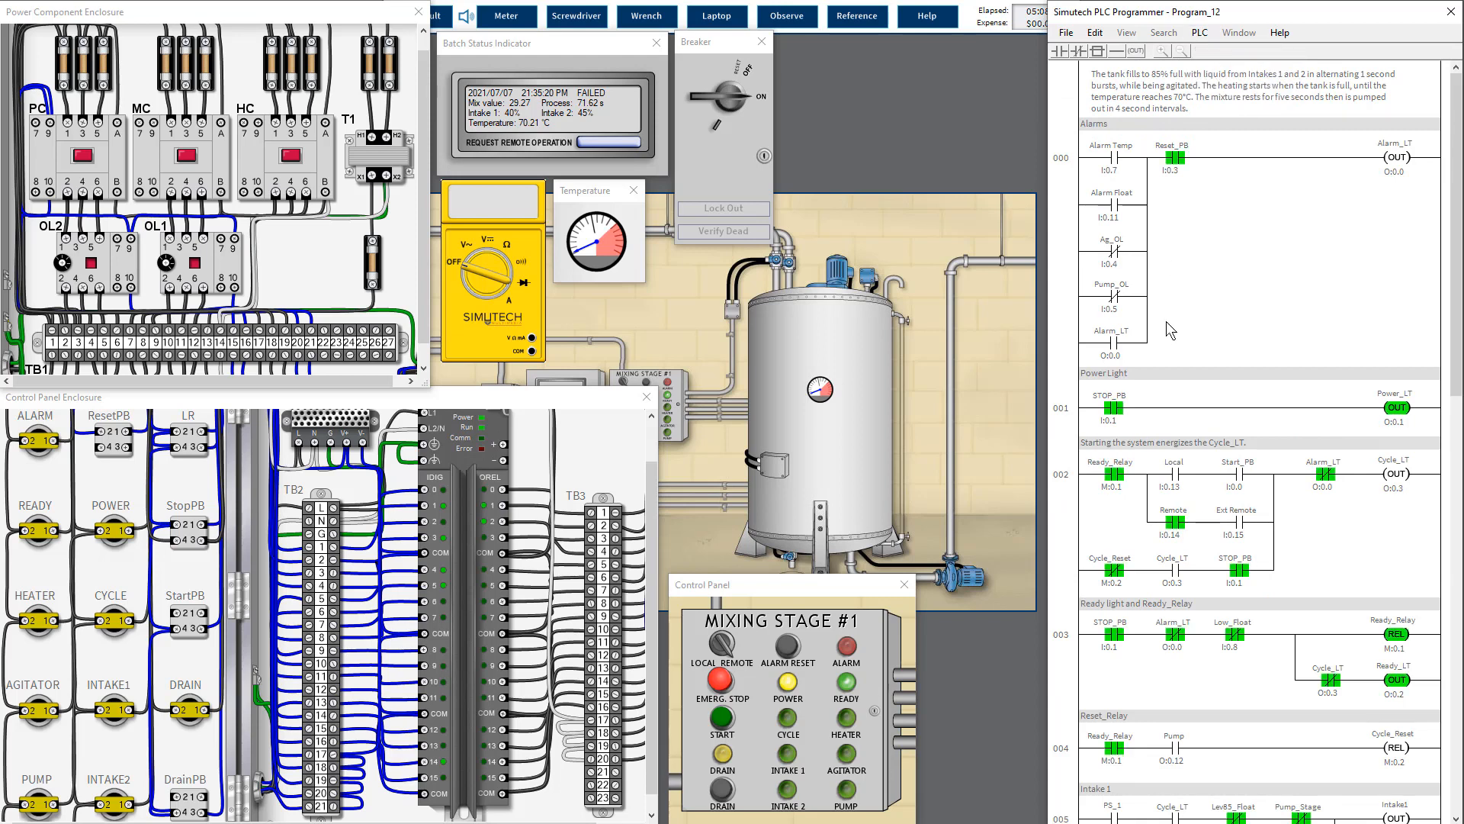
pyautogui.moveTo(1163, 83)
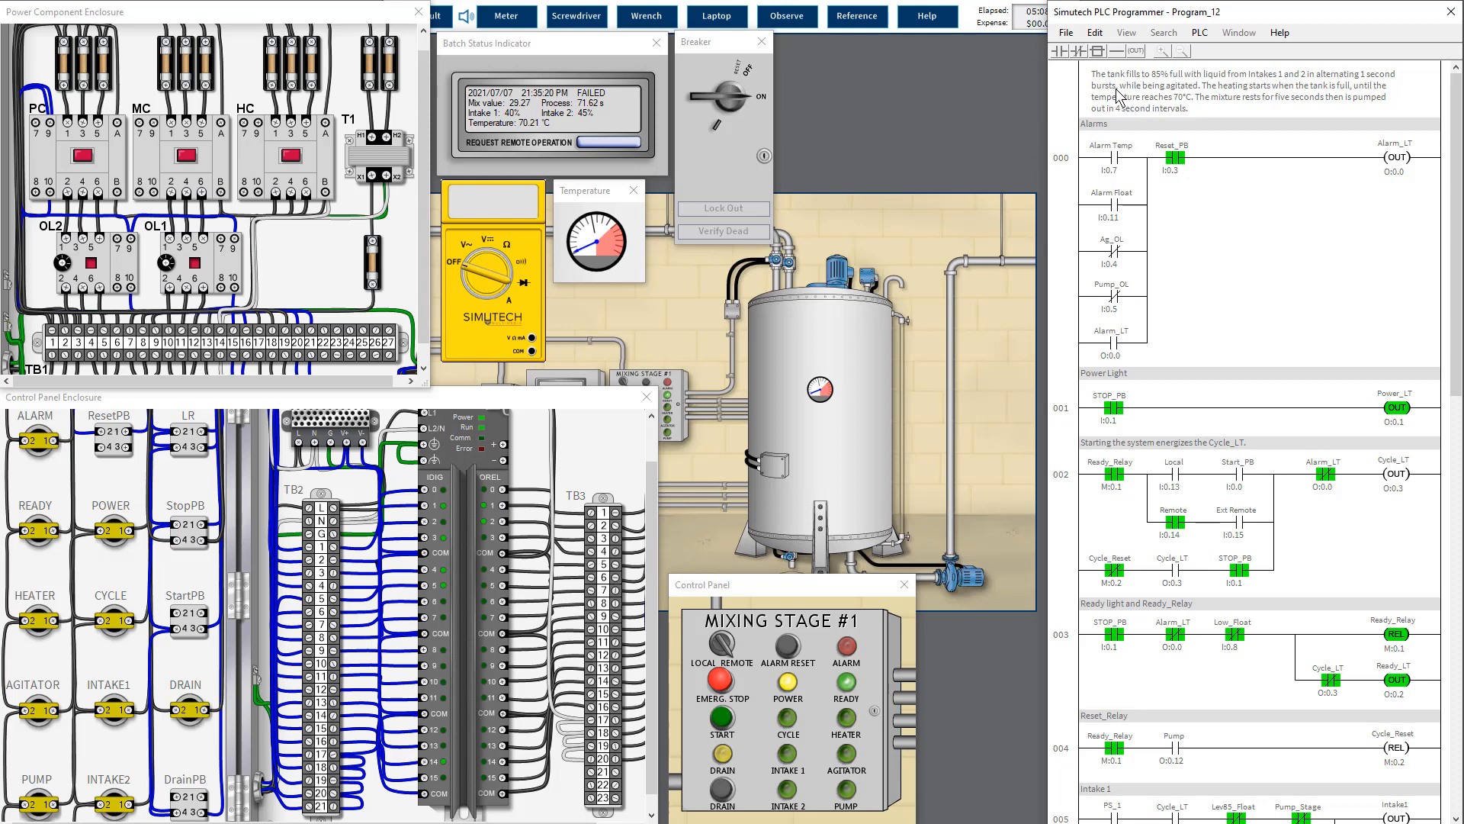
pyautogui.moveTo(1224, 99)
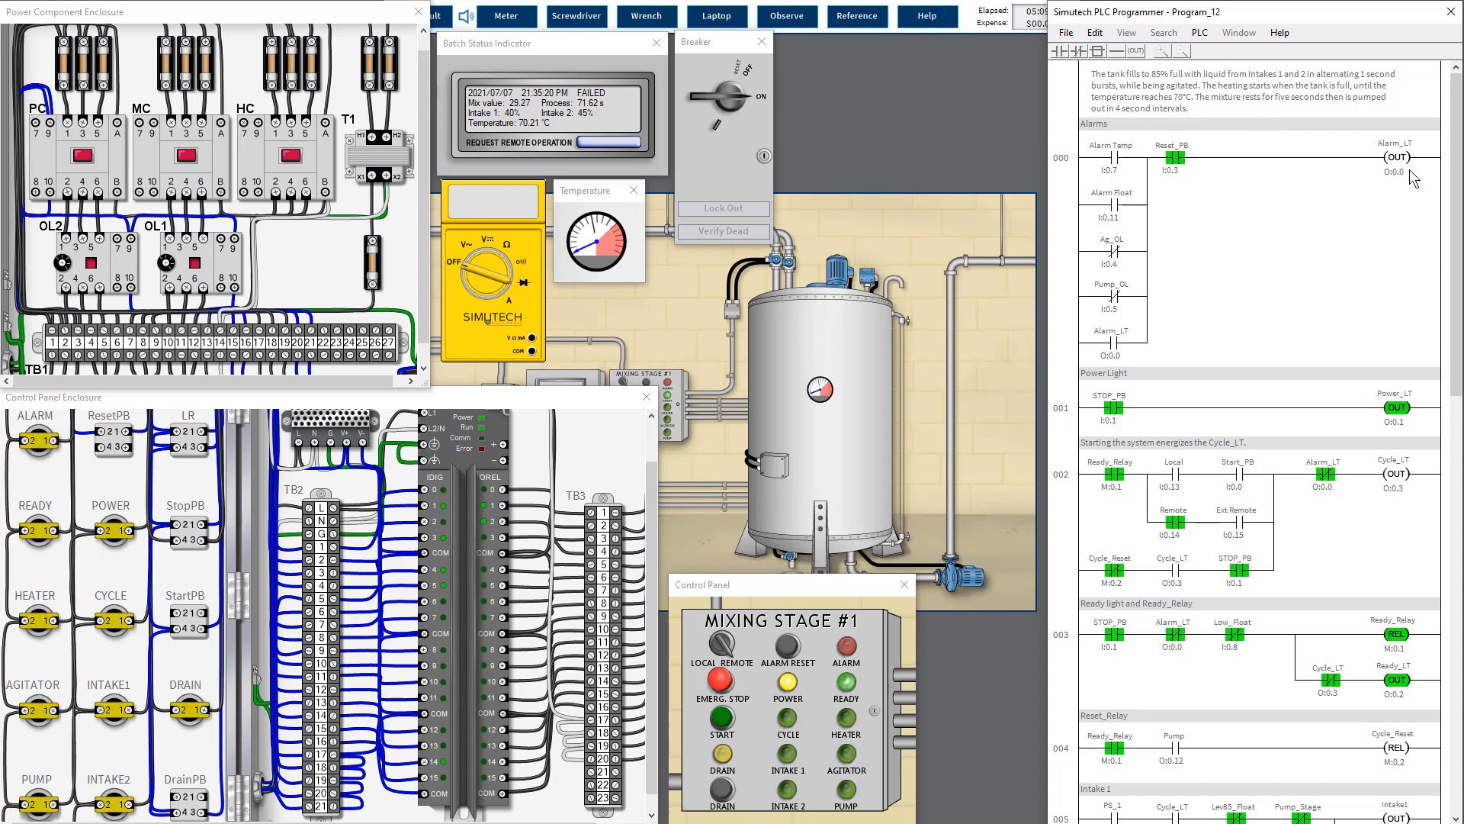
# Step: Review Program_12's rungs and request remote operation on the Batch Status Indicator
pyautogui.scroll(-3)
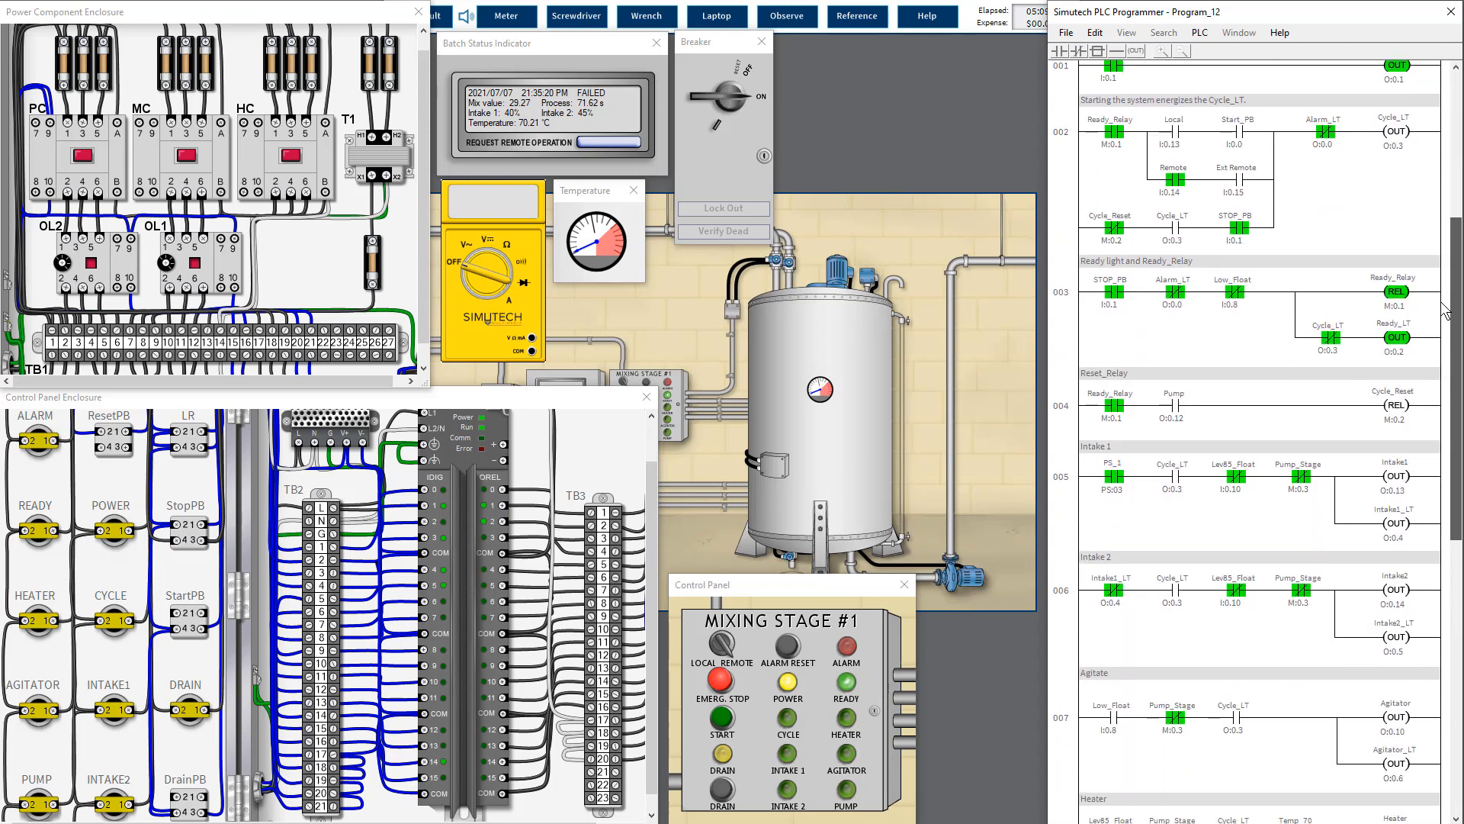
pyautogui.scroll(-3)
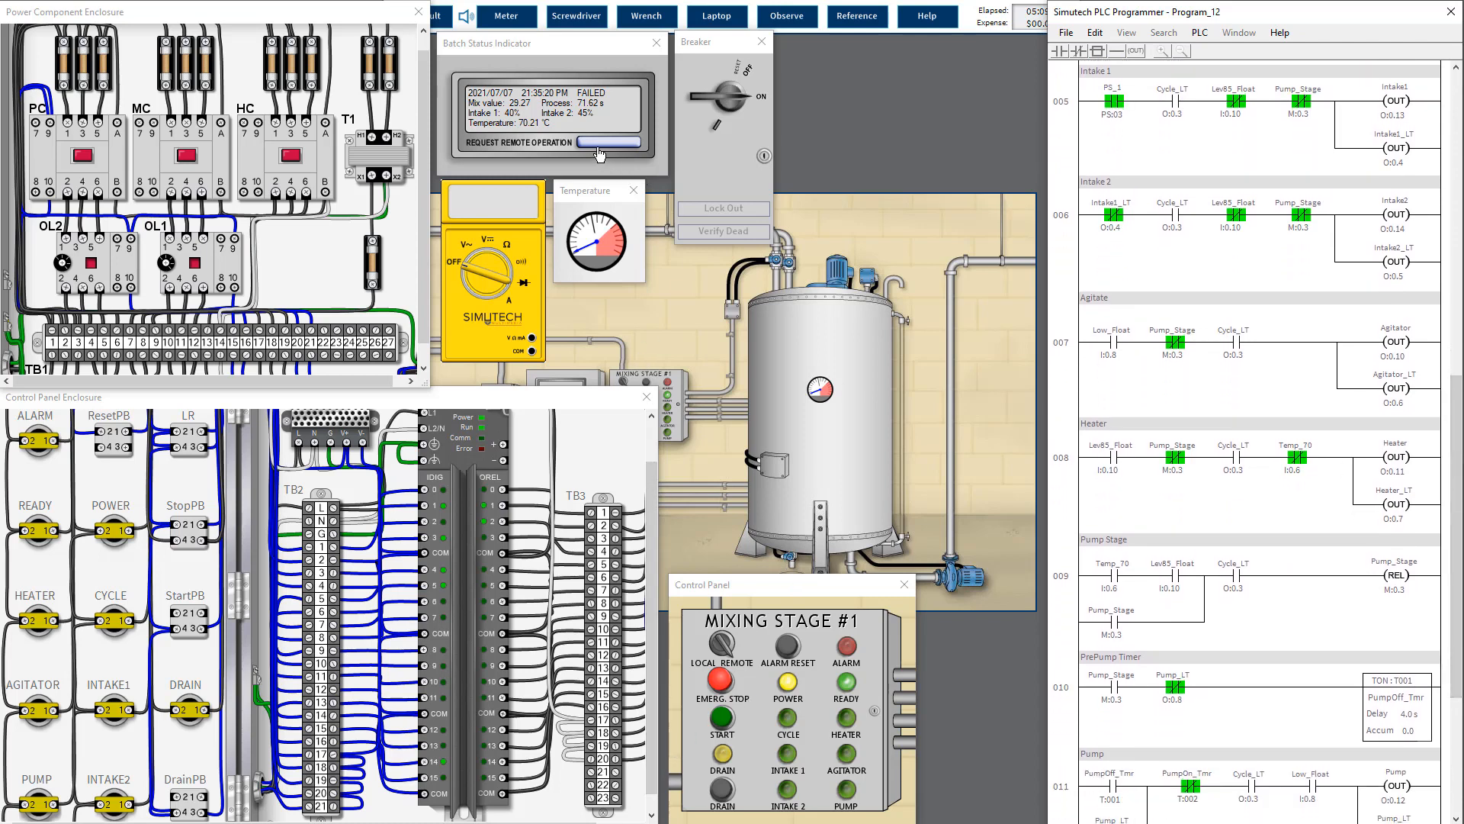
pyautogui.click(606, 143)
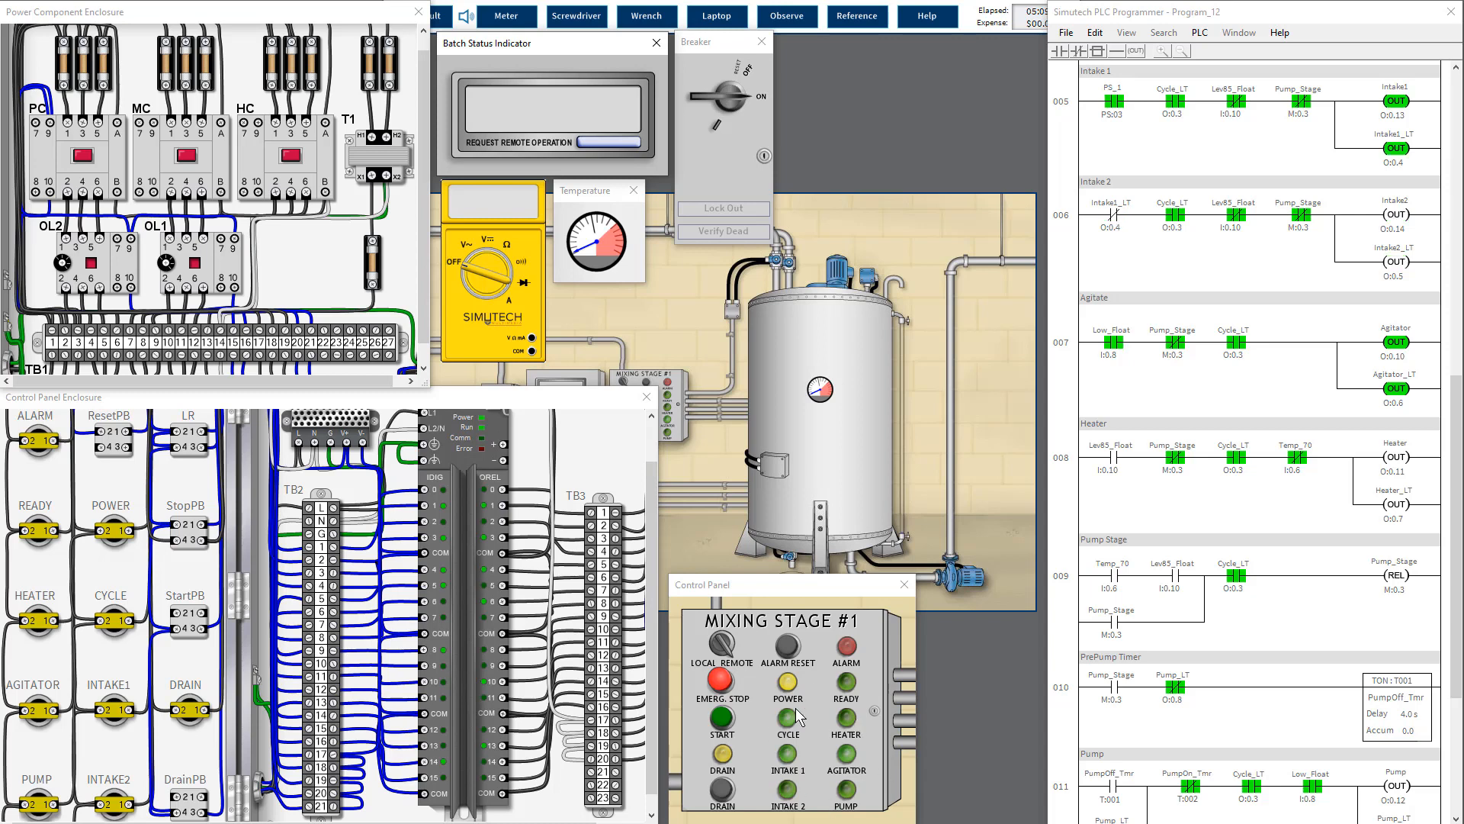
pyautogui.moveTo(826, 761)
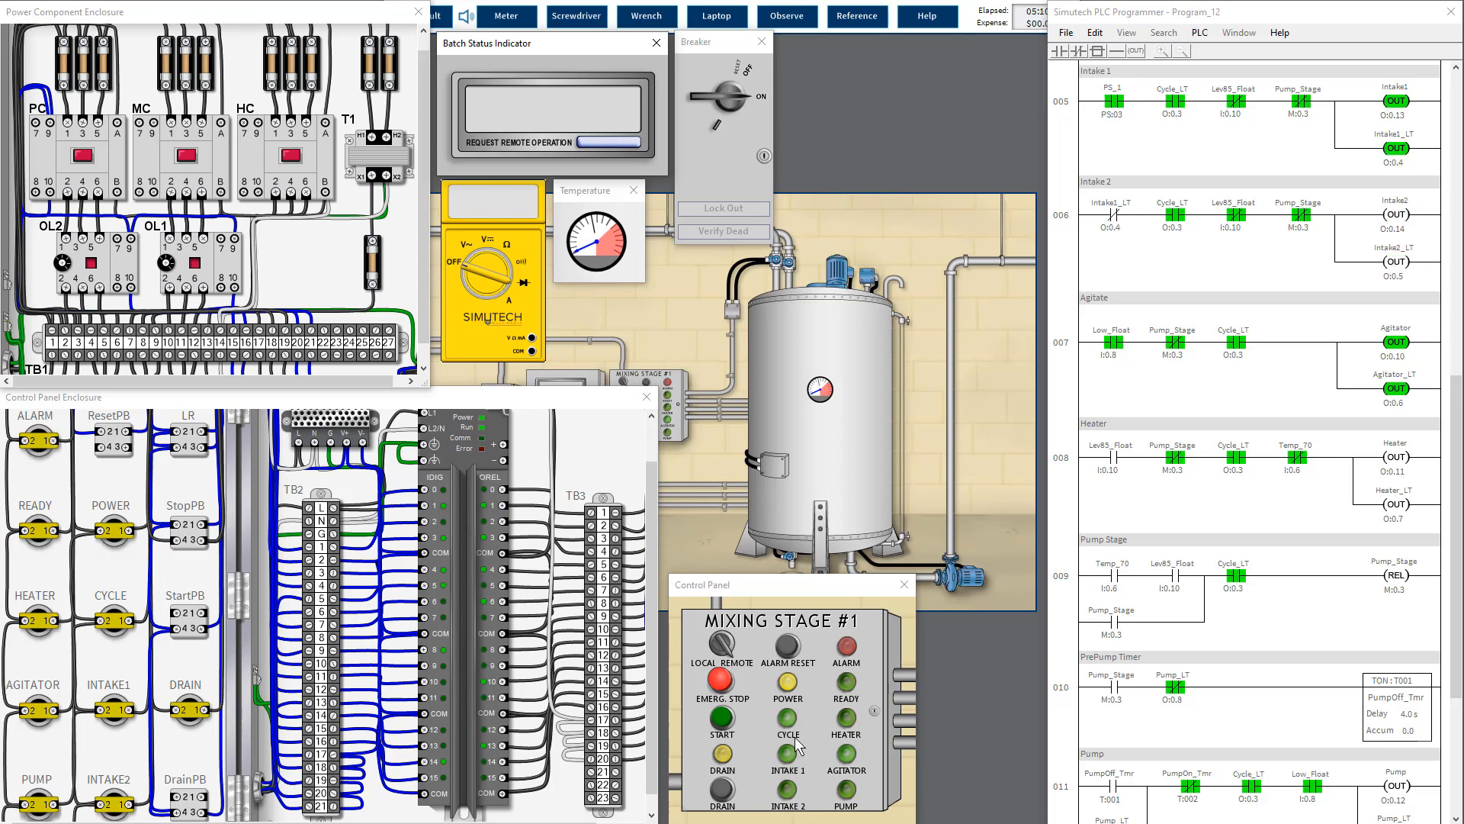
pyautogui.moveTo(818, 745)
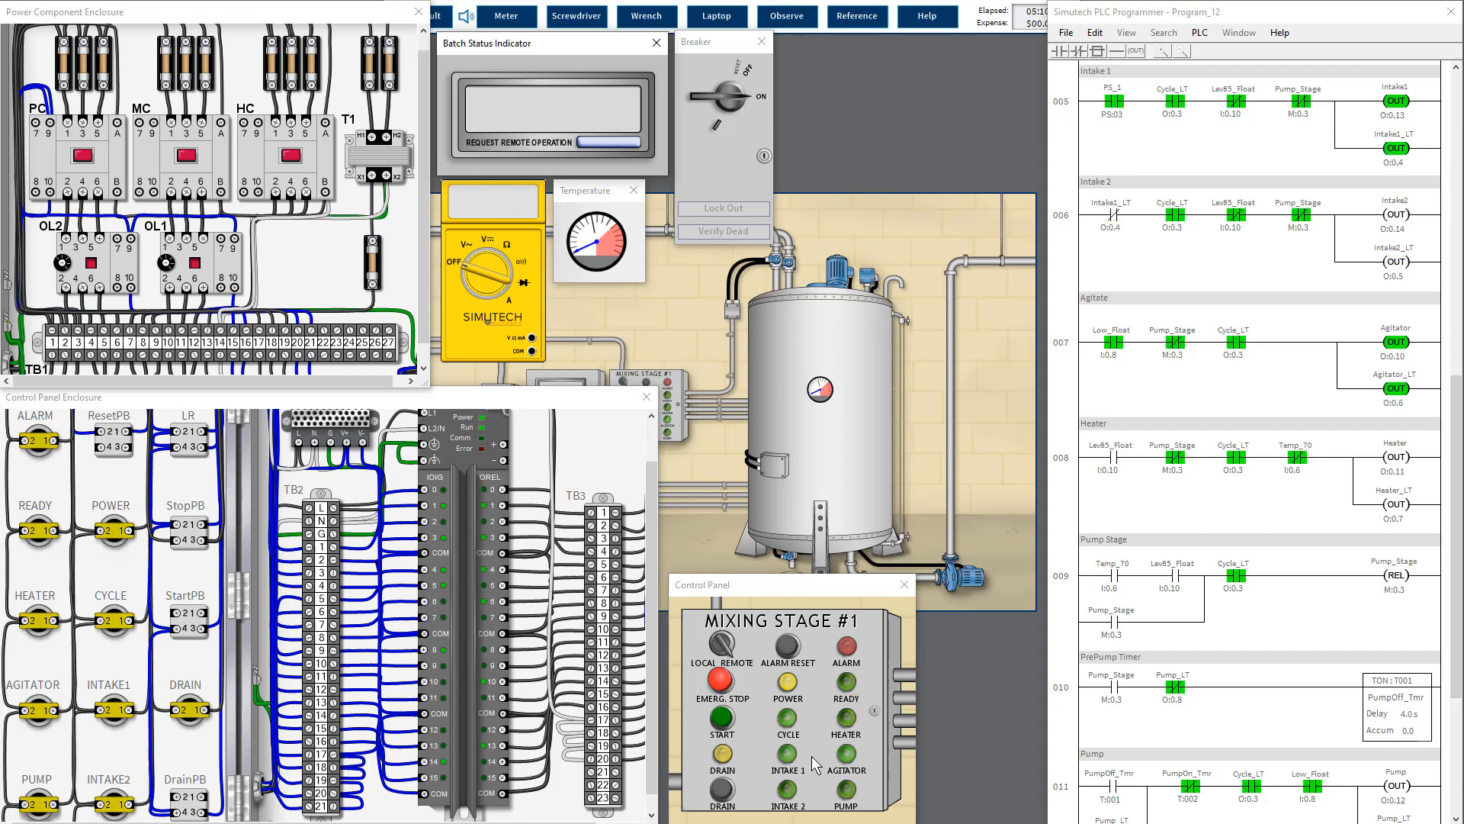
pyautogui.moveTo(424, 226)
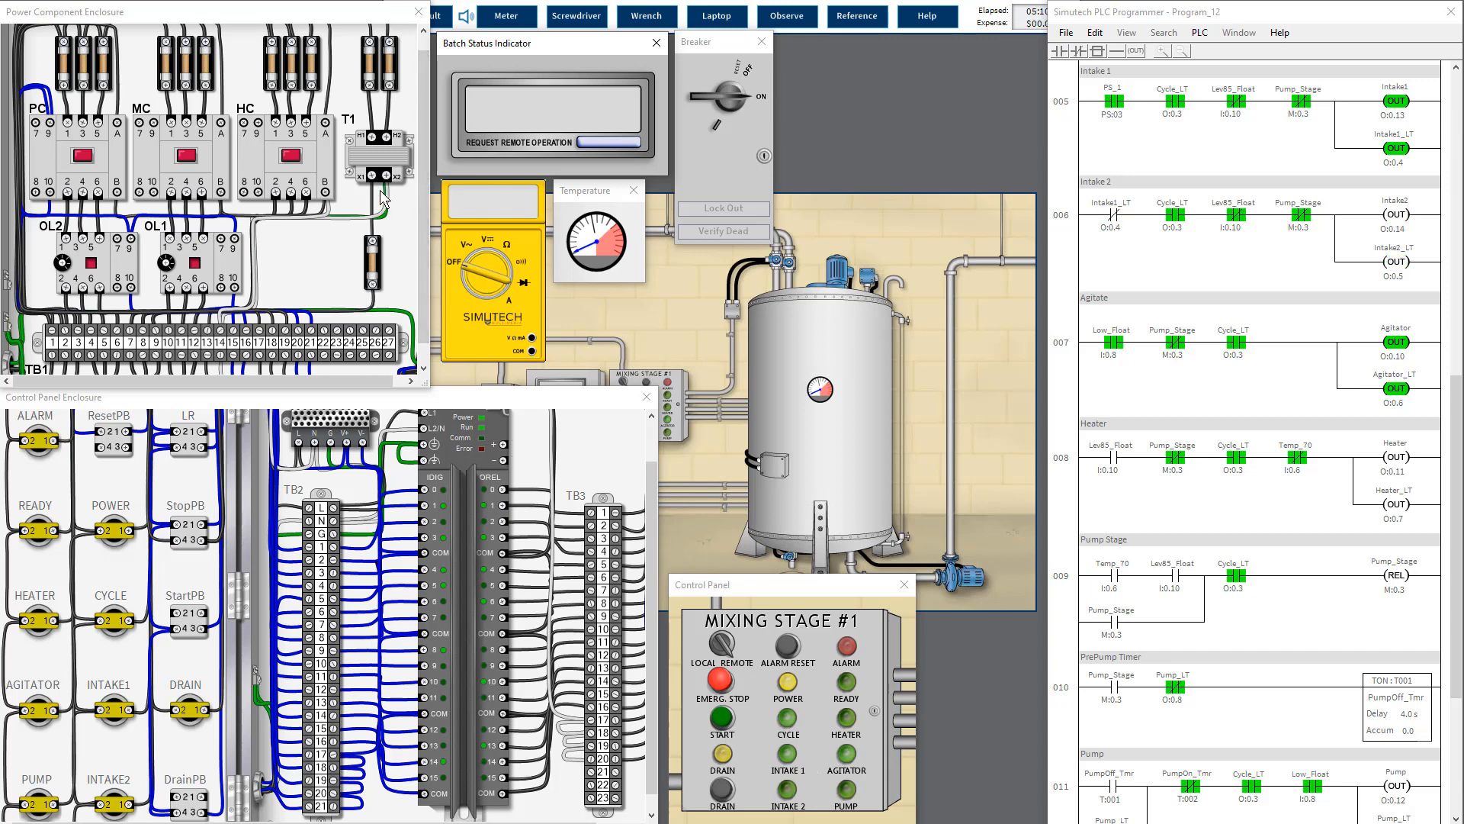
pyautogui.moveTo(1160, 513)
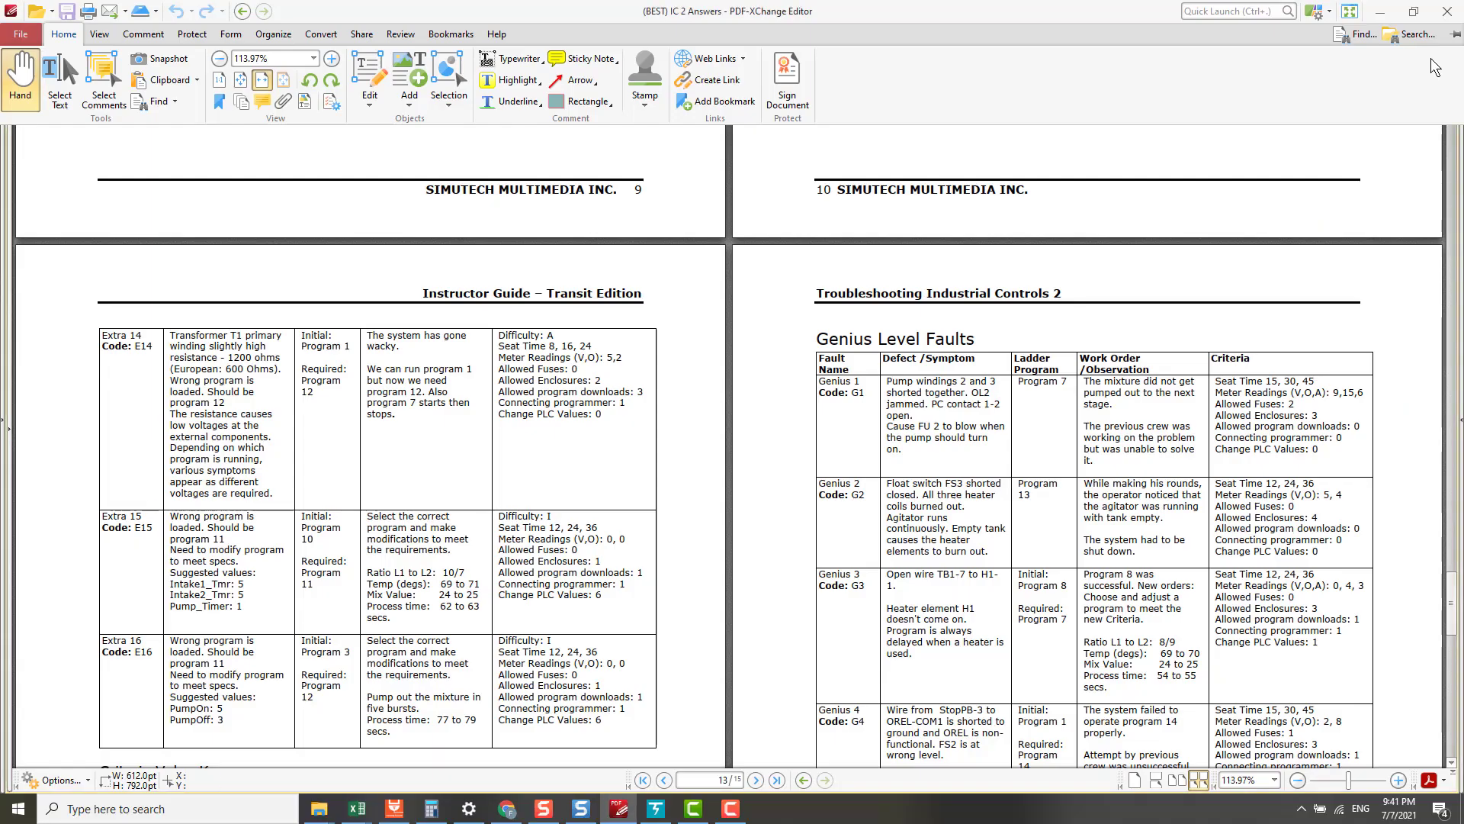
pyautogui.click(1356, 55)
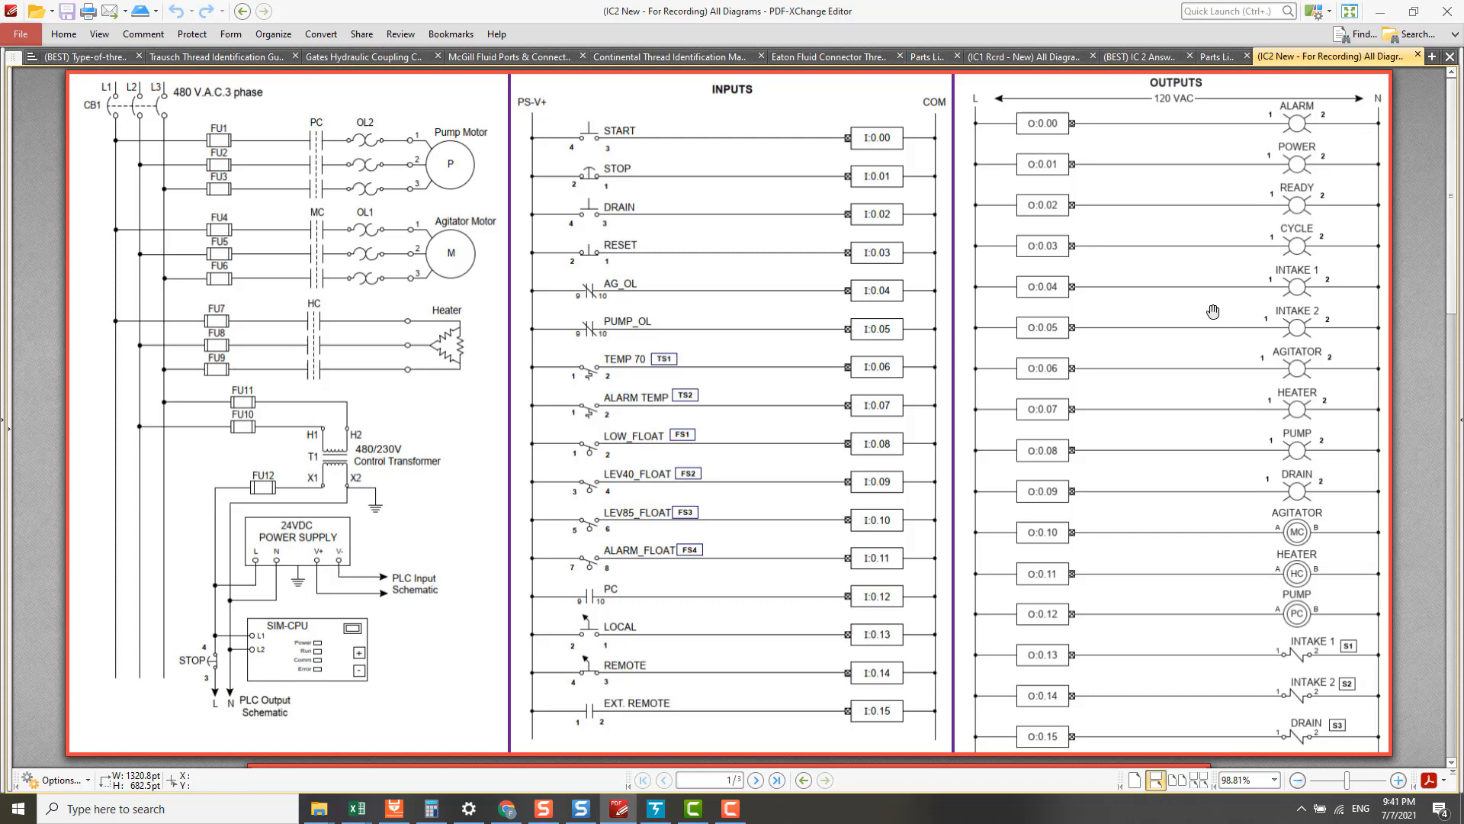
pyautogui.moveTo(932, 190)
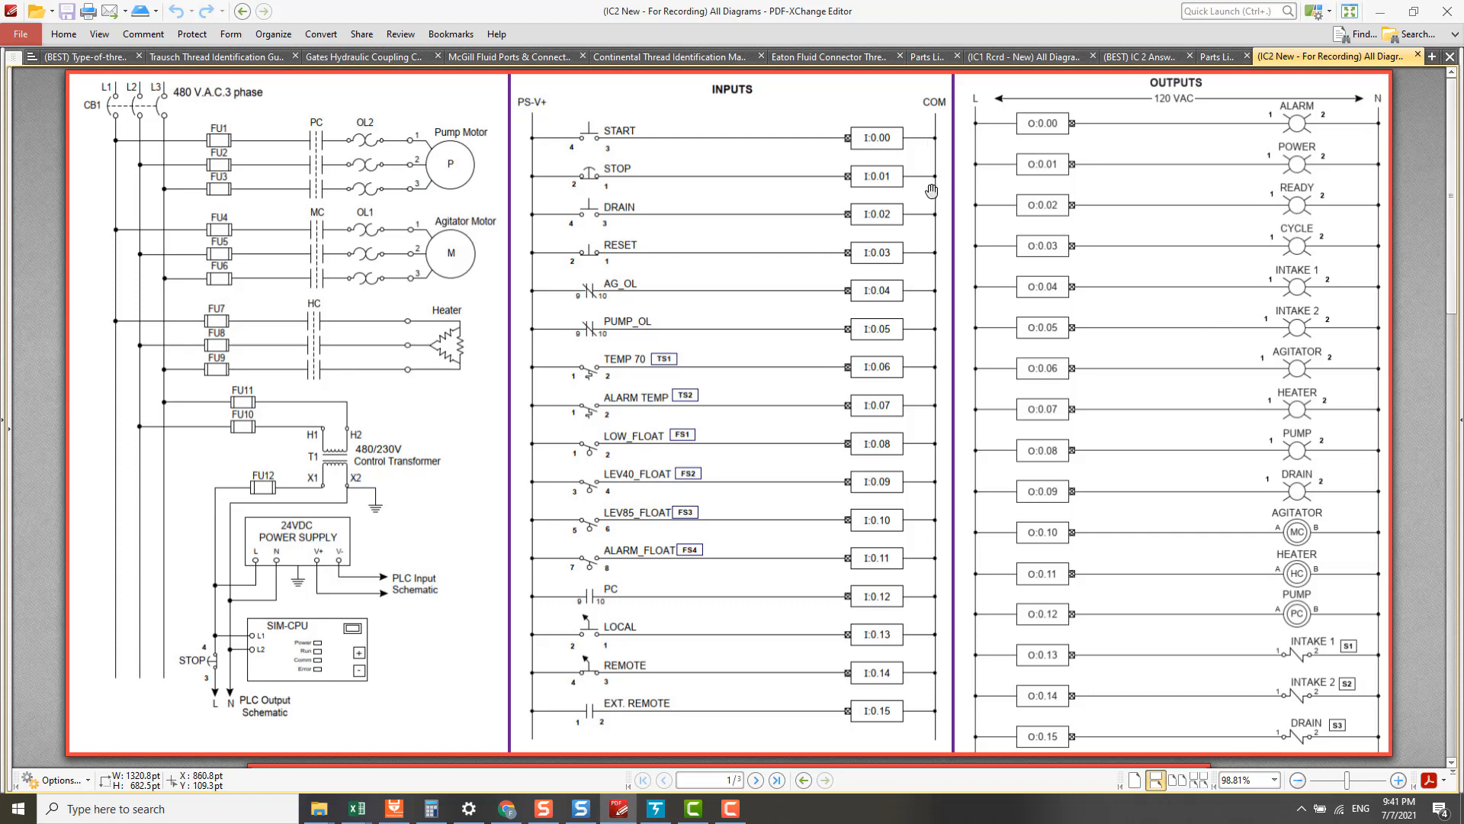
pyautogui.moveTo(934, 322)
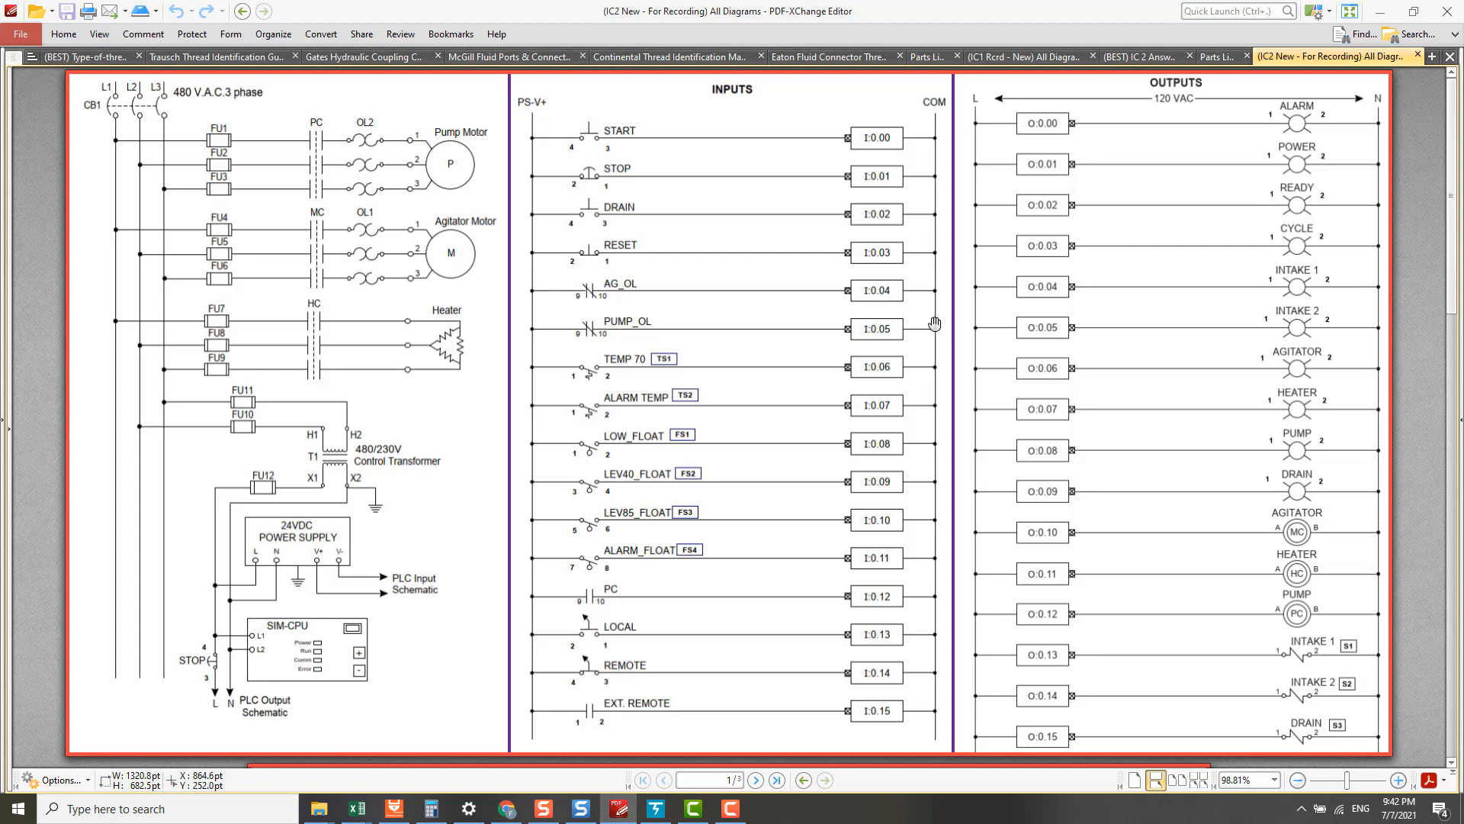
pyautogui.moveTo(939, 252)
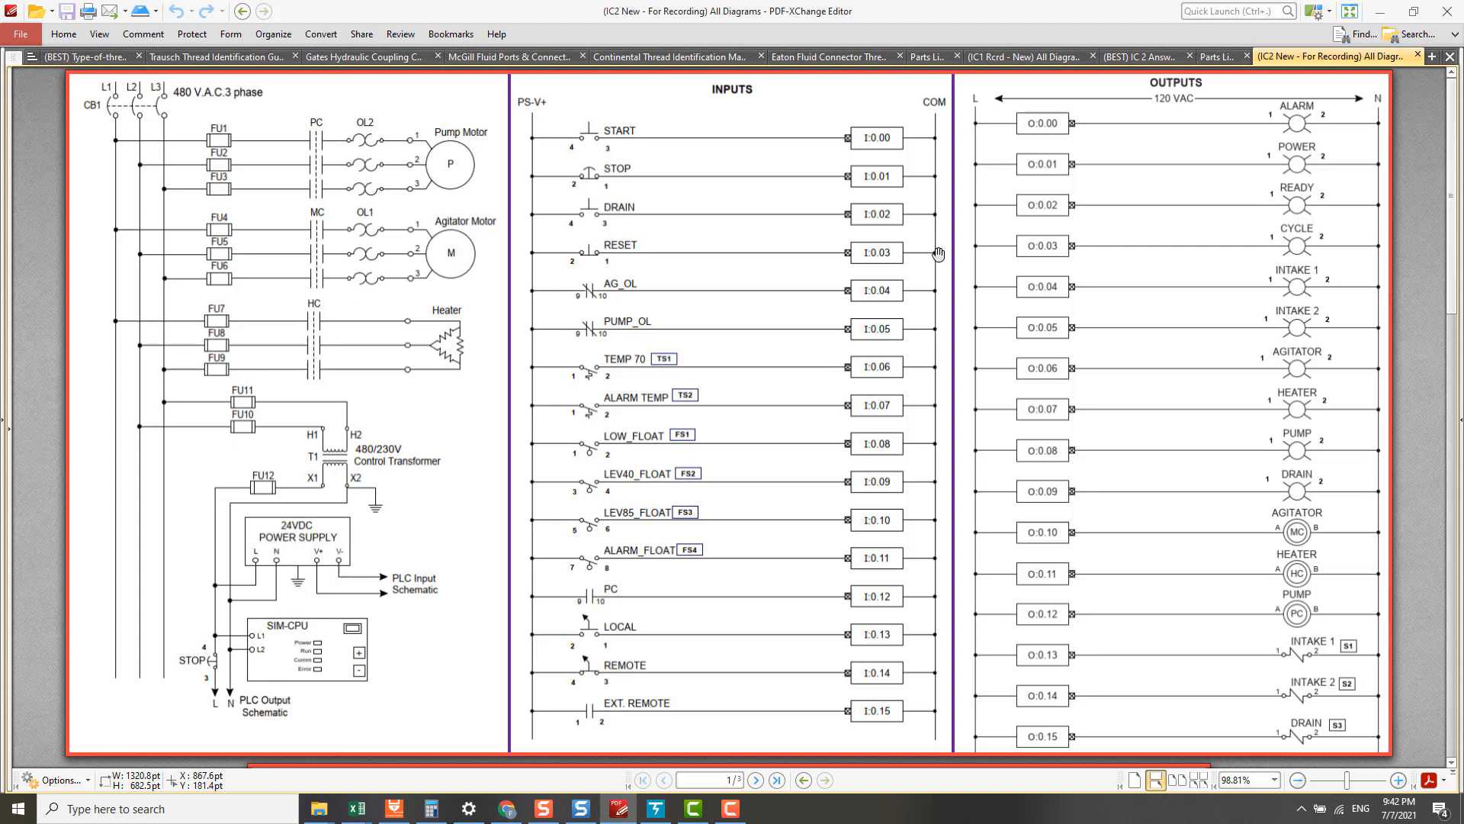
pyautogui.moveTo(937, 251)
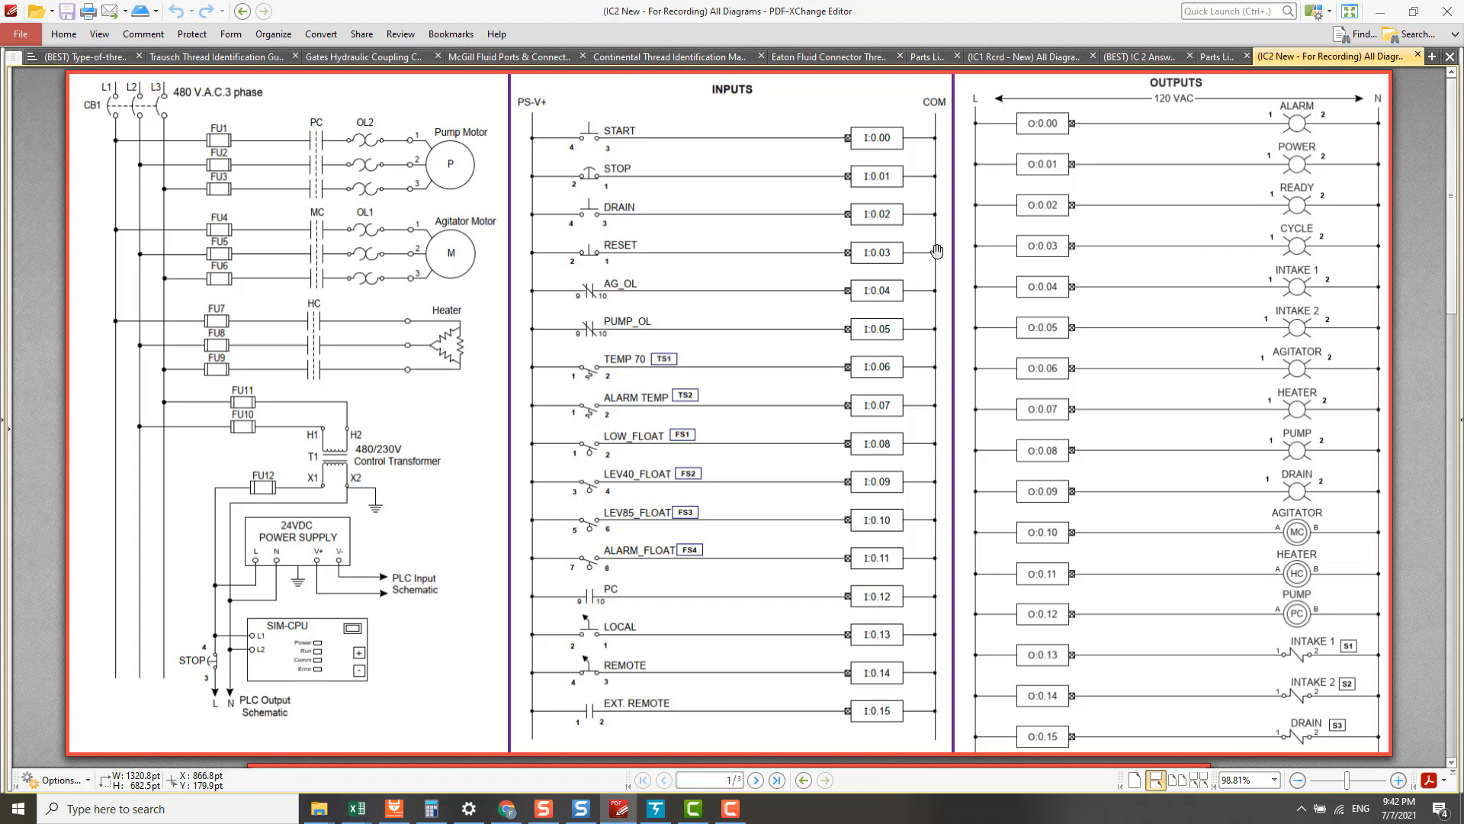
pyautogui.moveTo(938, 237)
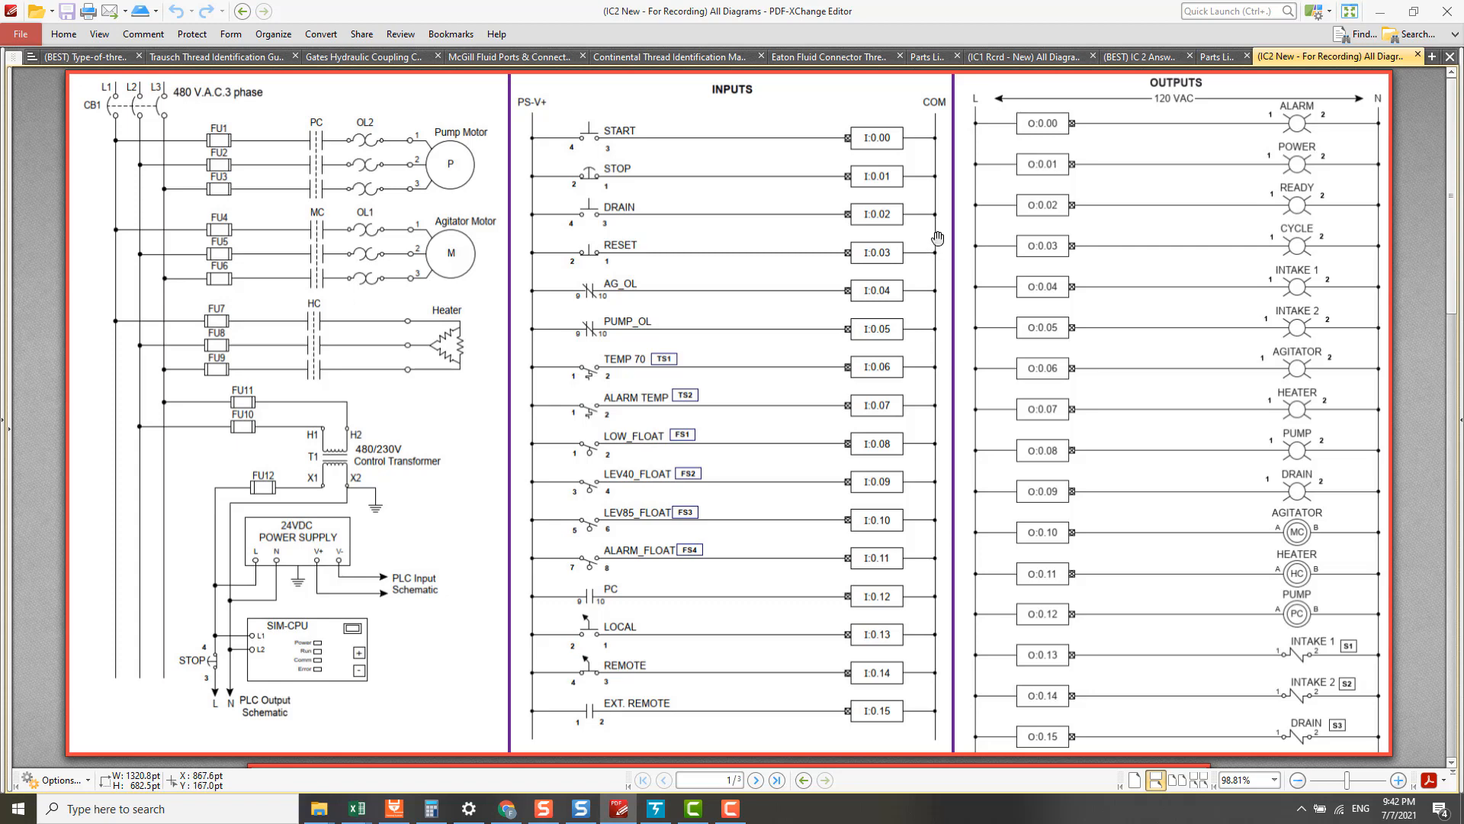
pyautogui.moveTo(937, 133)
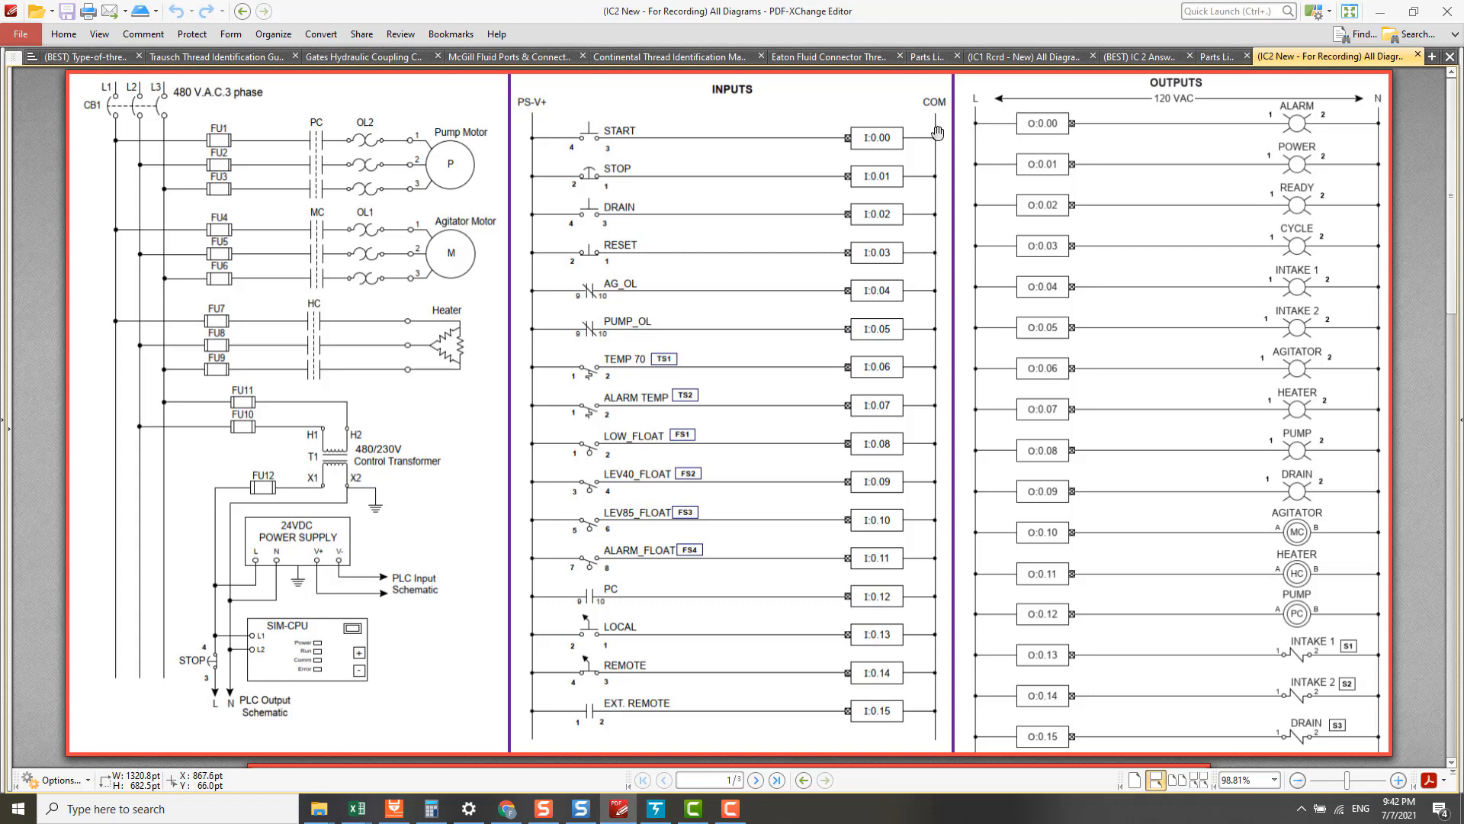
pyautogui.moveTo(973, 248)
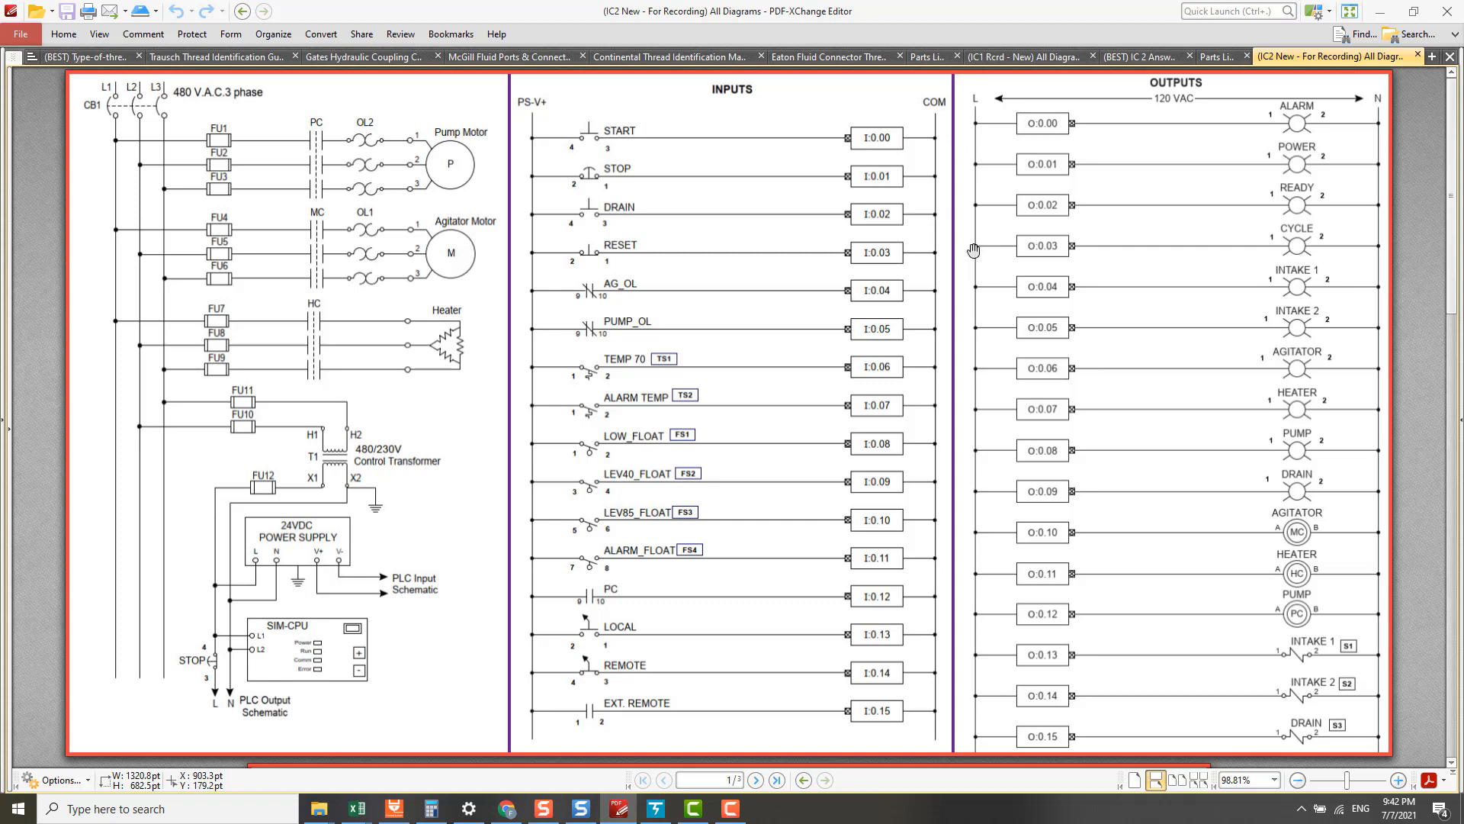
pyautogui.moveTo(912, 250)
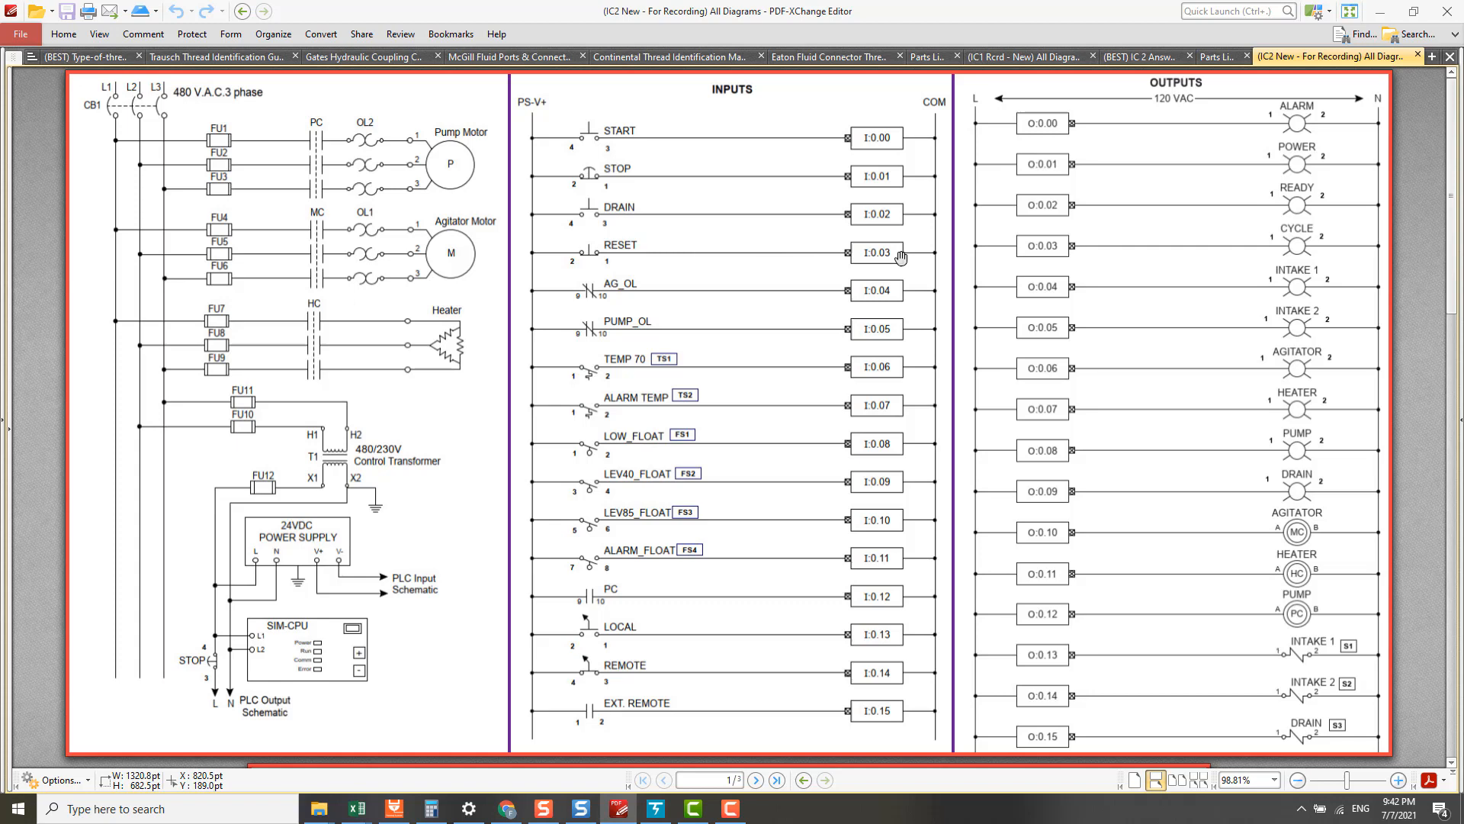
pyautogui.moveTo(910, 261)
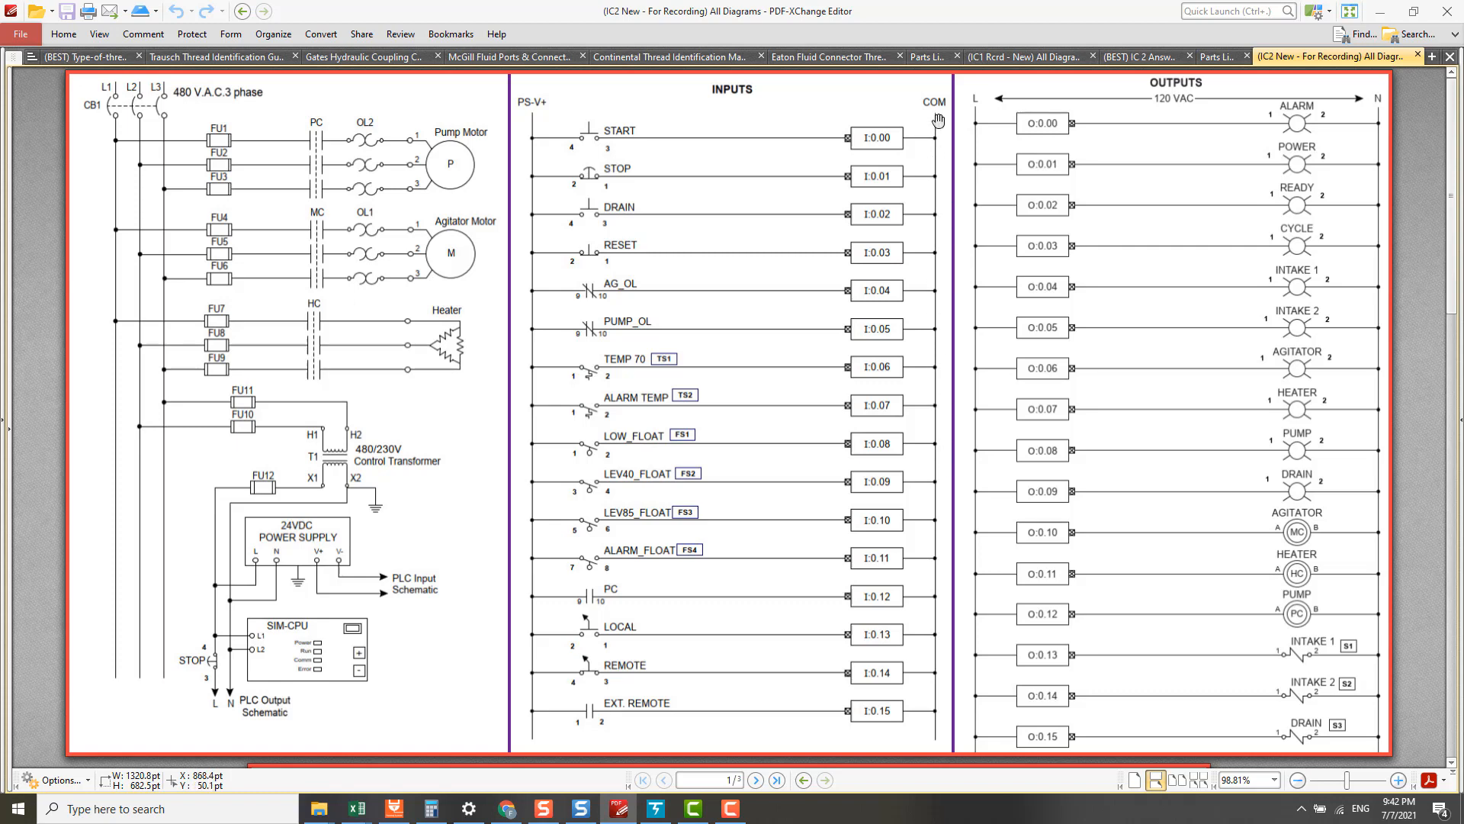
pyautogui.moveTo(909, 175)
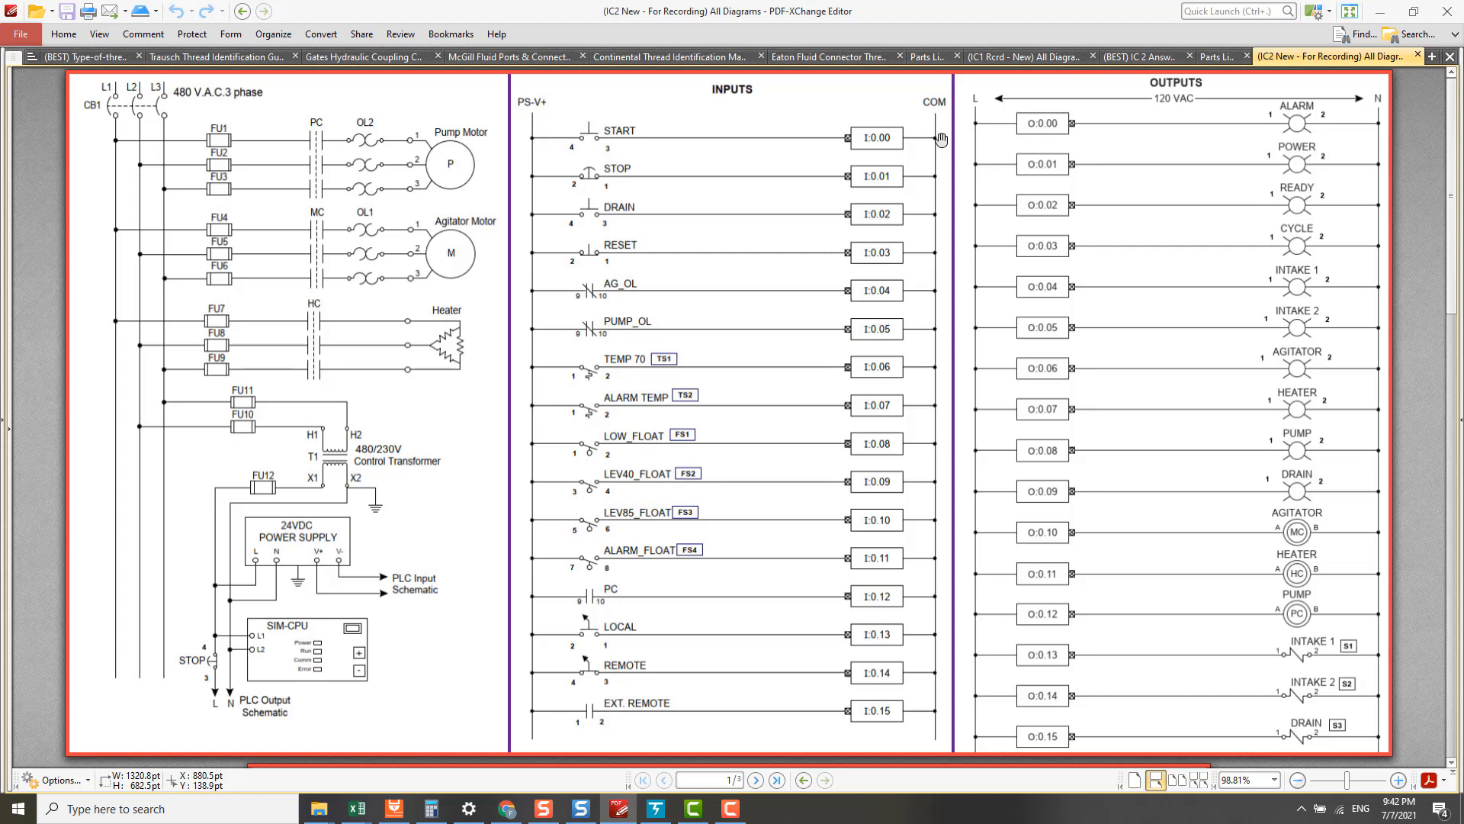
pyautogui.moveTo(946, 362)
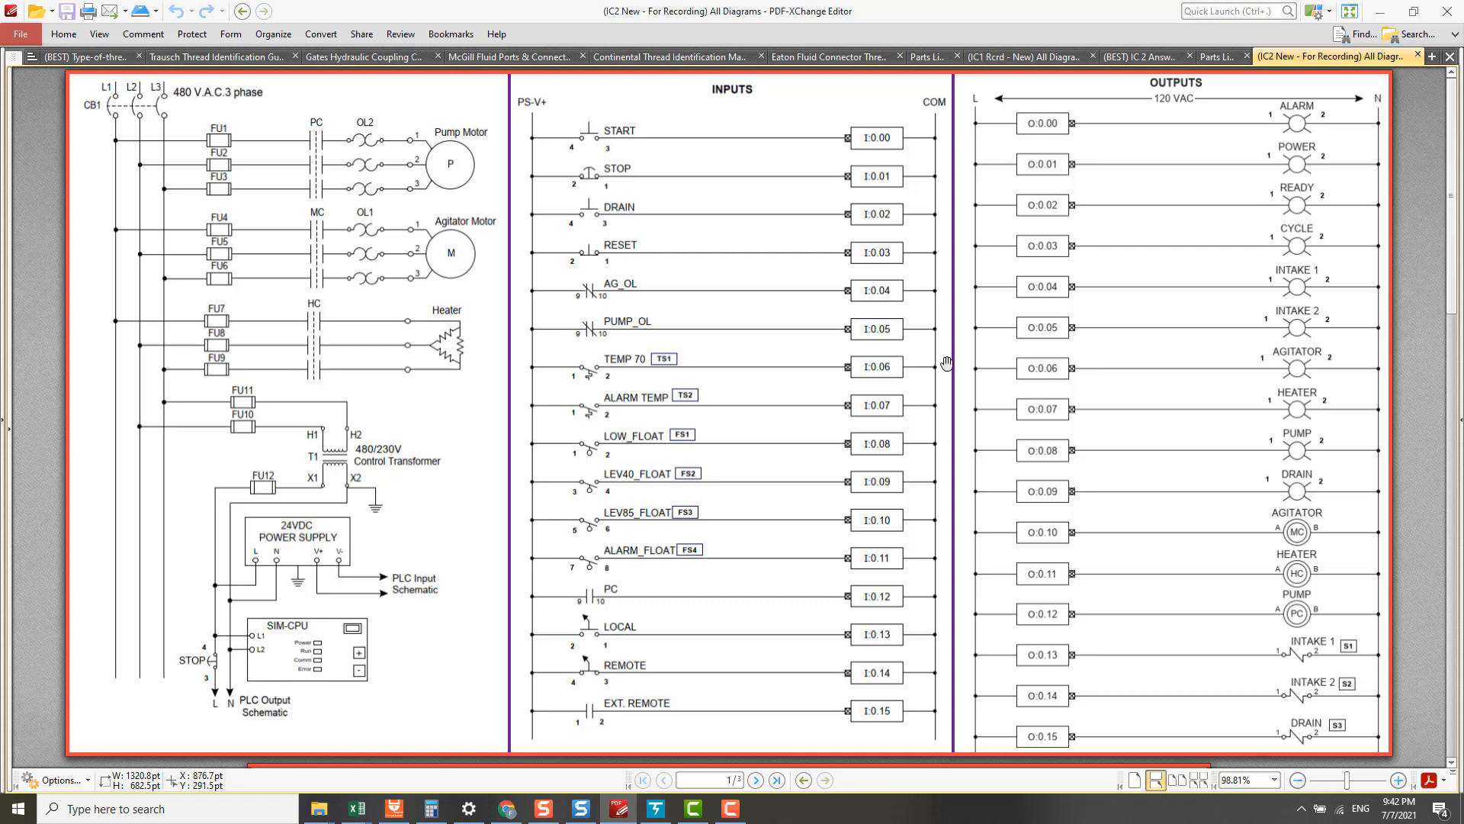
pyautogui.moveTo(929, 252)
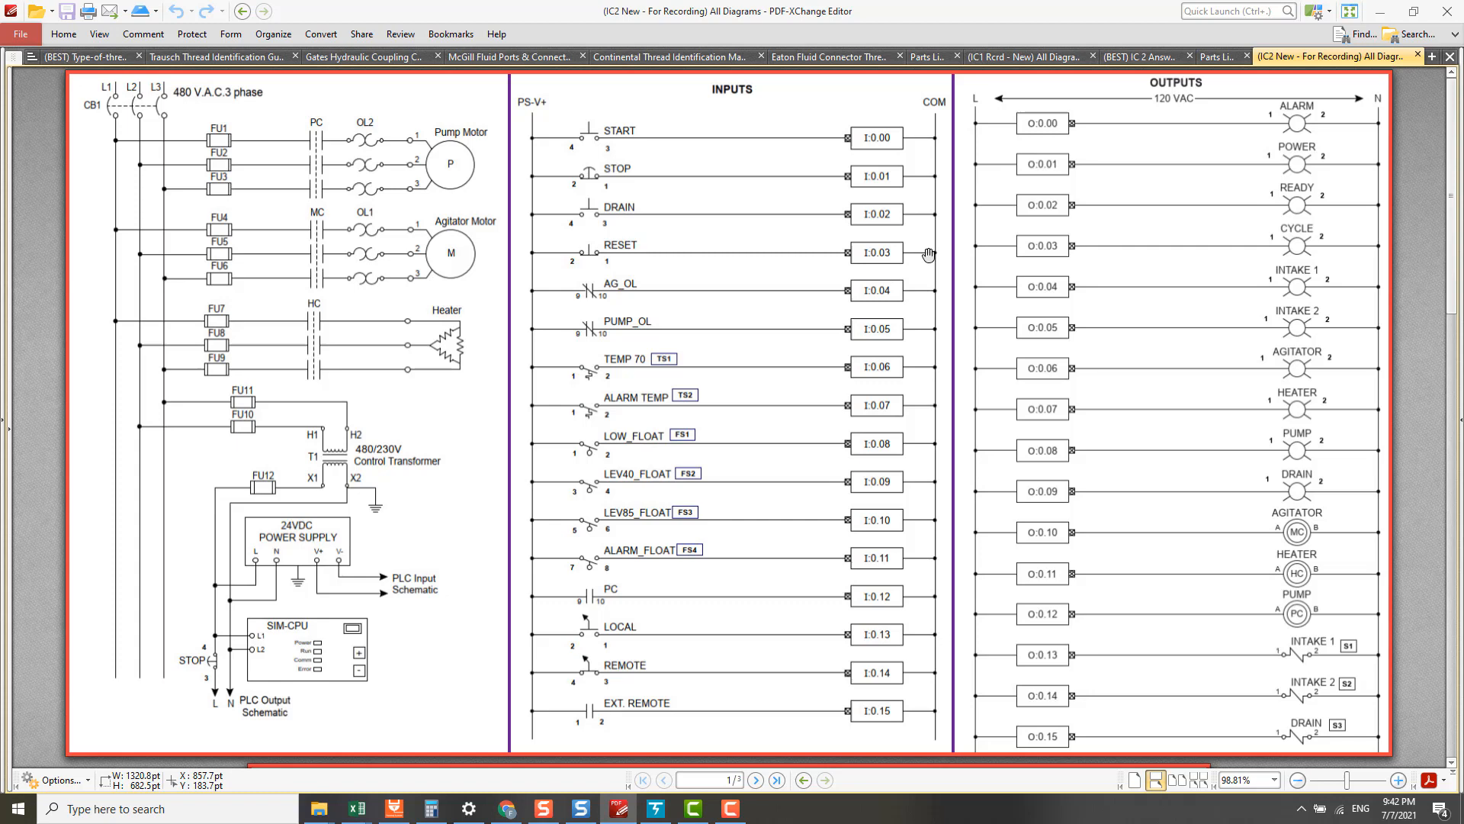
pyautogui.moveTo(948, 156)
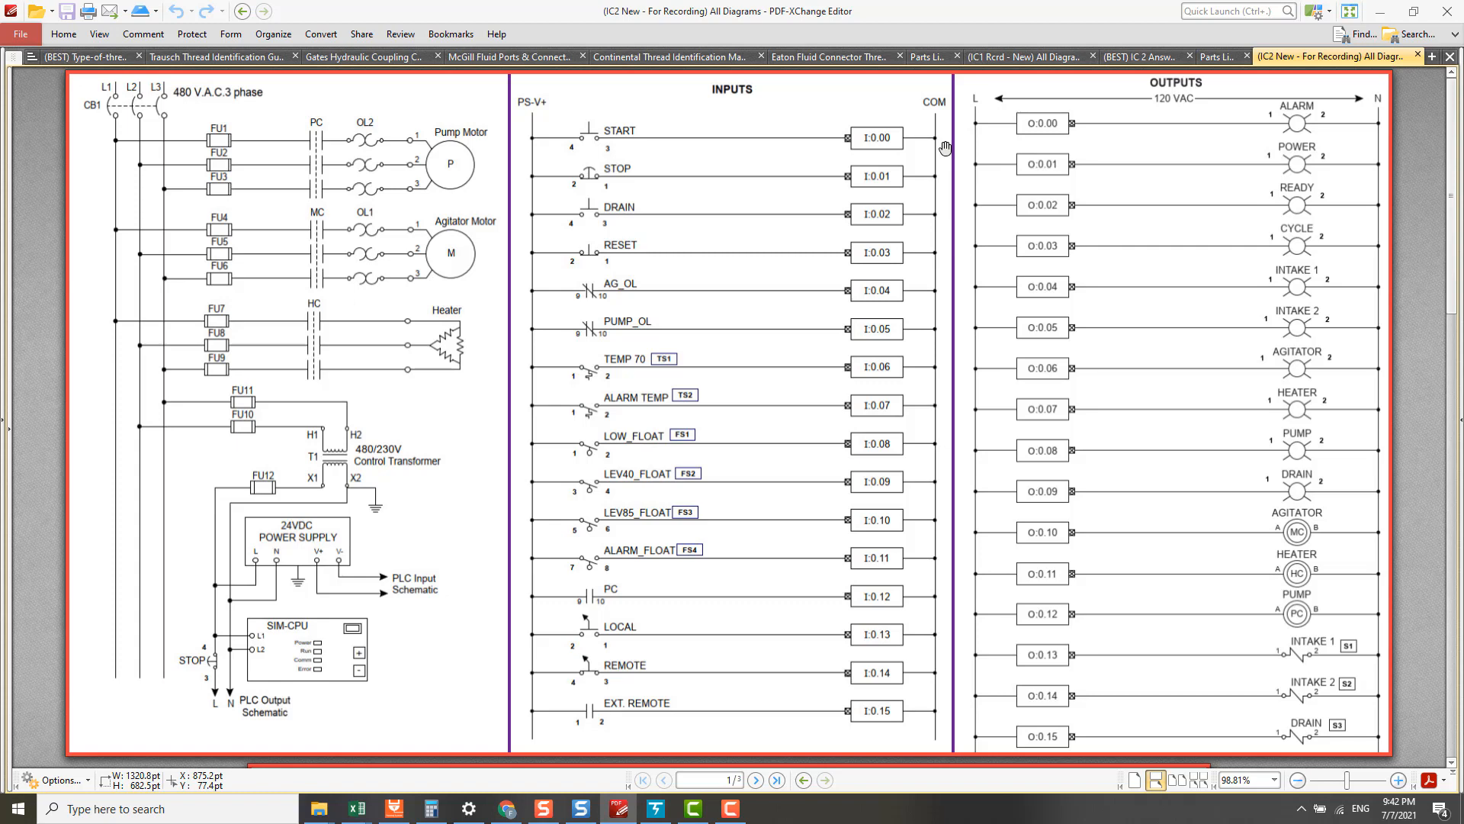
pyautogui.moveTo(906, 174)
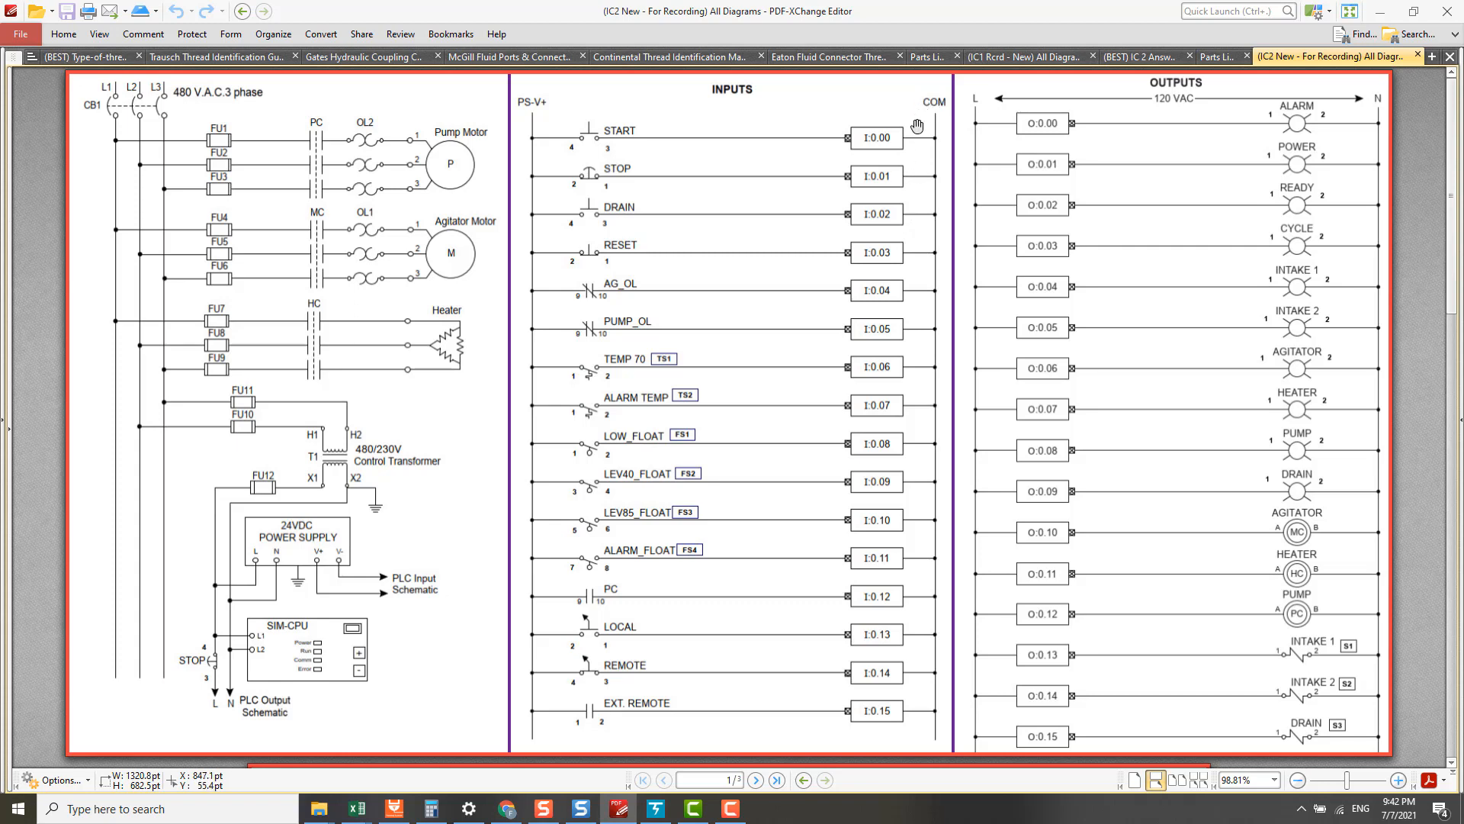
pyautogui.moveTo(929, 235)
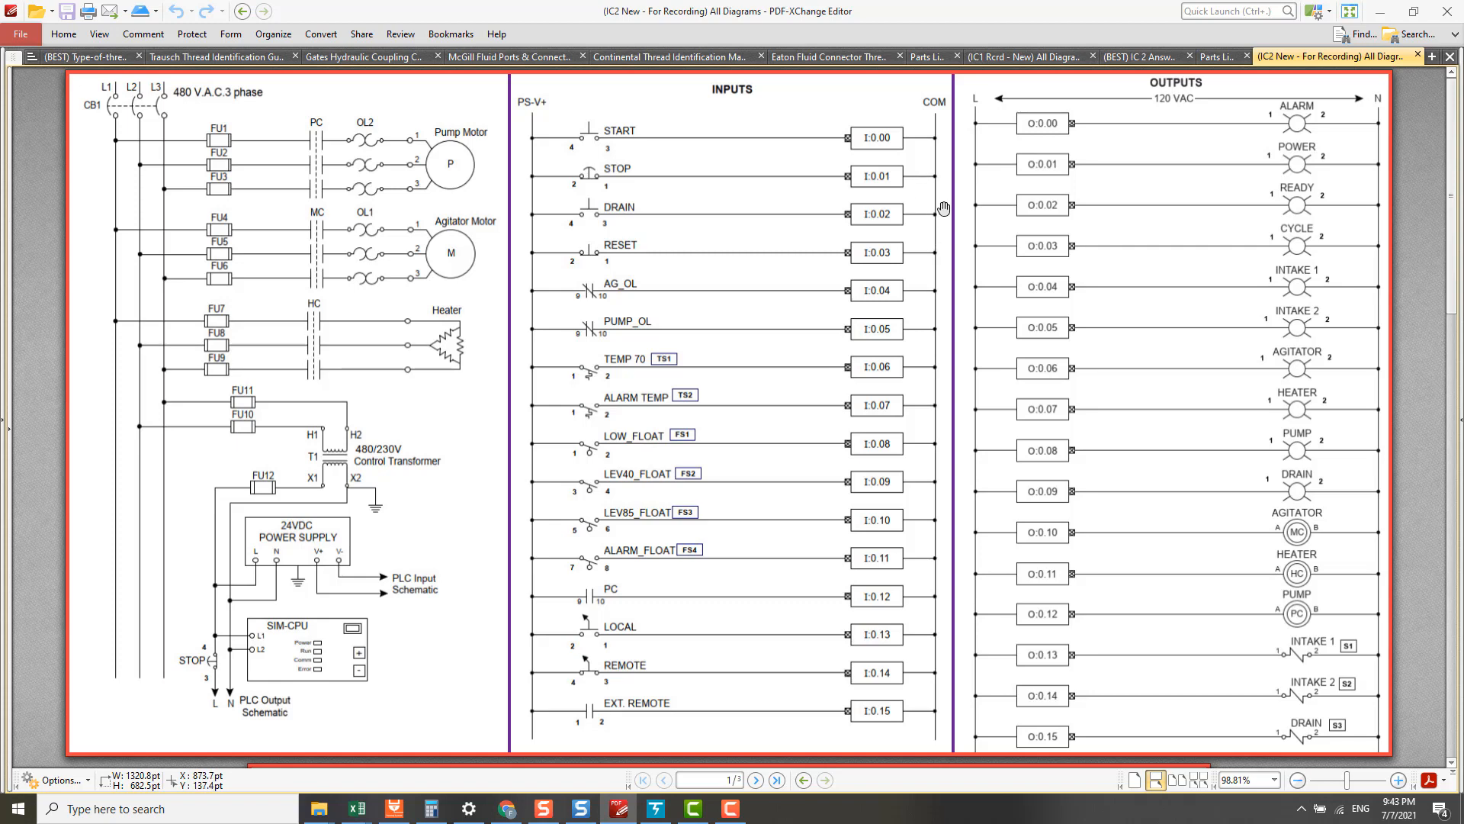
pyautogui.moveTo(936, 188)
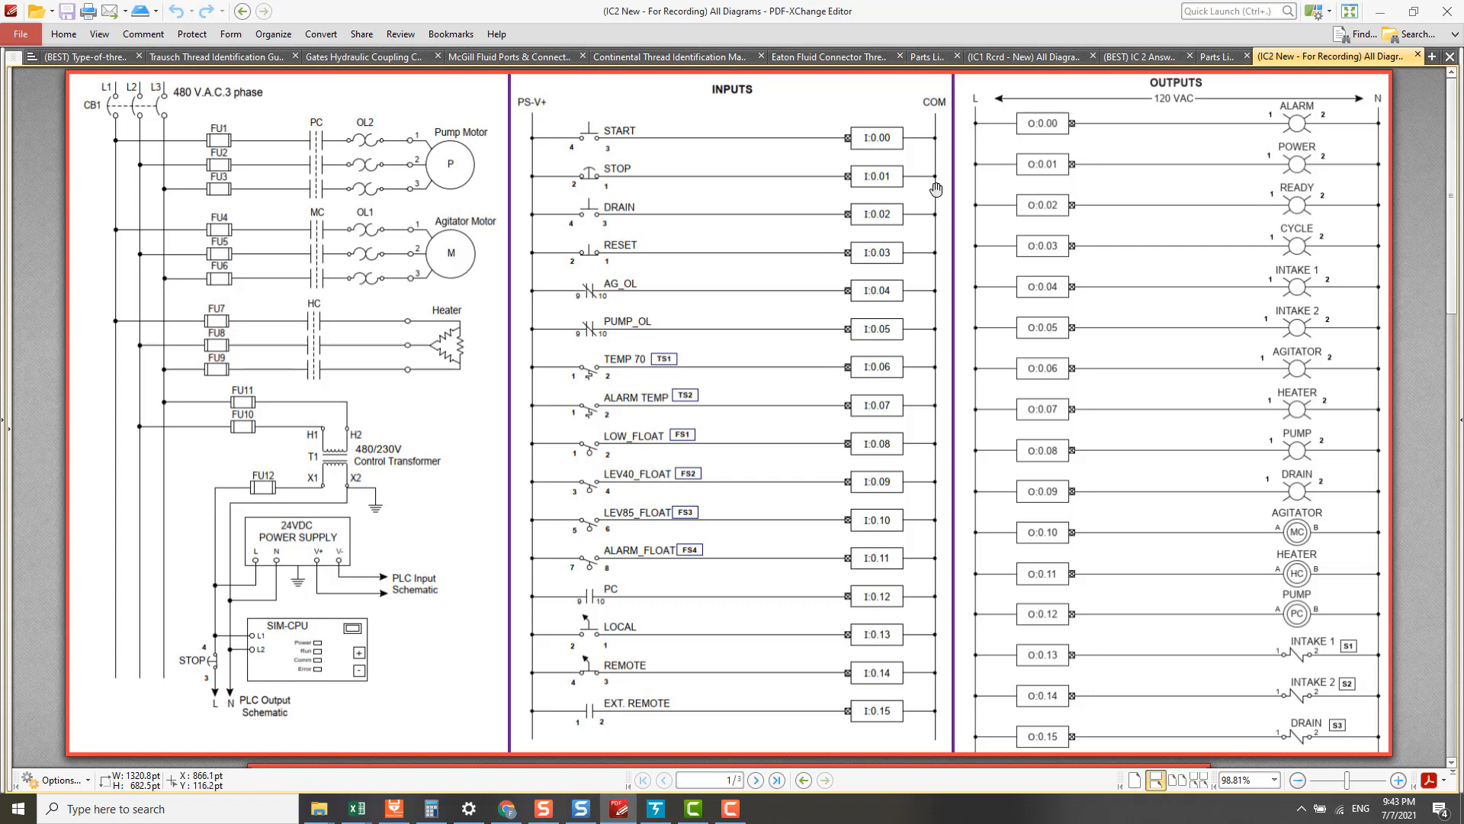
pyautogui.moveTo(937, 199)
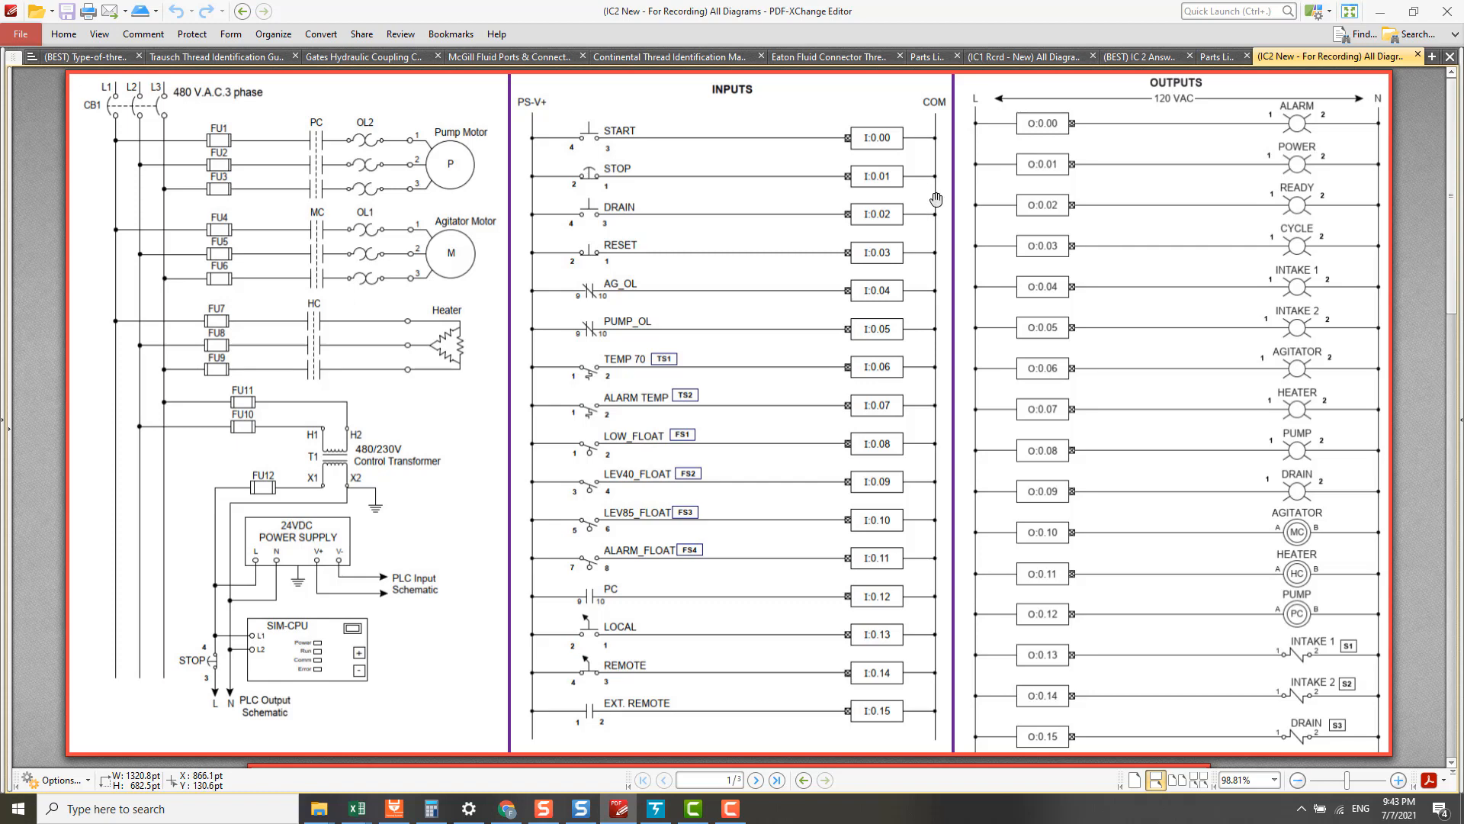
pyautogui.moveTo(938, 188)
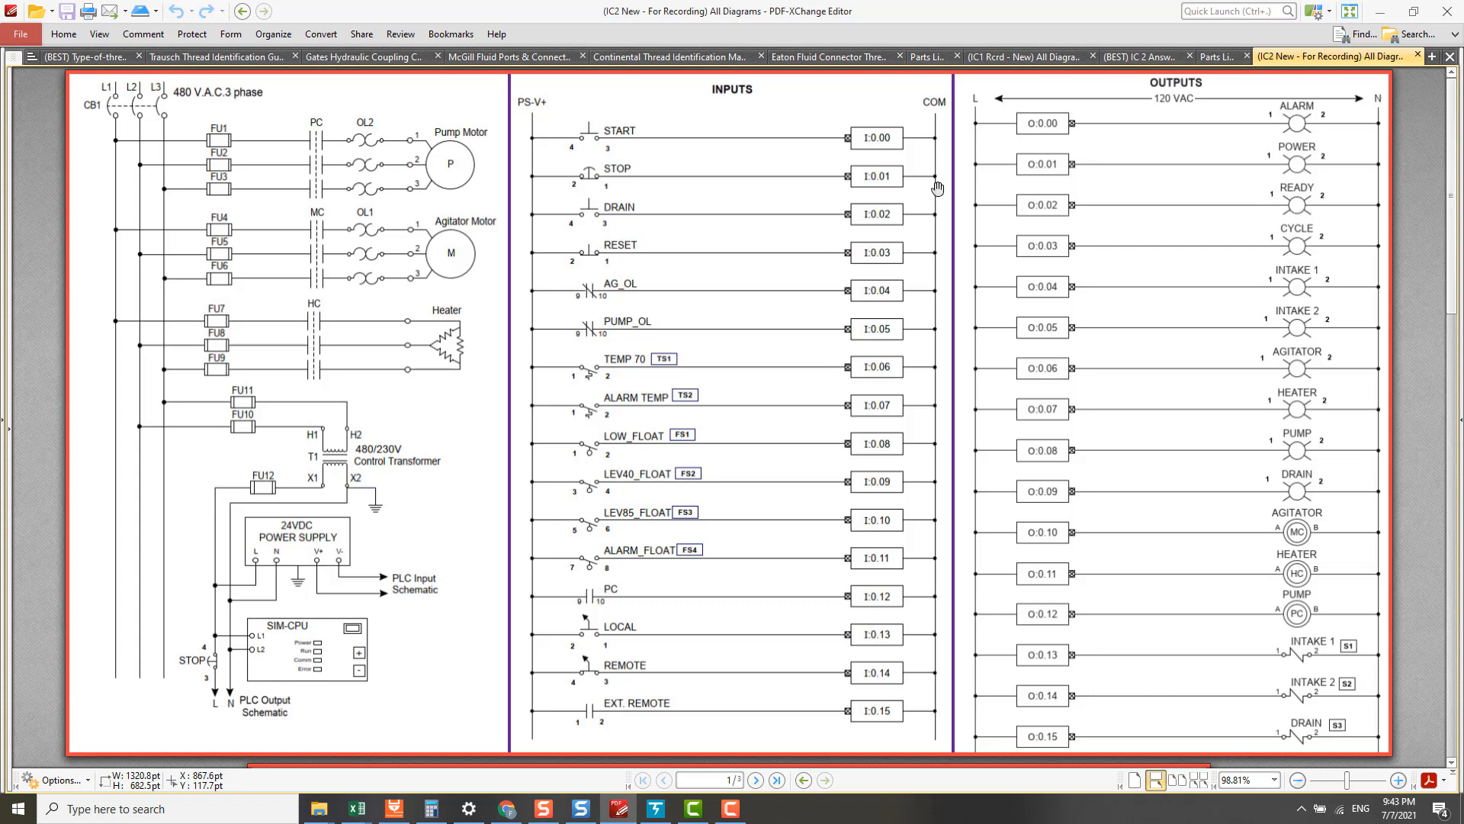
pyautogui.moveTo(932, 309)
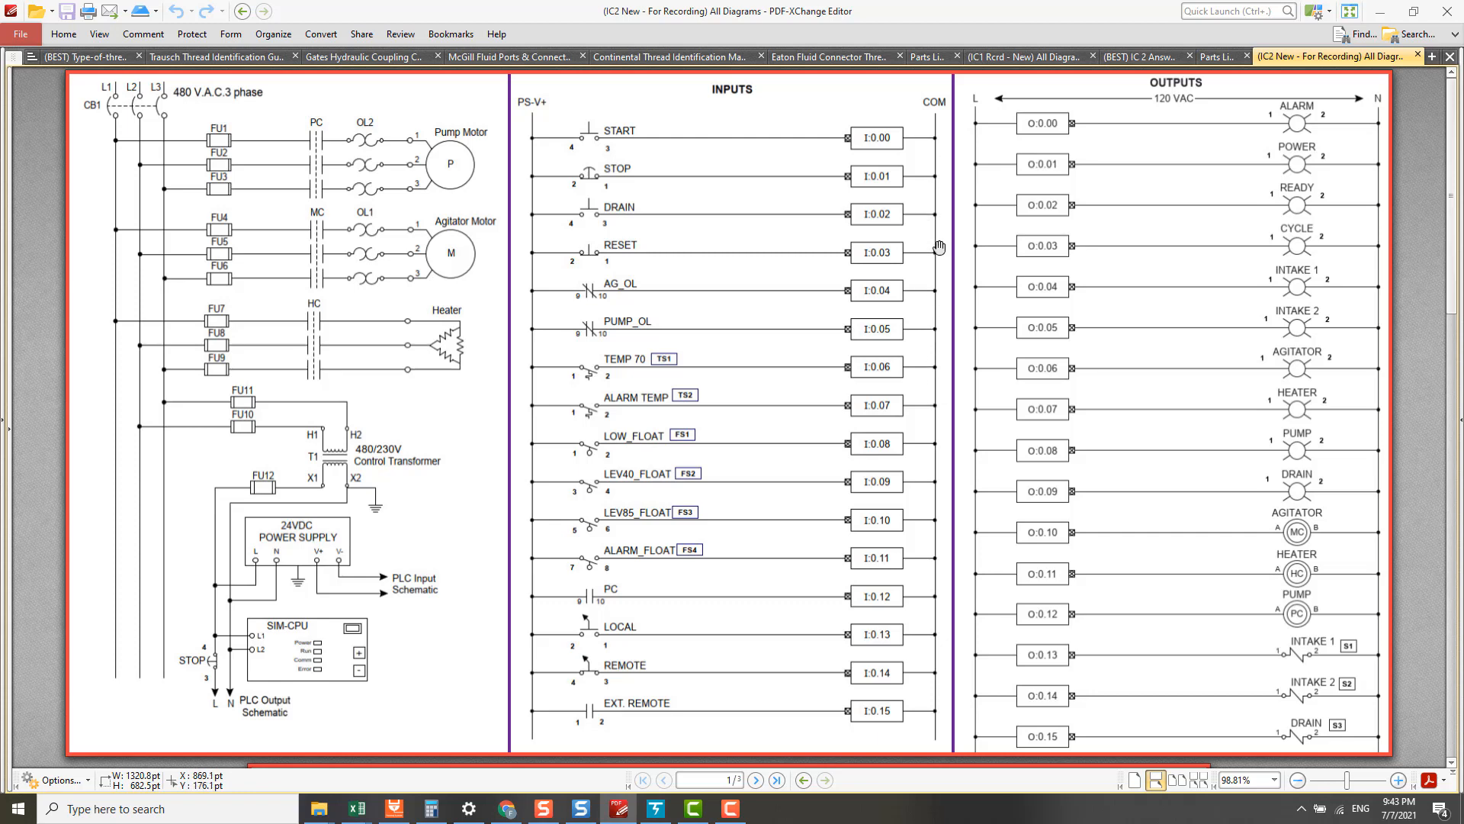
pyautogui.moveTo(936, 225)
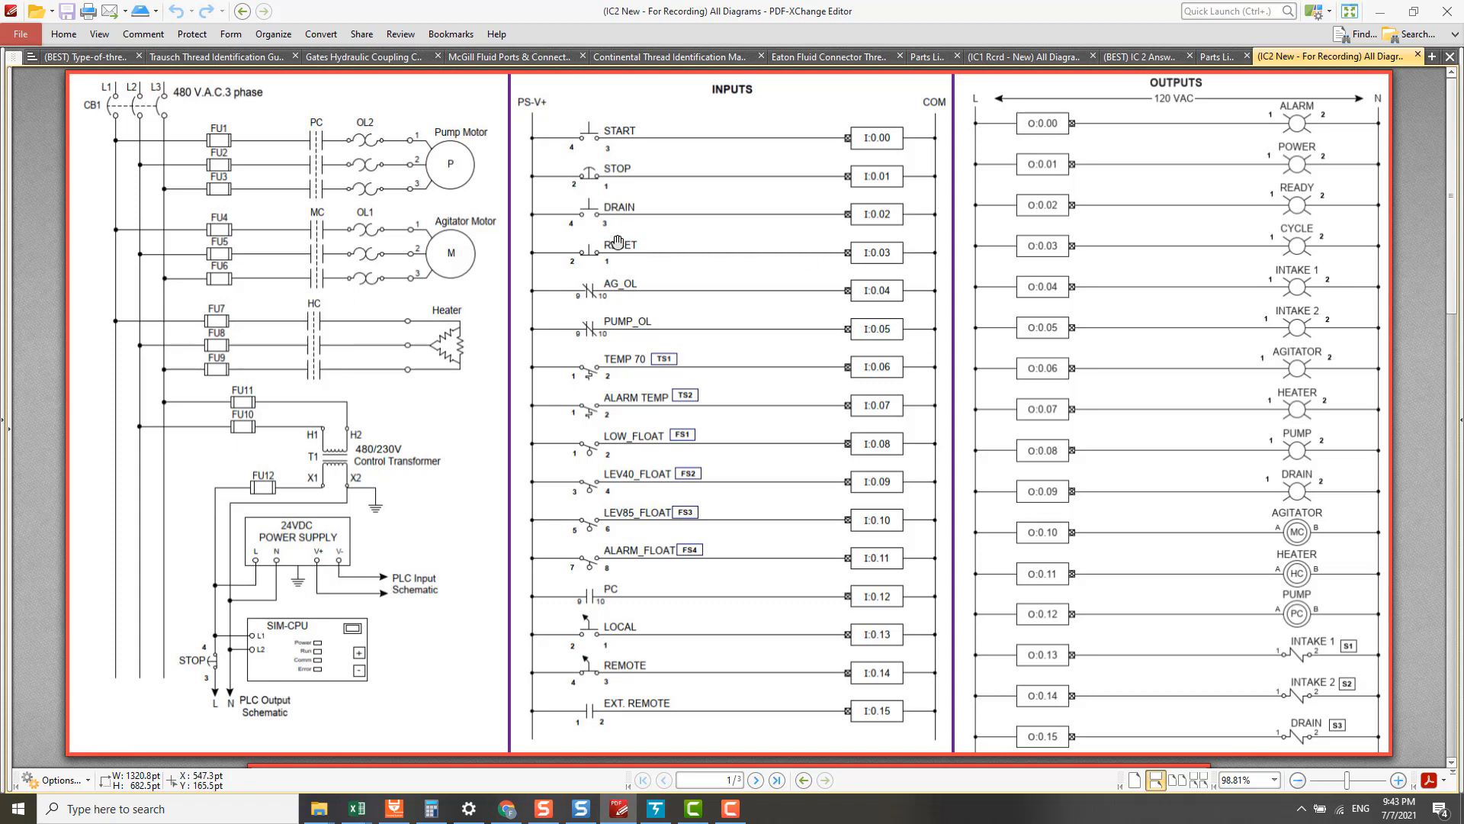
pyautogui.moveTo(922, 238)
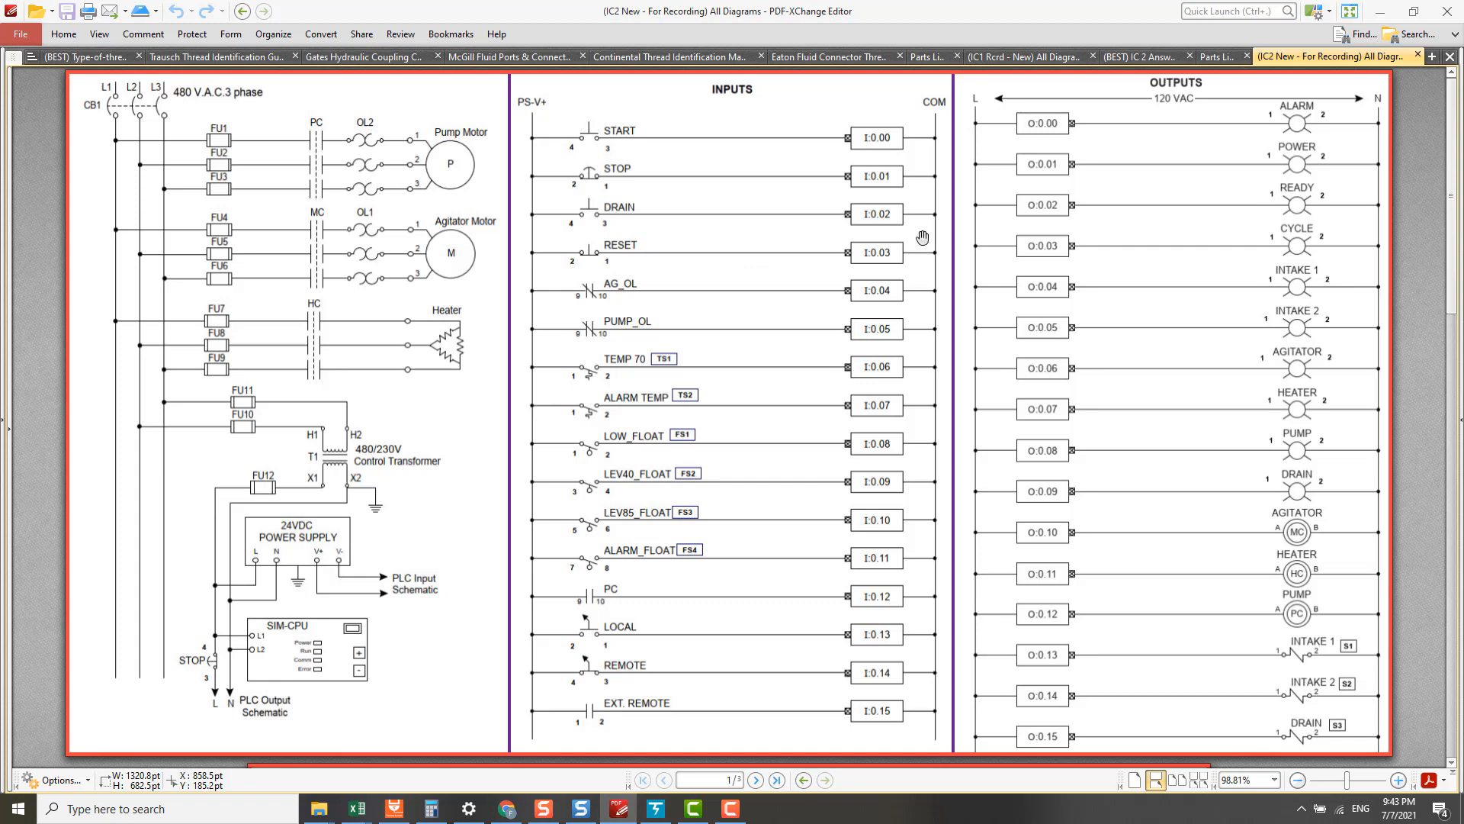
pyautogui.moveTo(937, 140)
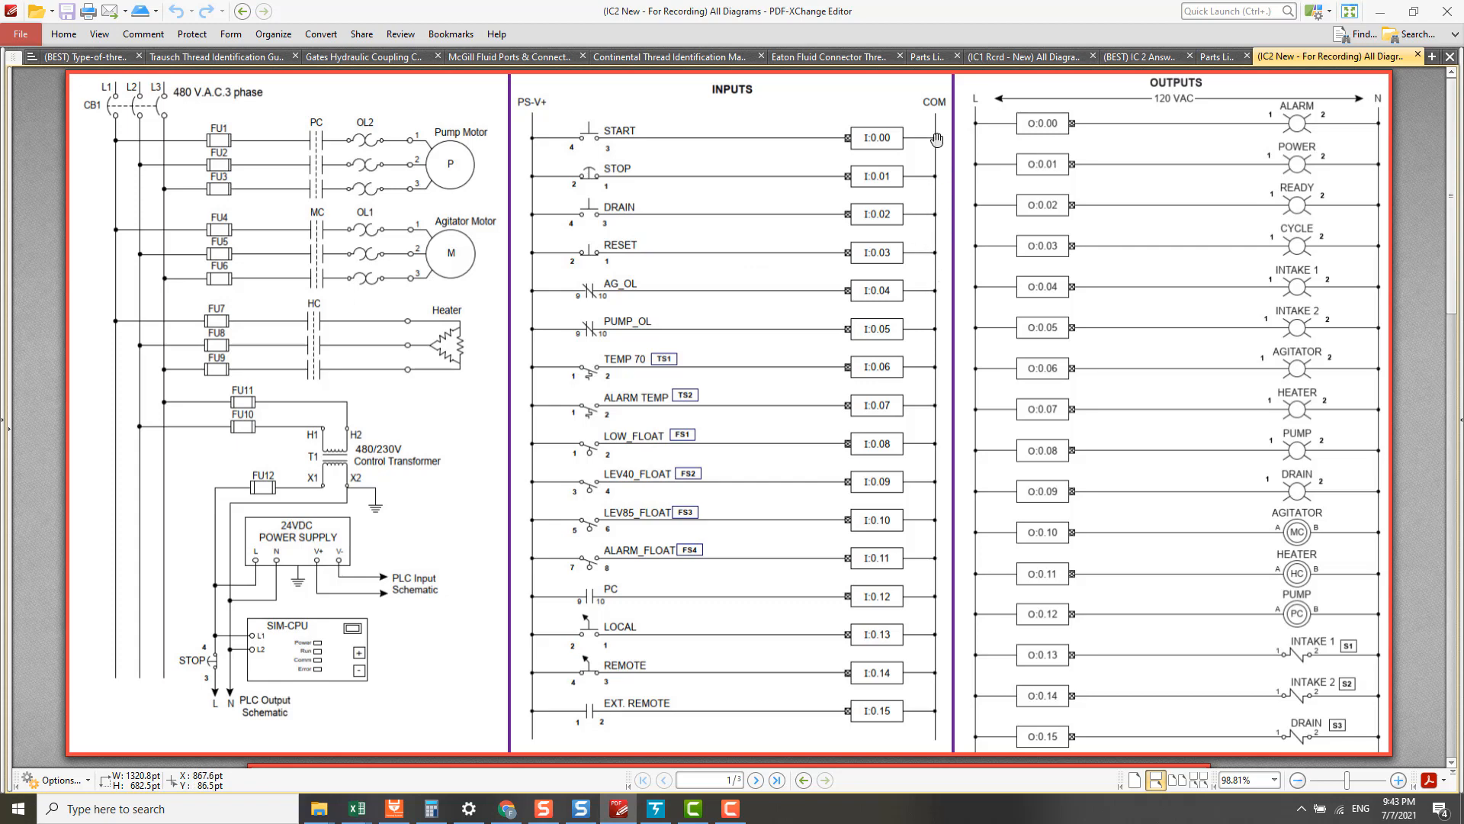
pyautogui.moveTo(943, 220)
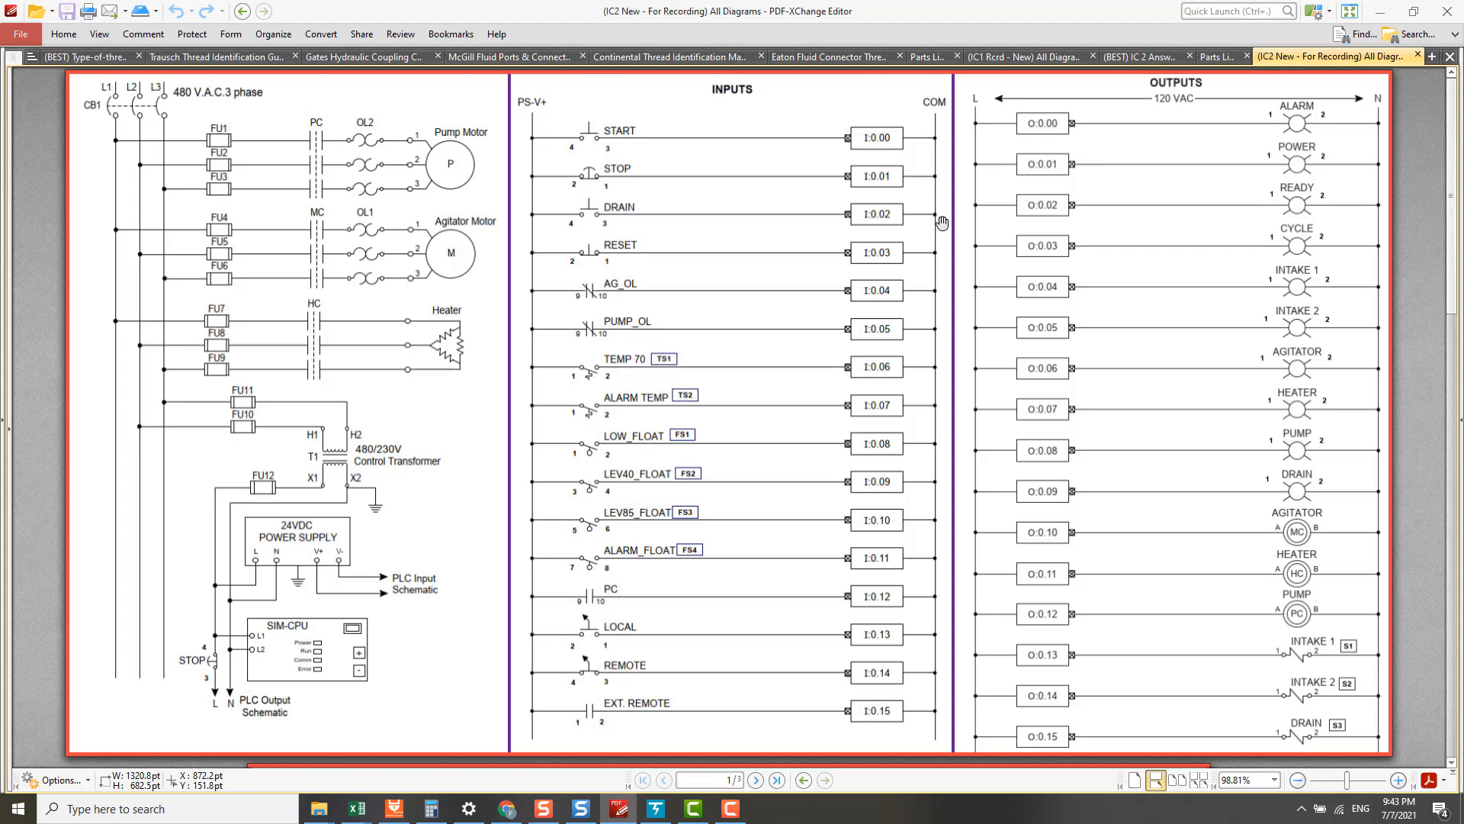
pyautogui.moveTo(891, 168)
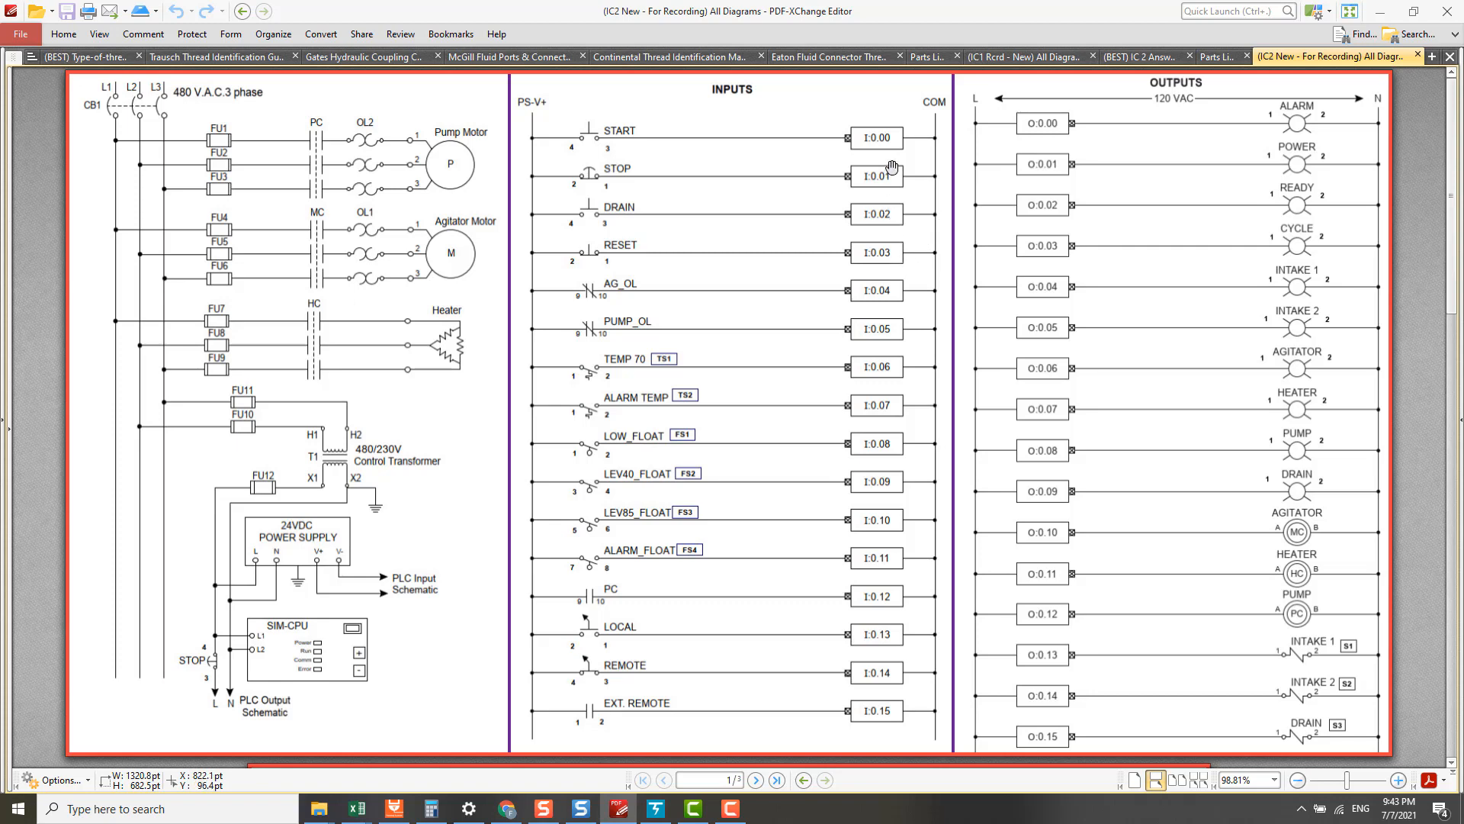
pyautogui.moveTo(916, 168)
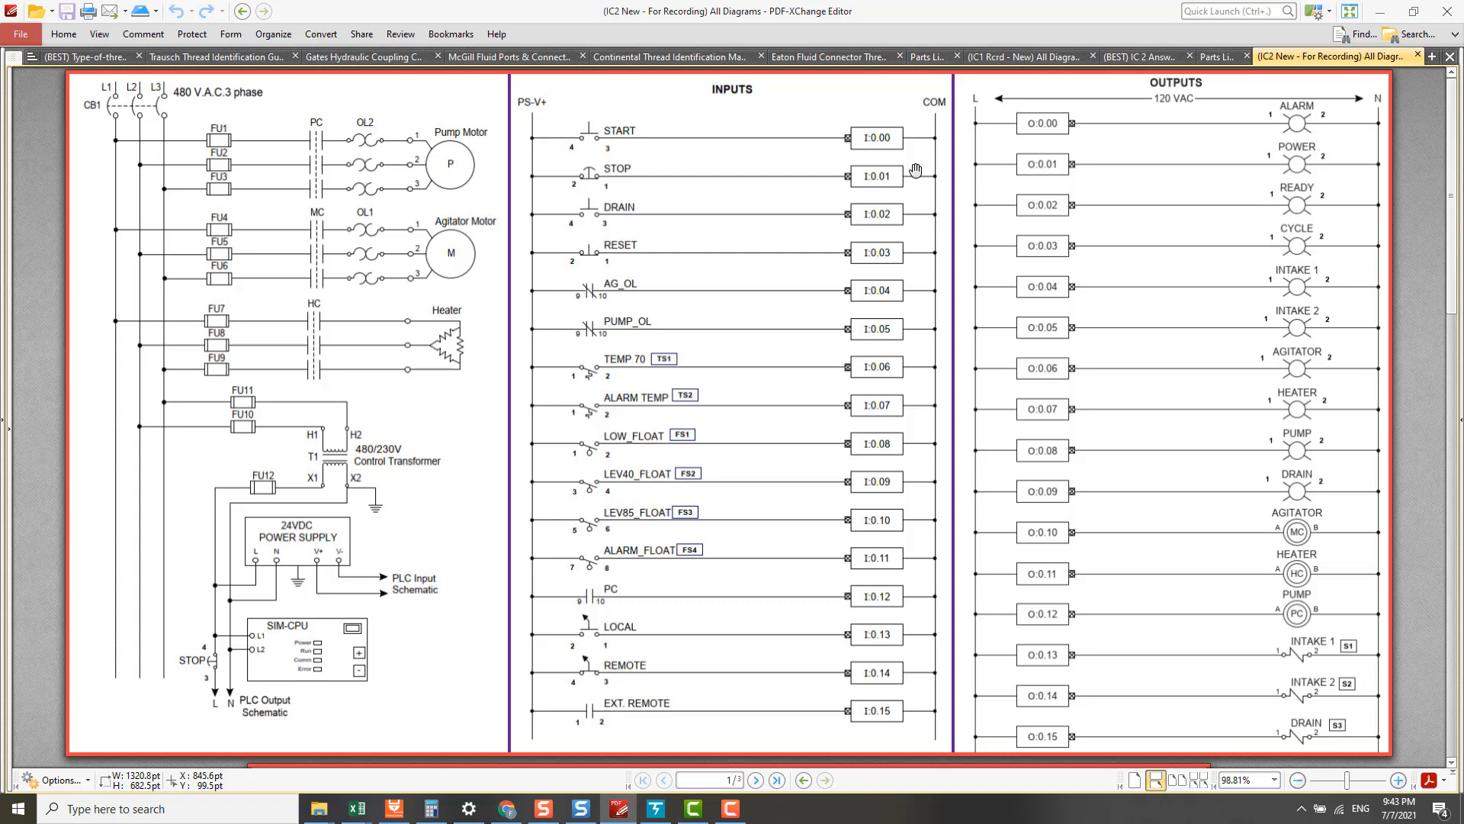
pyautogui.moveTo(935, 219)
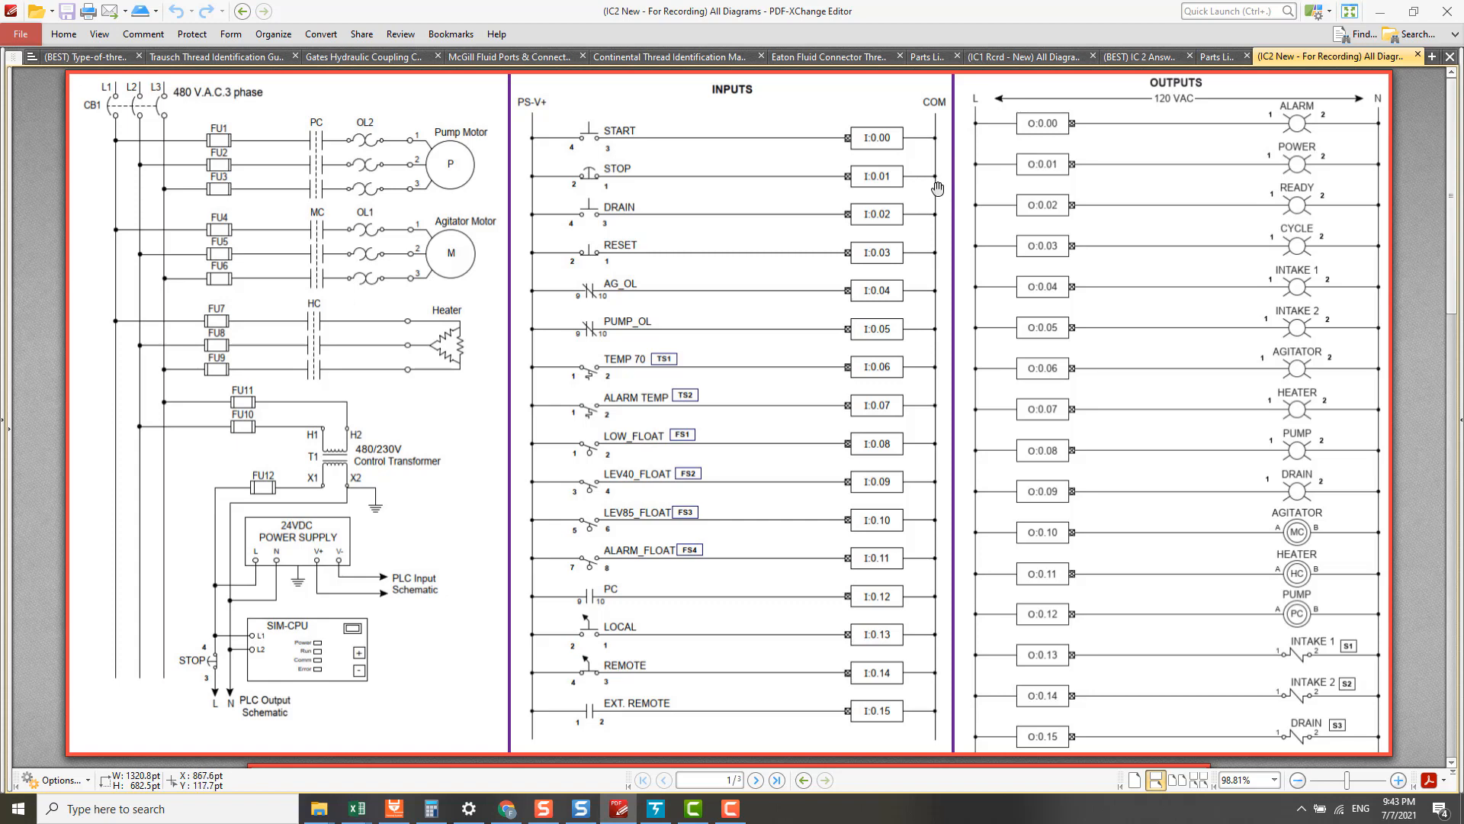
pyautogui.moveTo(943, 227)
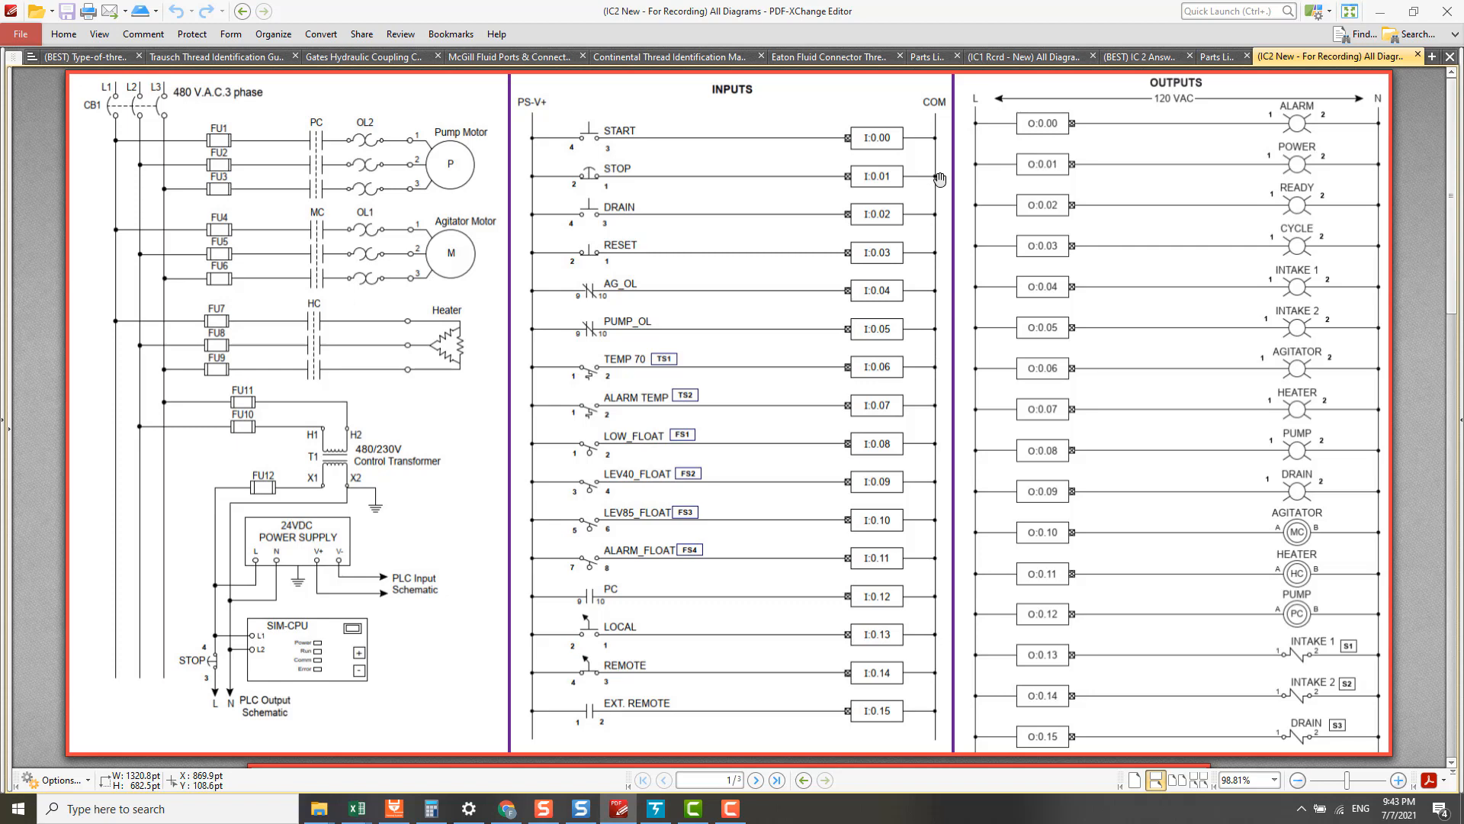
pyautogui.moveTo(909, 216)
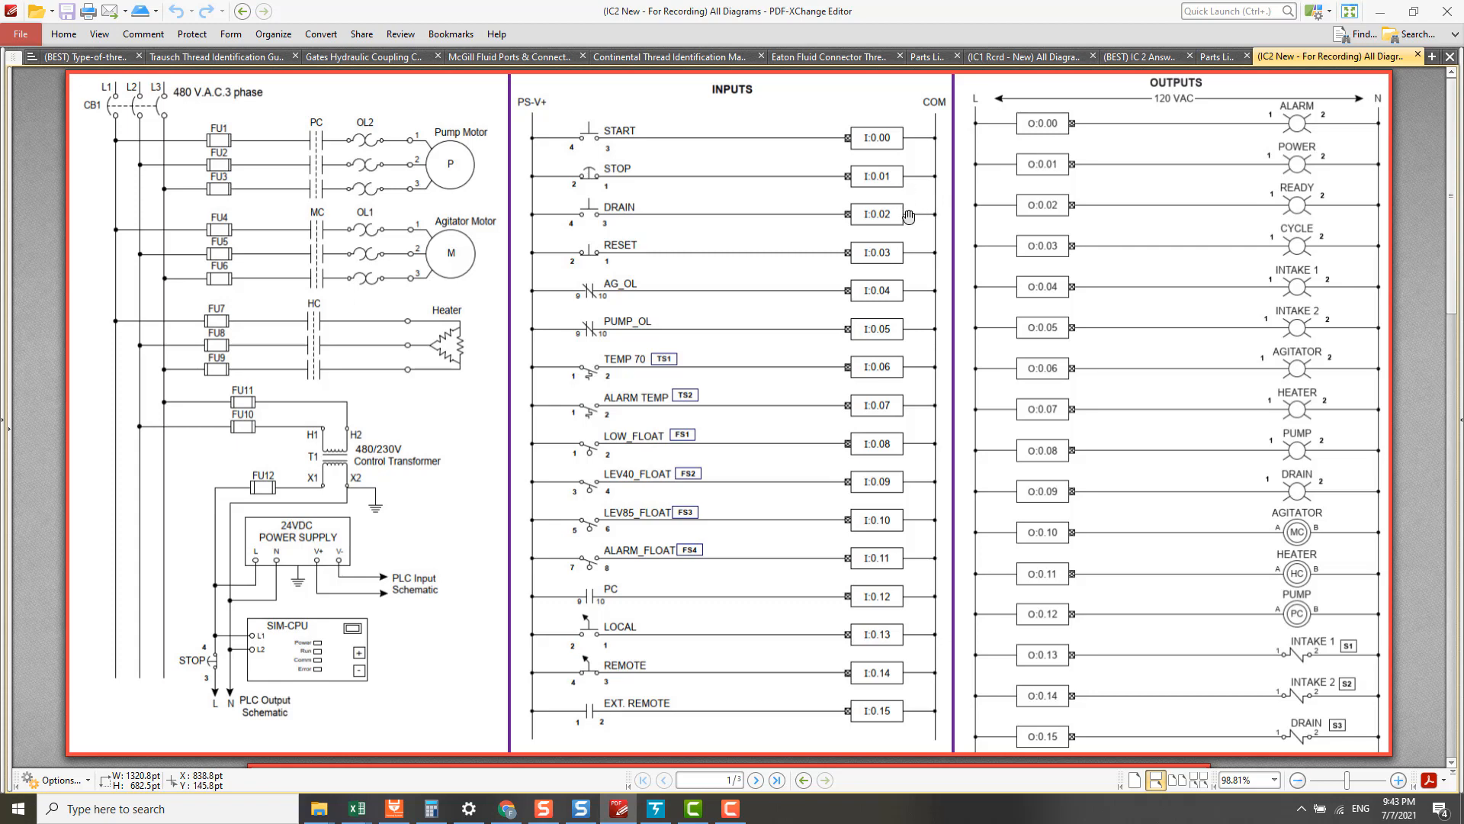
pyautogui.moveTo(921, 217)
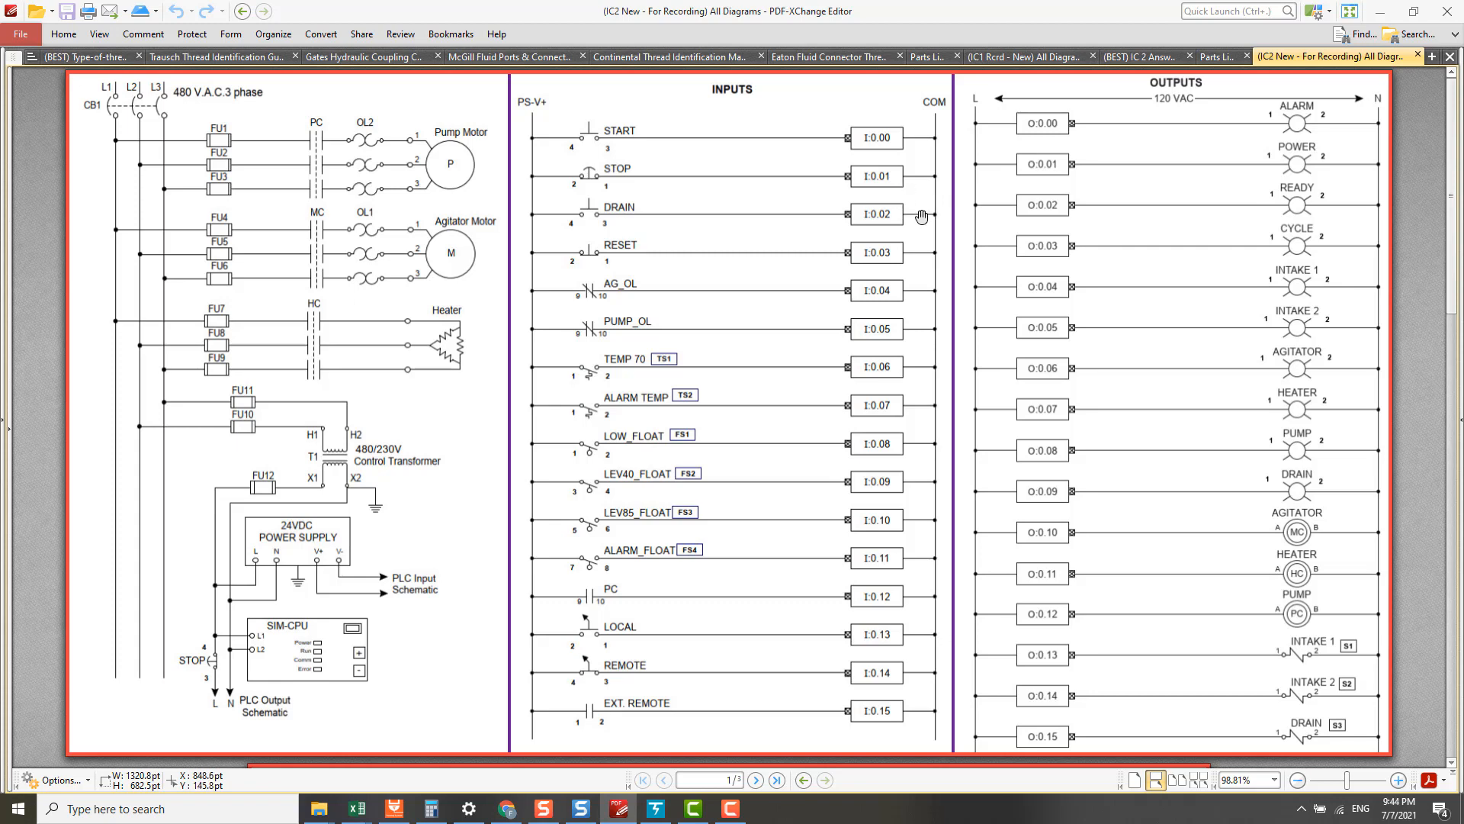
pyautogui.moveTo(911, 141)
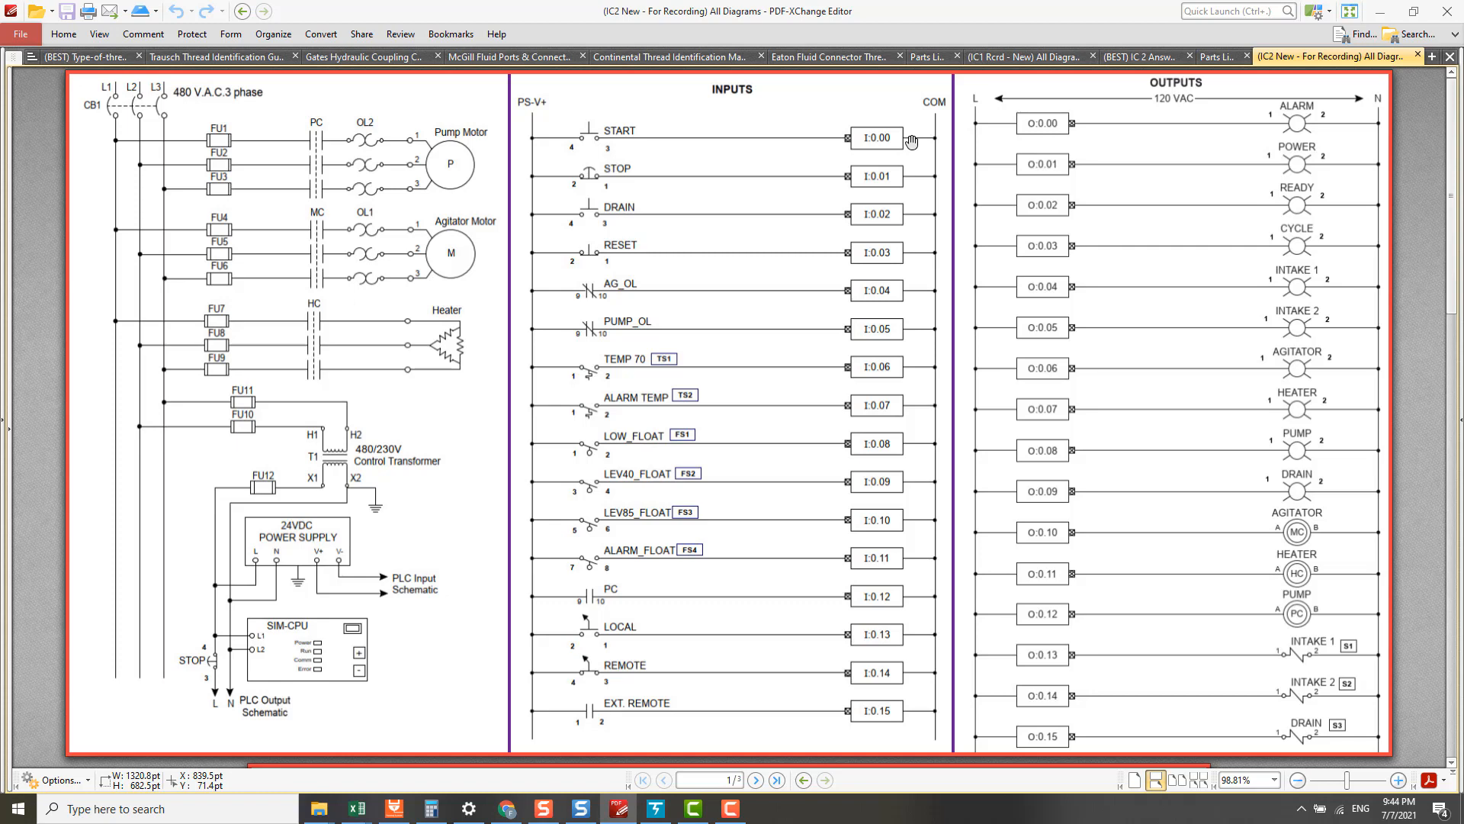
pyautogui.moveTo(946, 345)
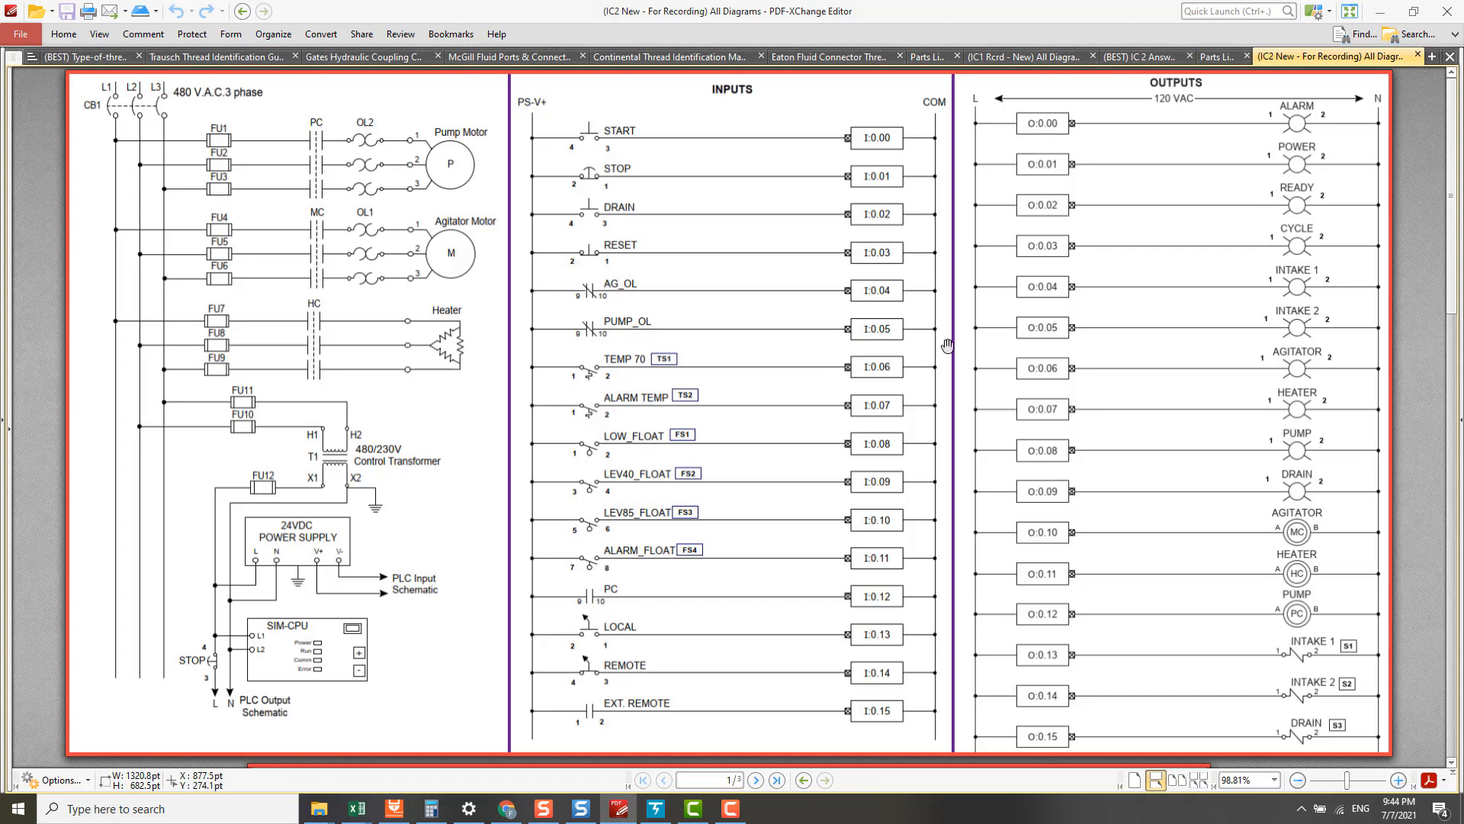
pyautogui.moveTo(387, 494)
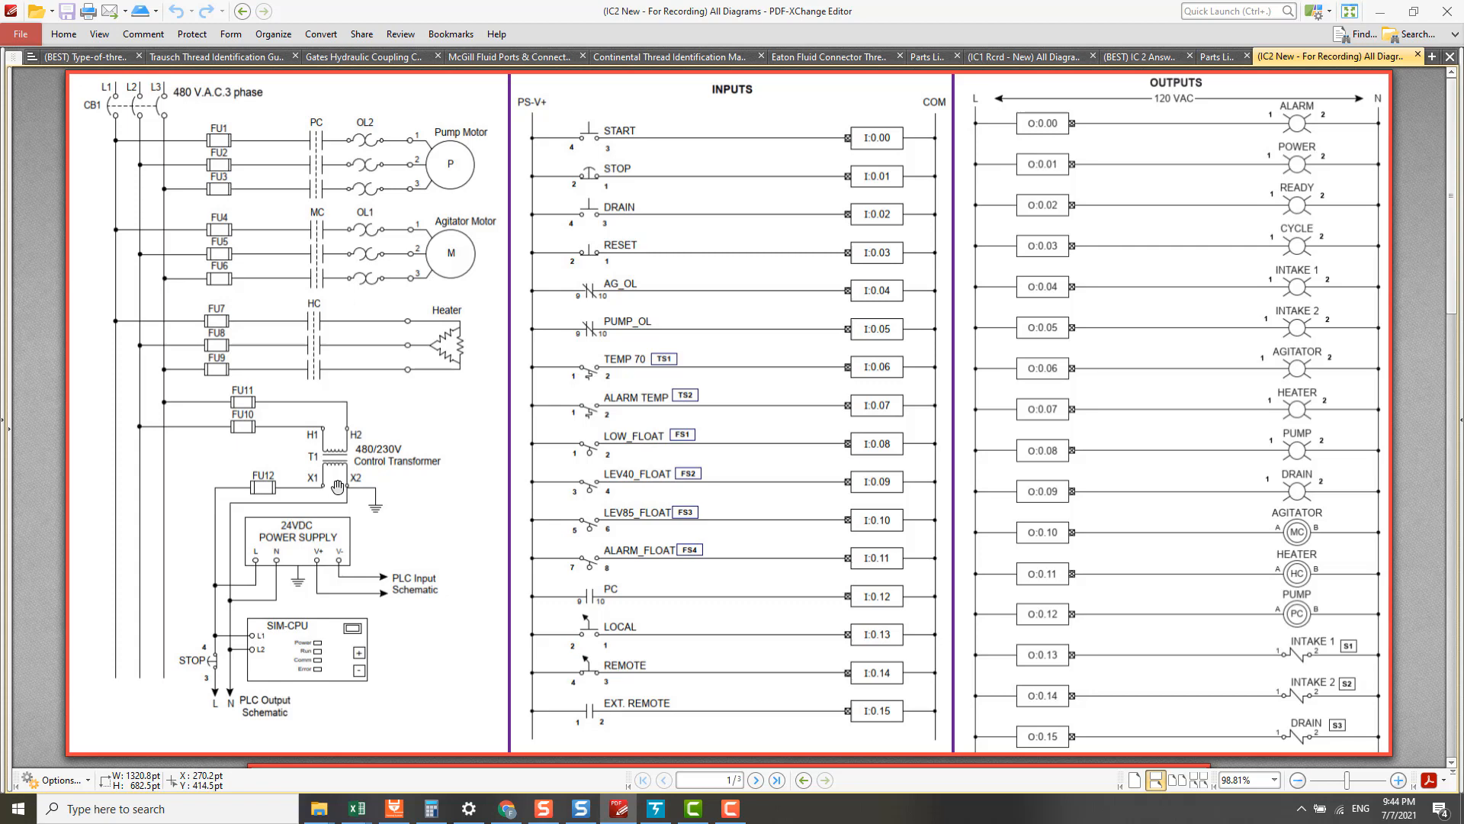
pyautogui.moveTo(923, 470)
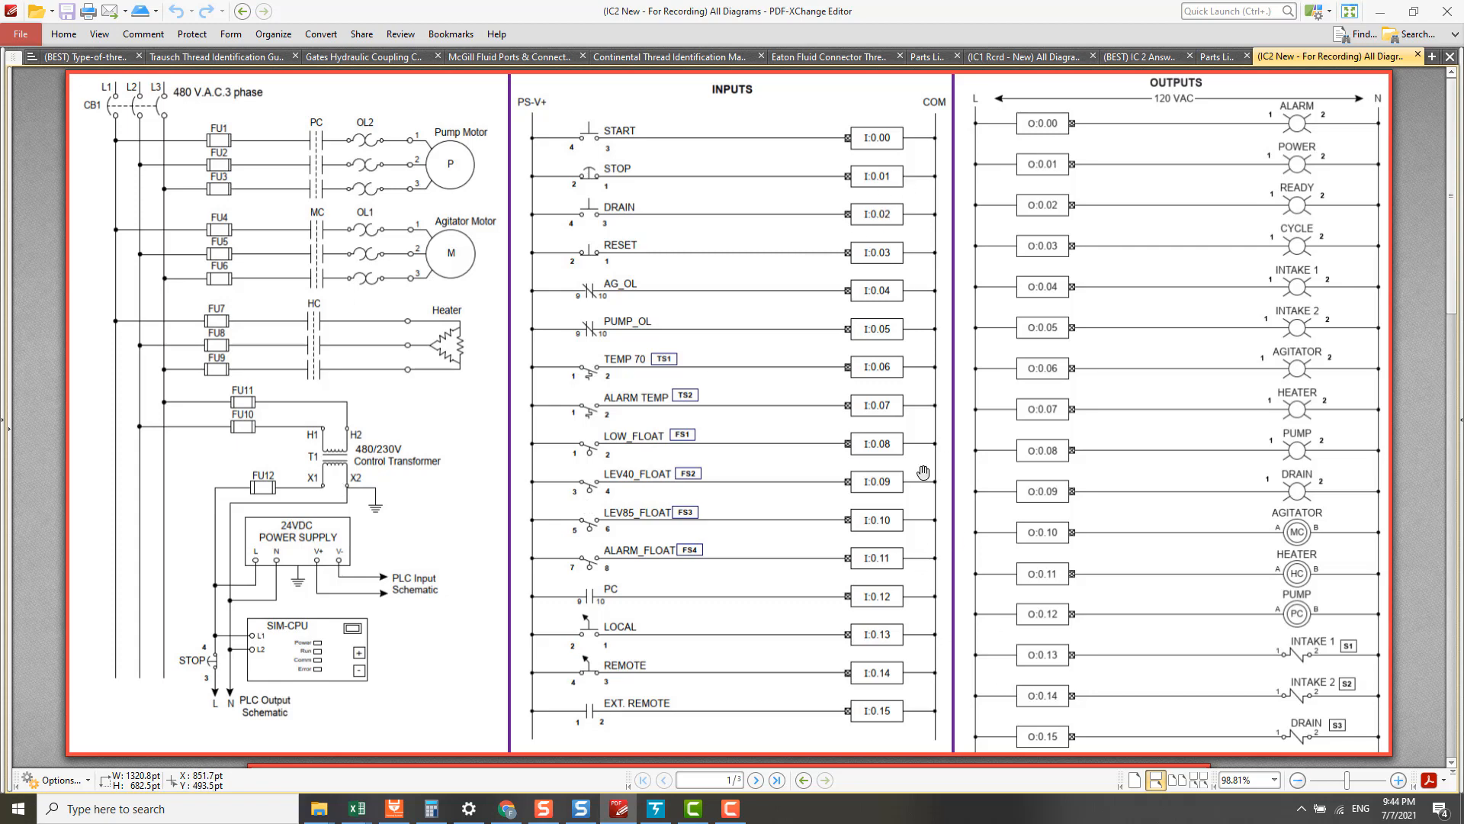
pyautogui.moveTo(926, 265)
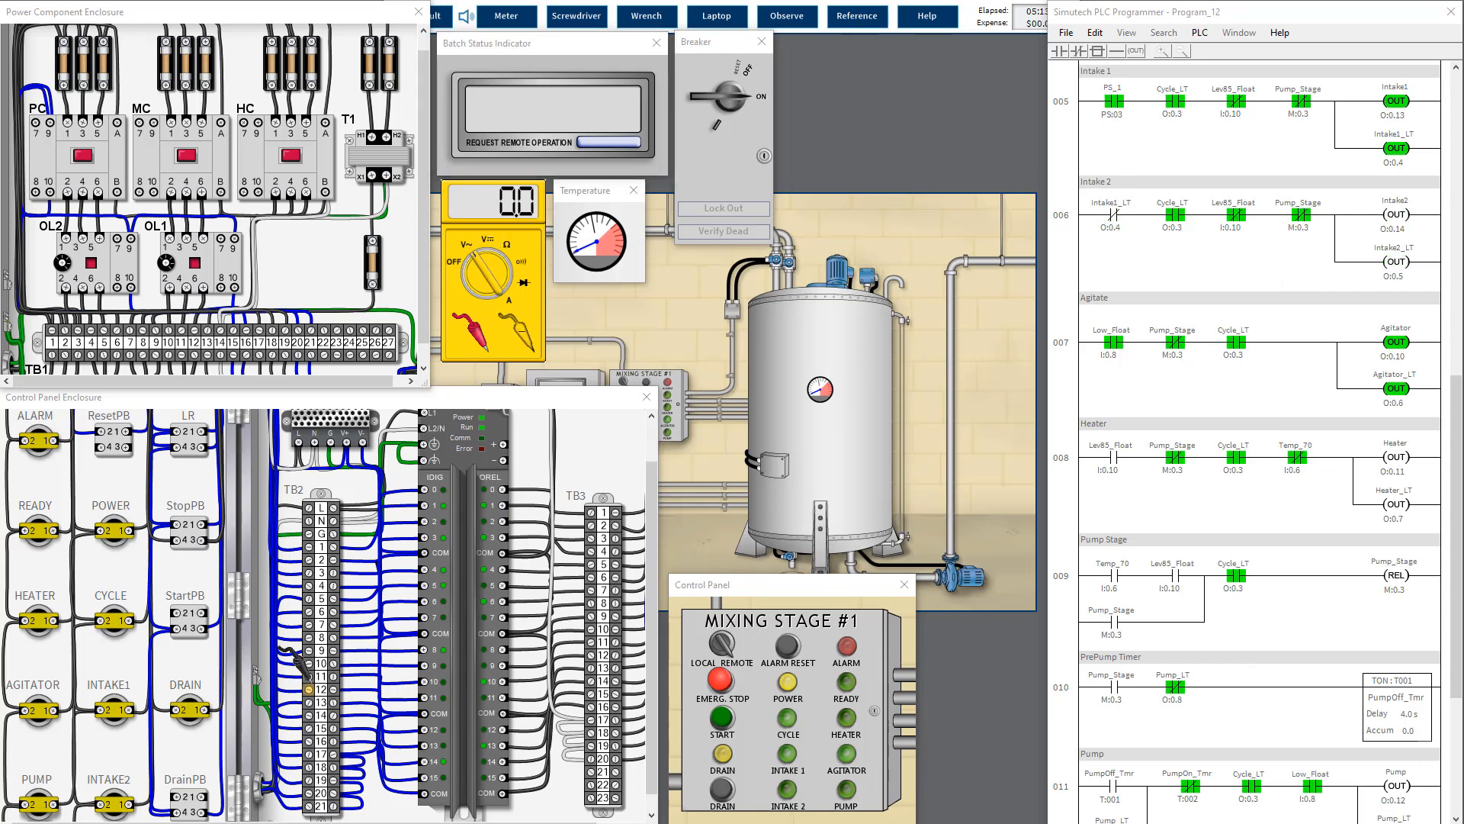
pyautogui.moveTo(483, 340)
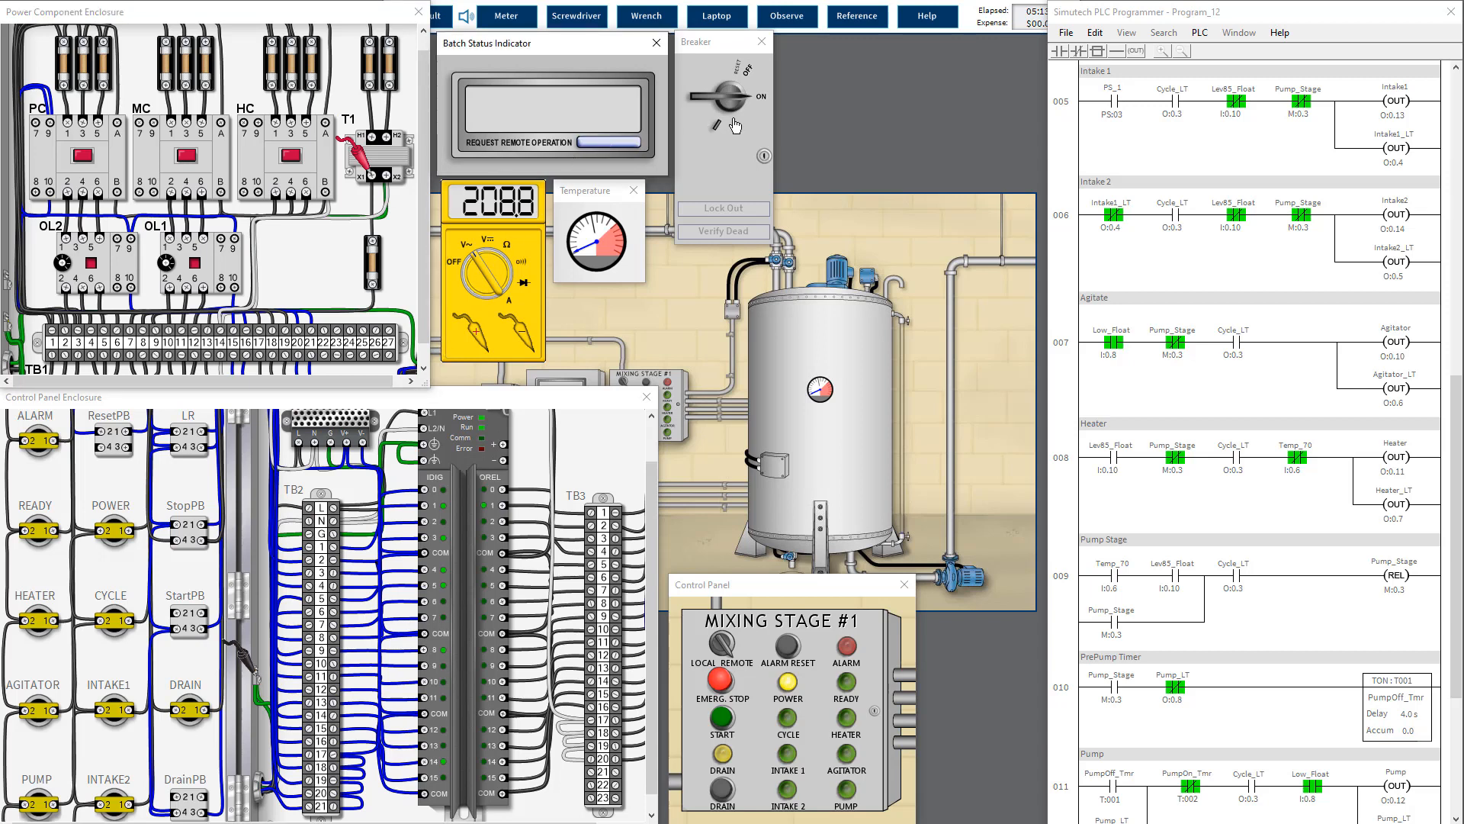
# Step: Switch off and lock out the breaker, replace transformer T1, then remove the lock
pyautogui.click(729, 92)
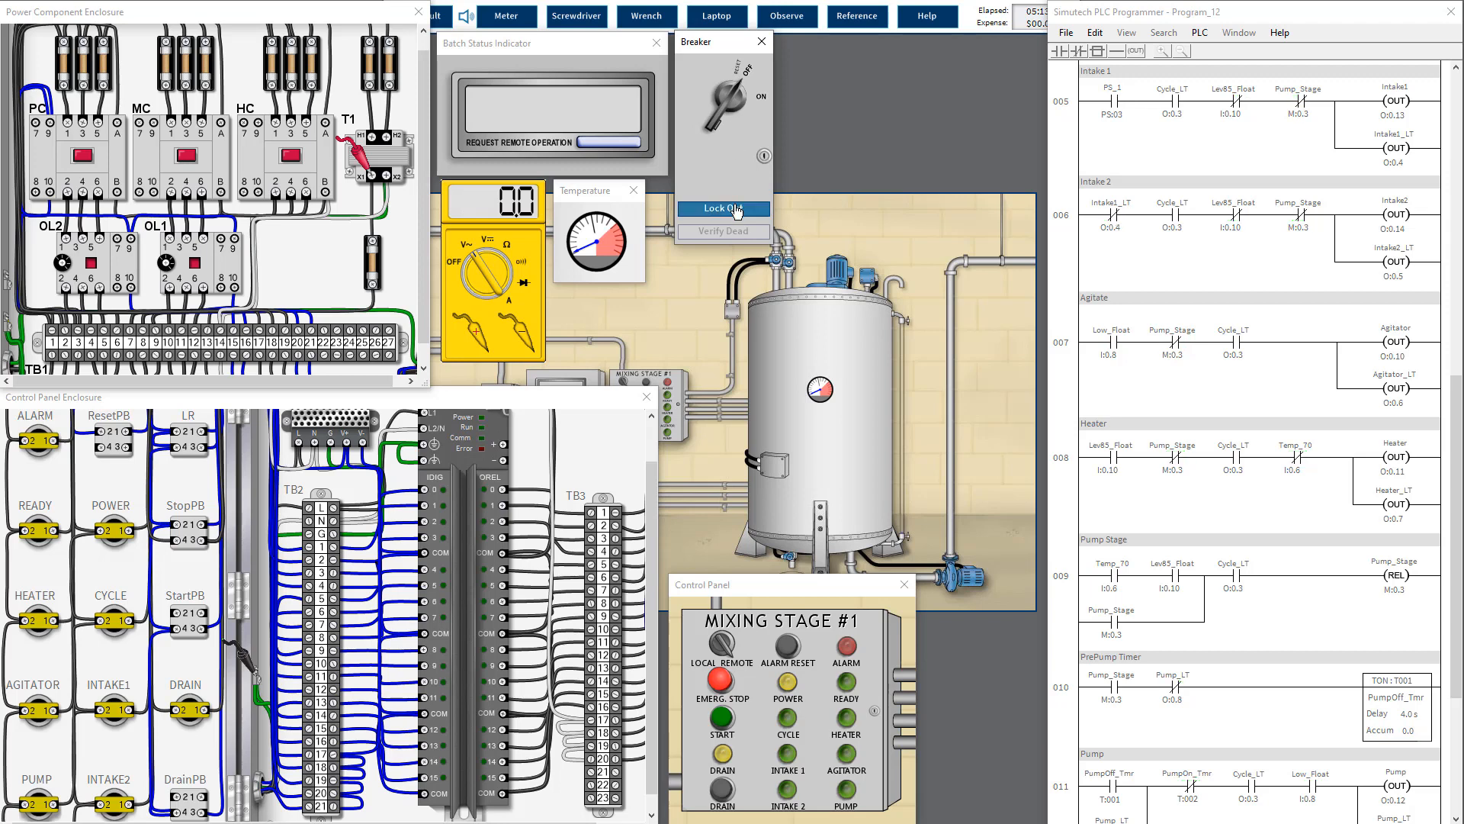
pyautogui.click(723, 208)
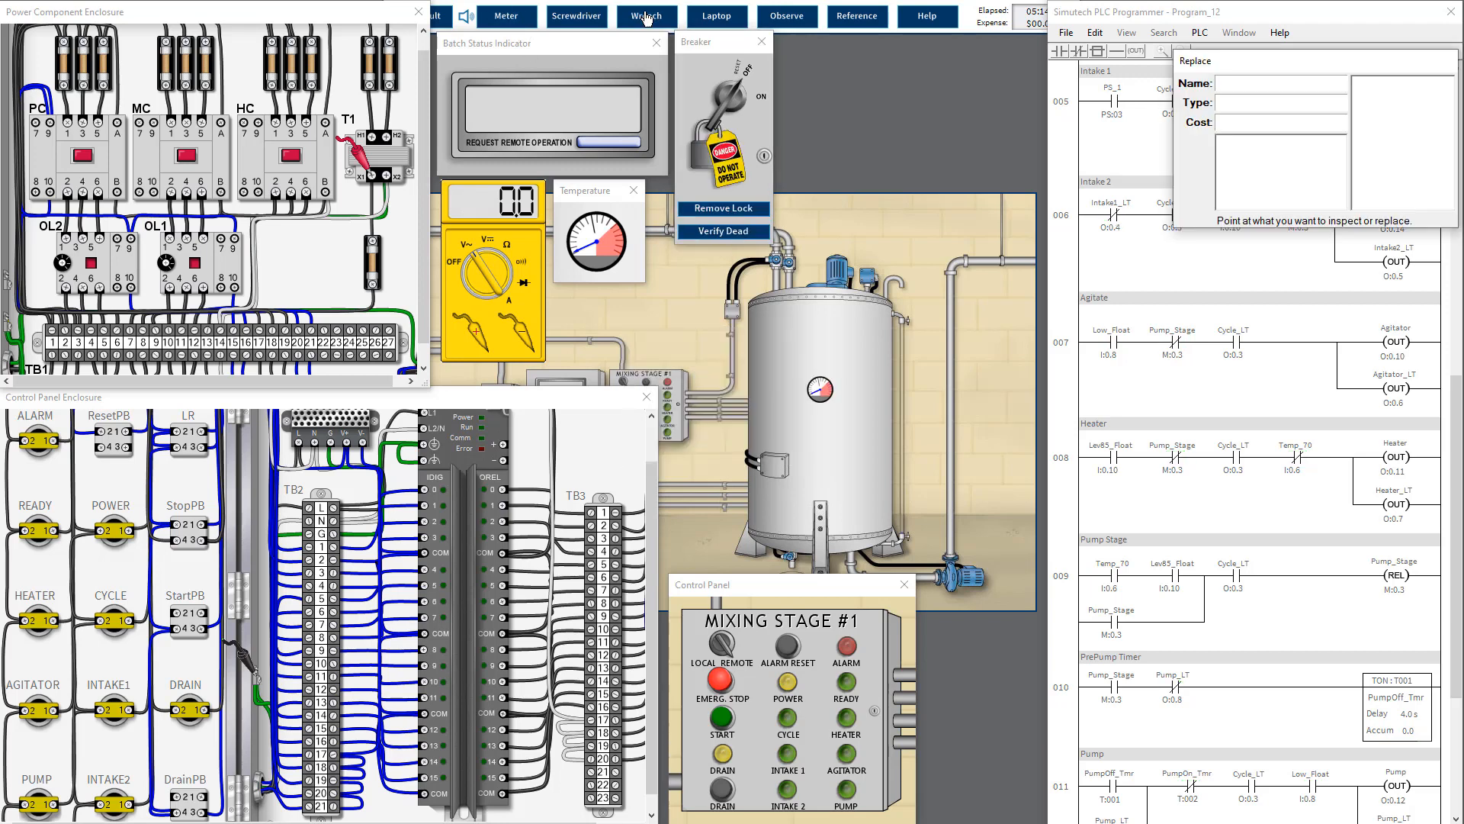
pyautogui.click(378, 152)
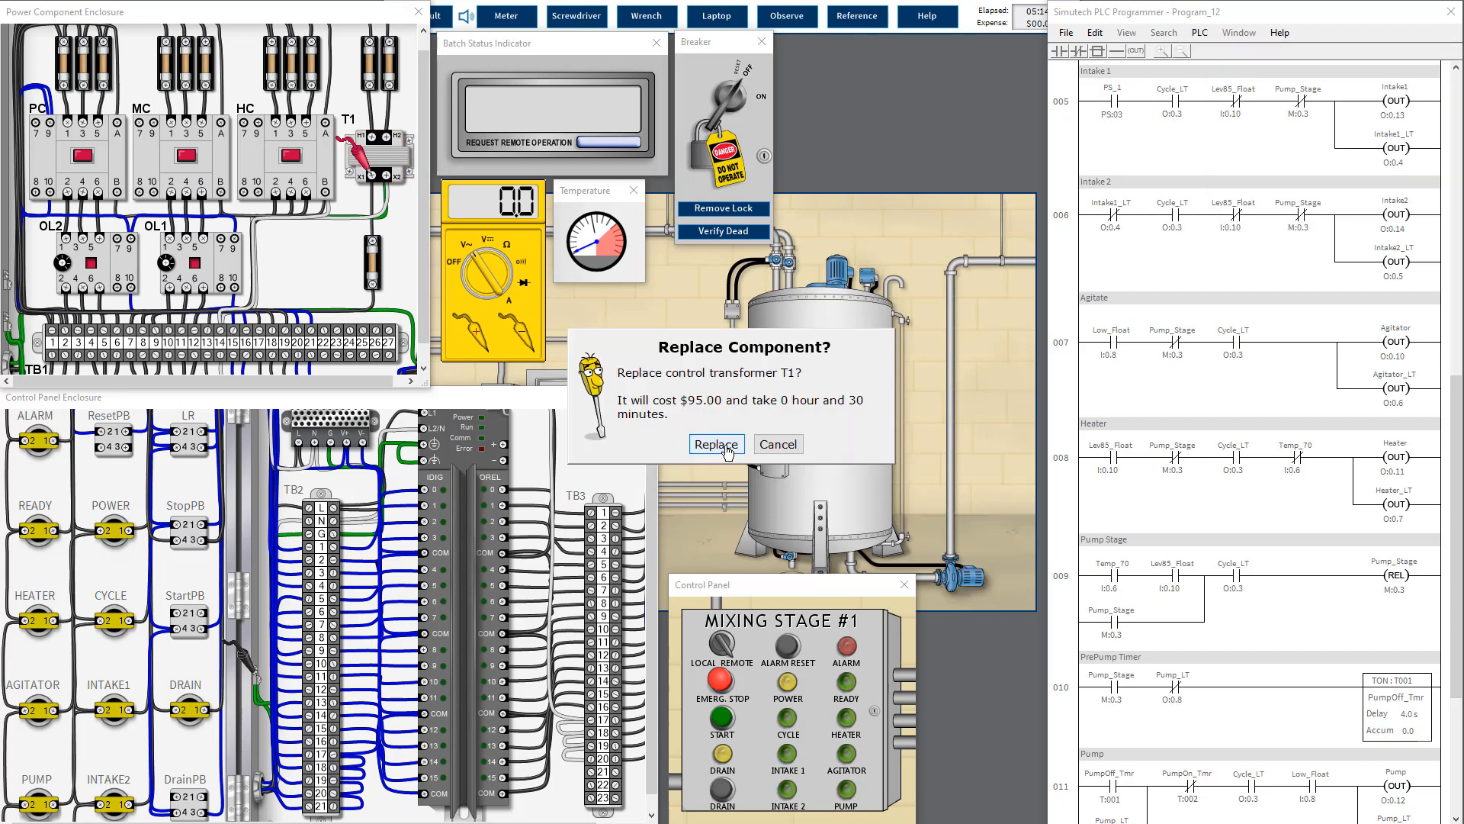
pyautogui.click(716, 444)
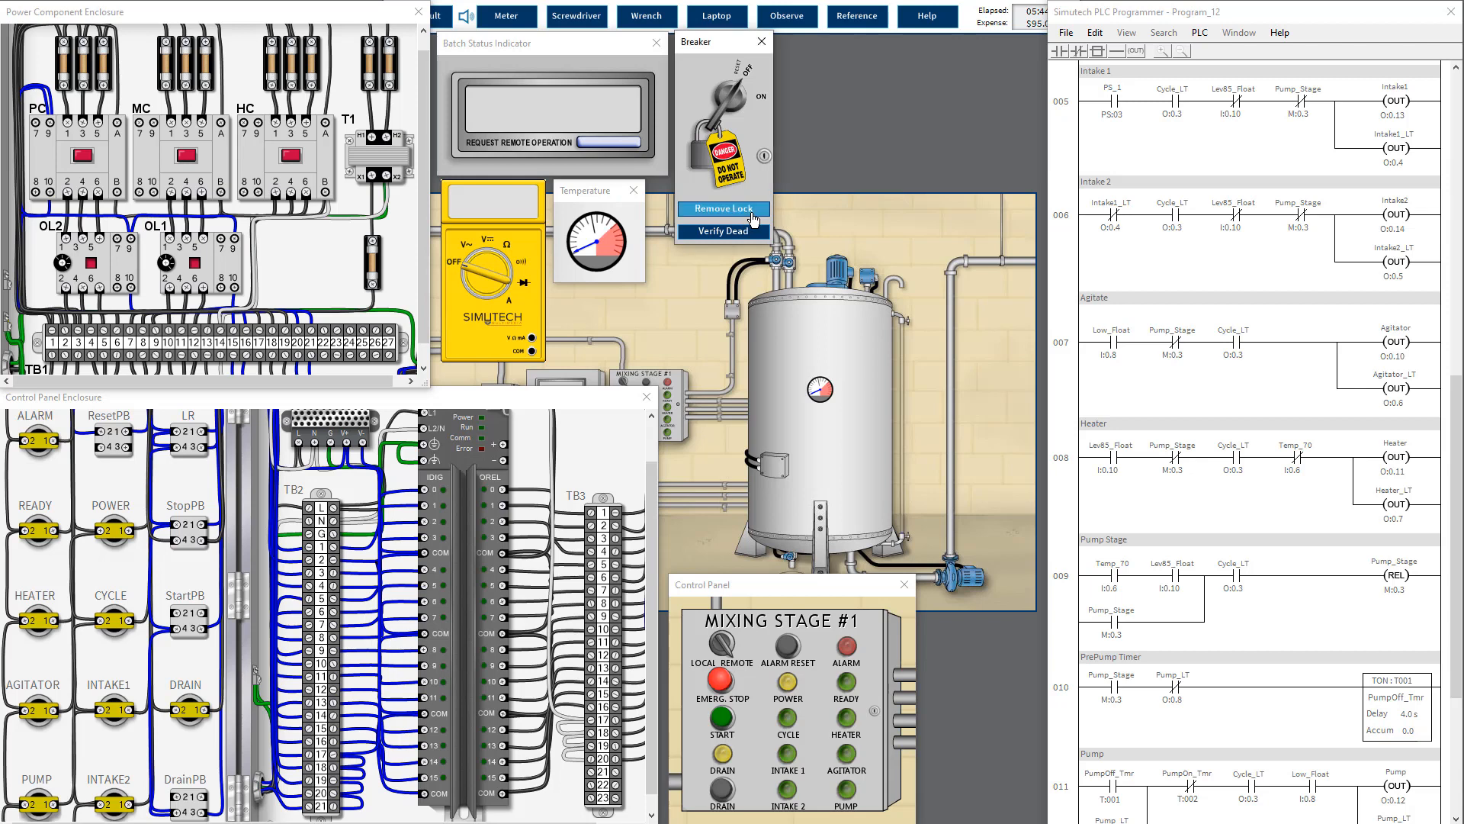
pyautogui.click(723, 208)
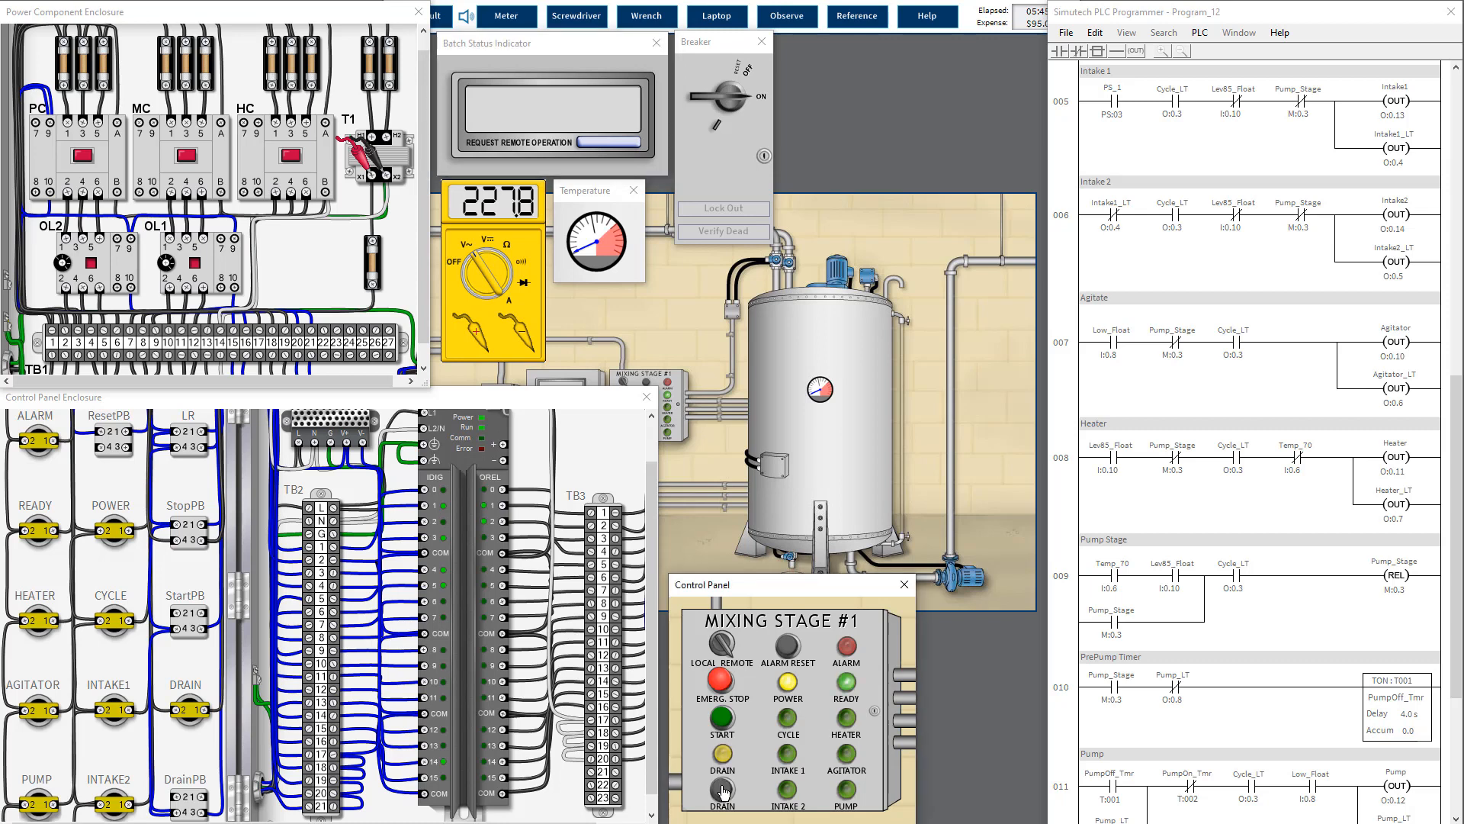
pyautogui.moveTo(621, 127)
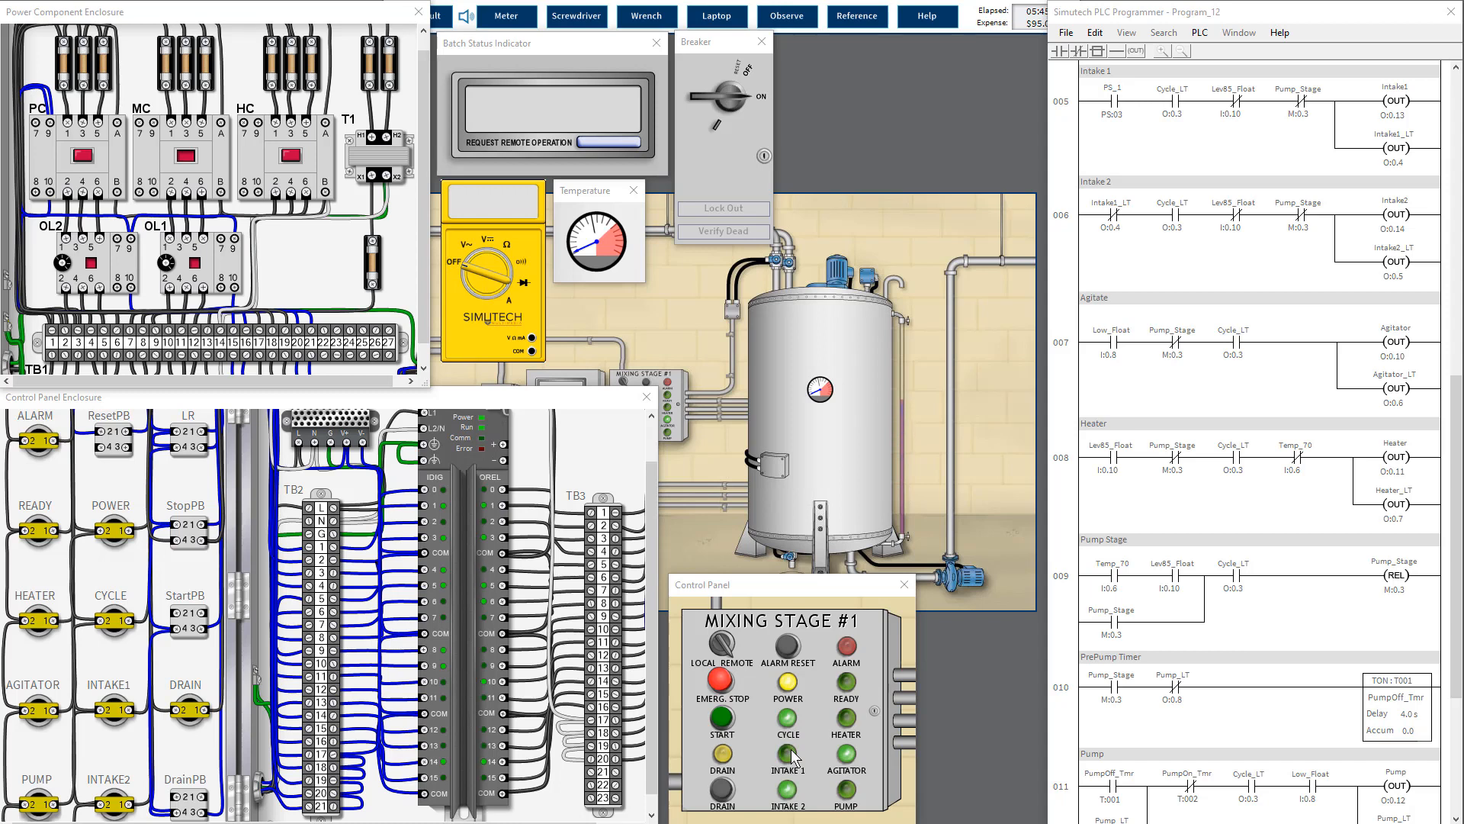
pyautogui.moveTo(814, 748)
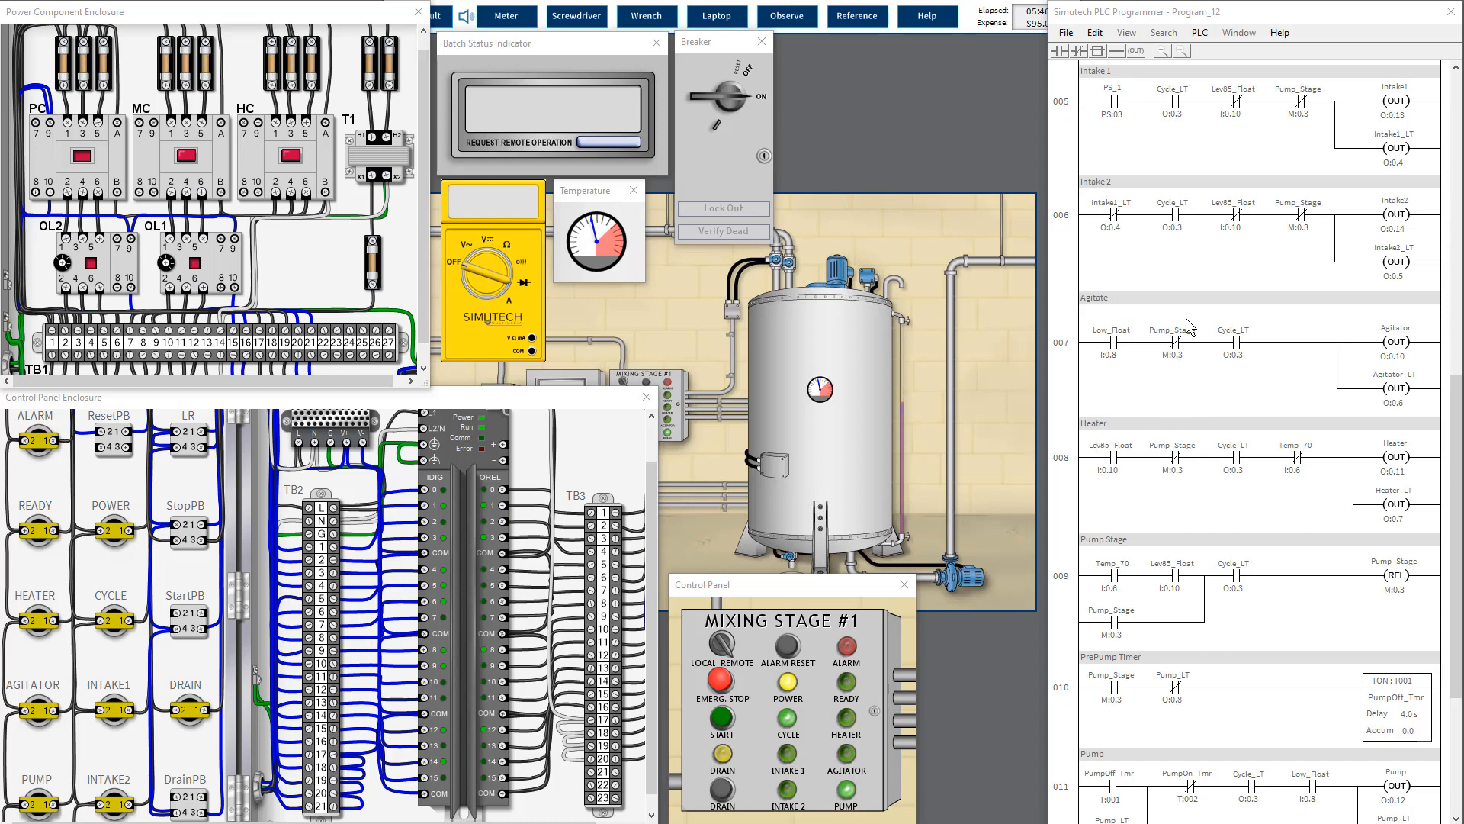
pyautogui.moveTo(922, 467)
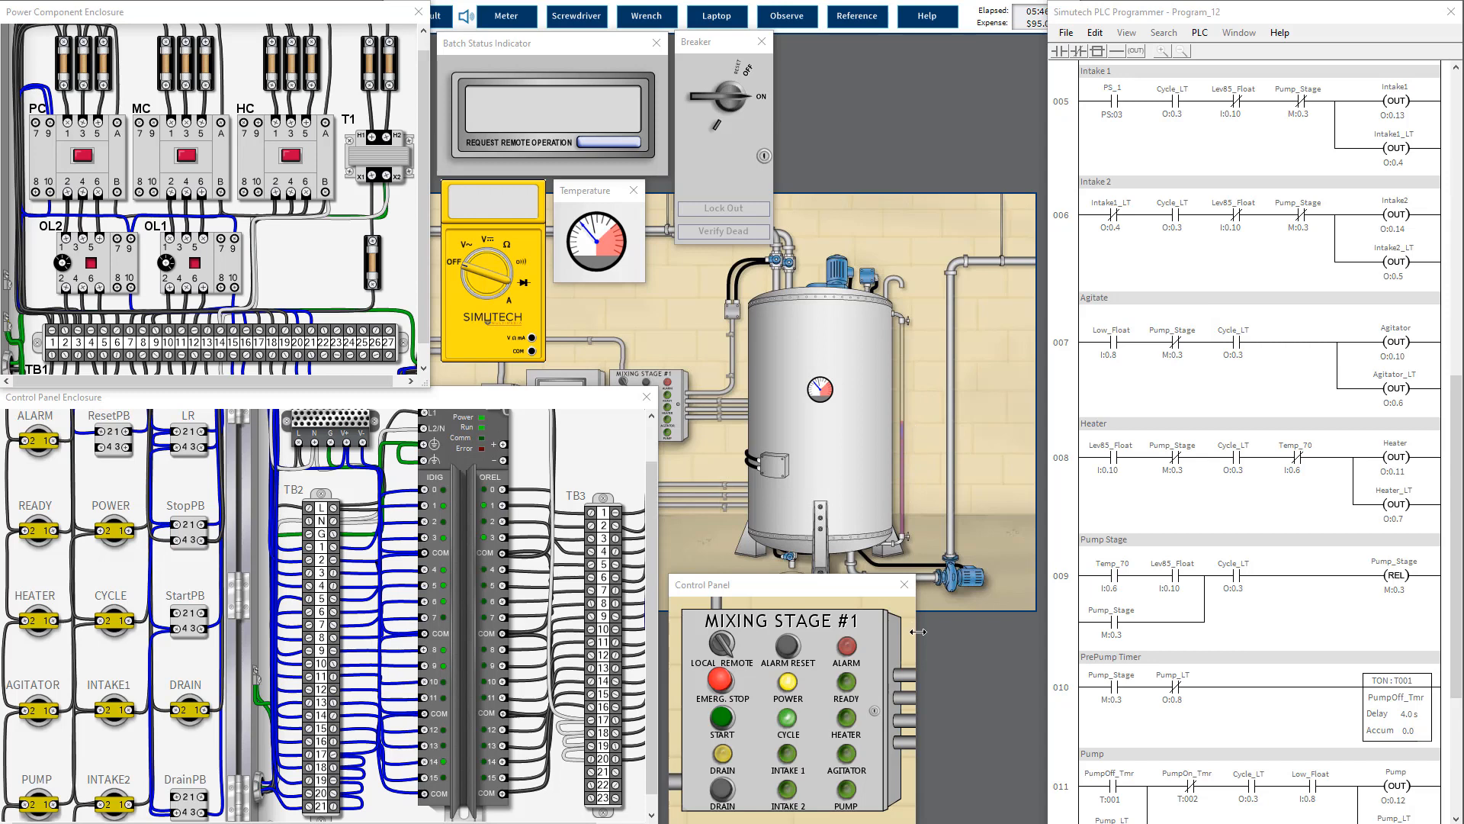
pyautogui.moveTo(912, 404)
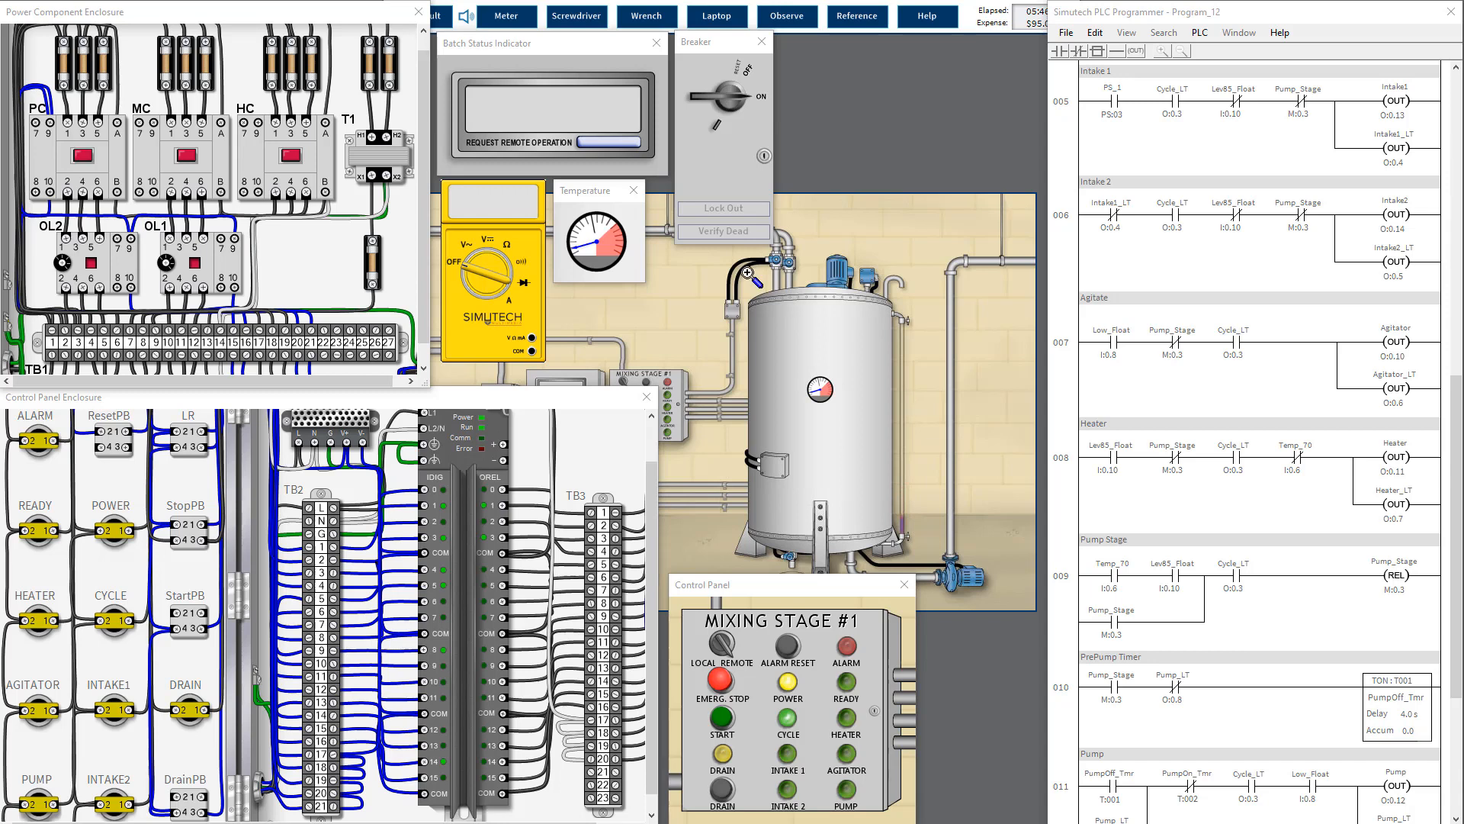
pyautogui.moveTo(701, 185)
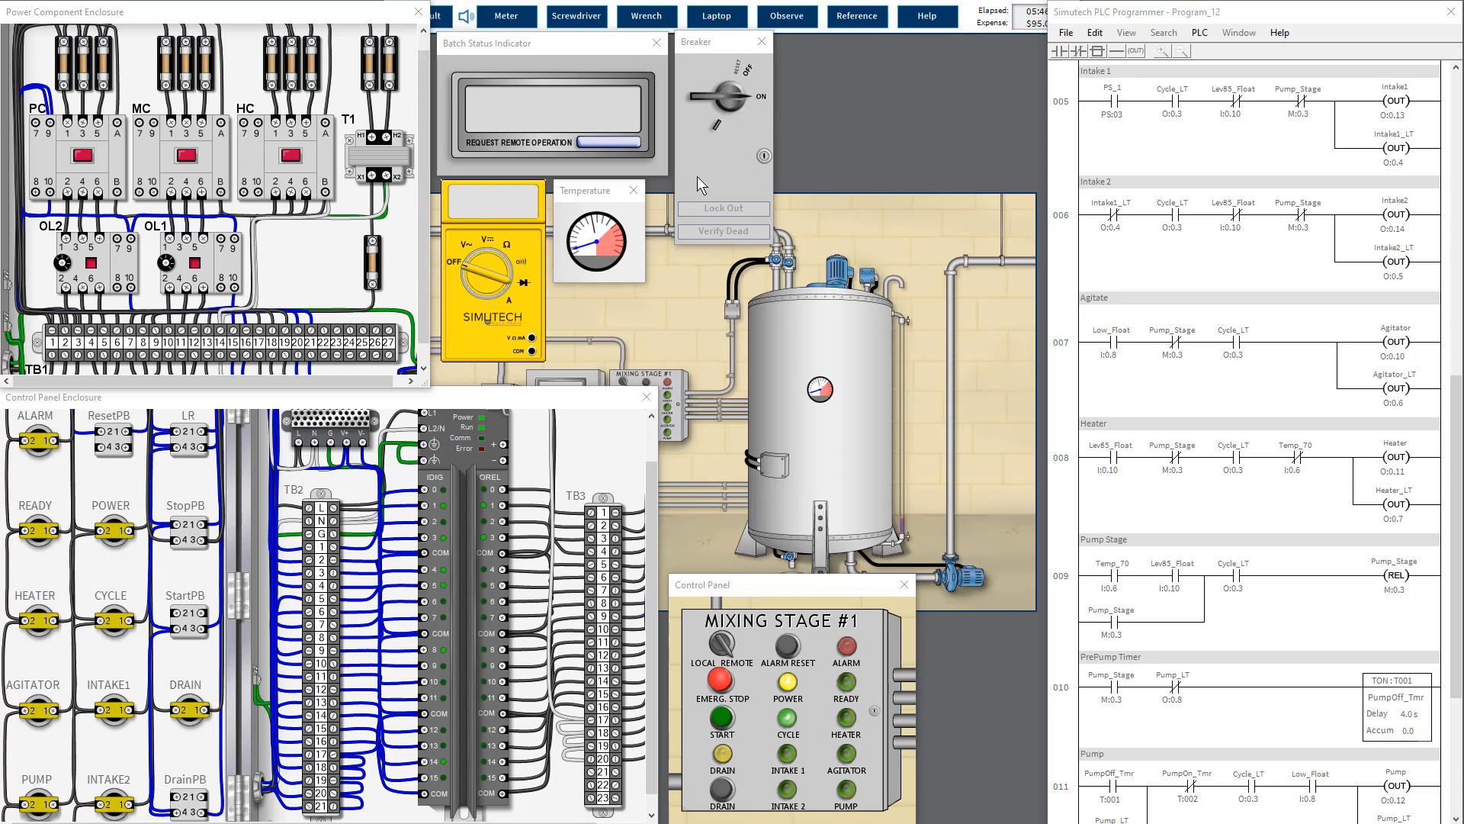